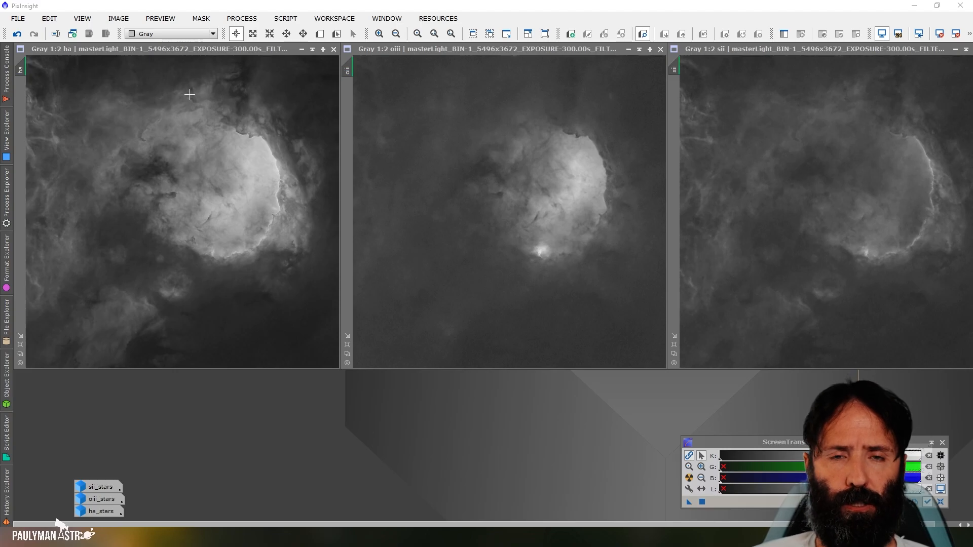
mouse_move(294, 203)
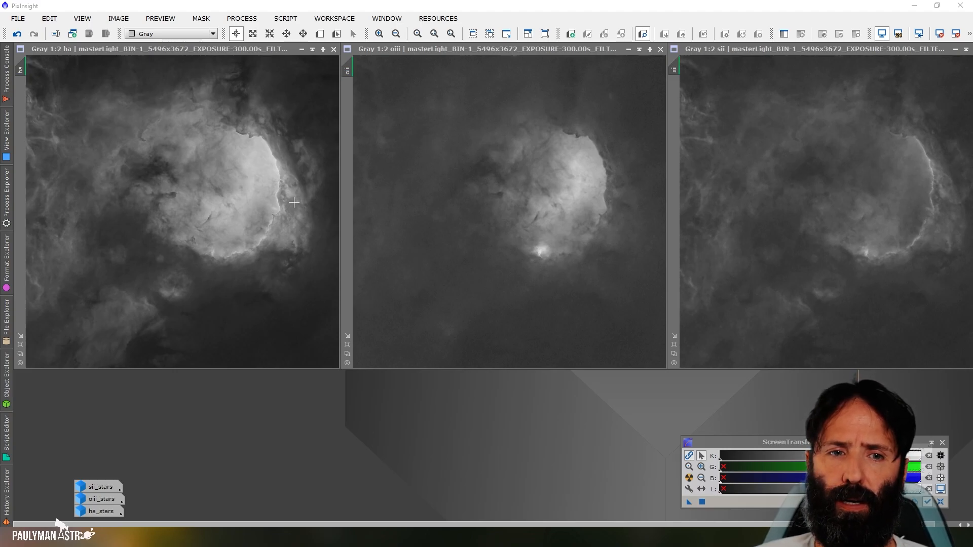
mouse_move(302, 435)
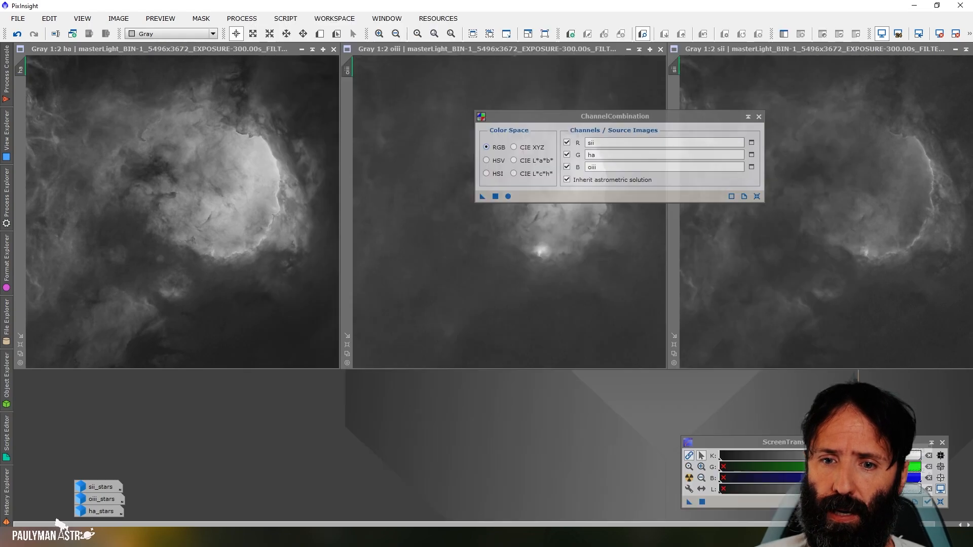
Combine SII, Ha and OIII as R, G, B into a new colour image renamed sho.
left_click(663, 154)
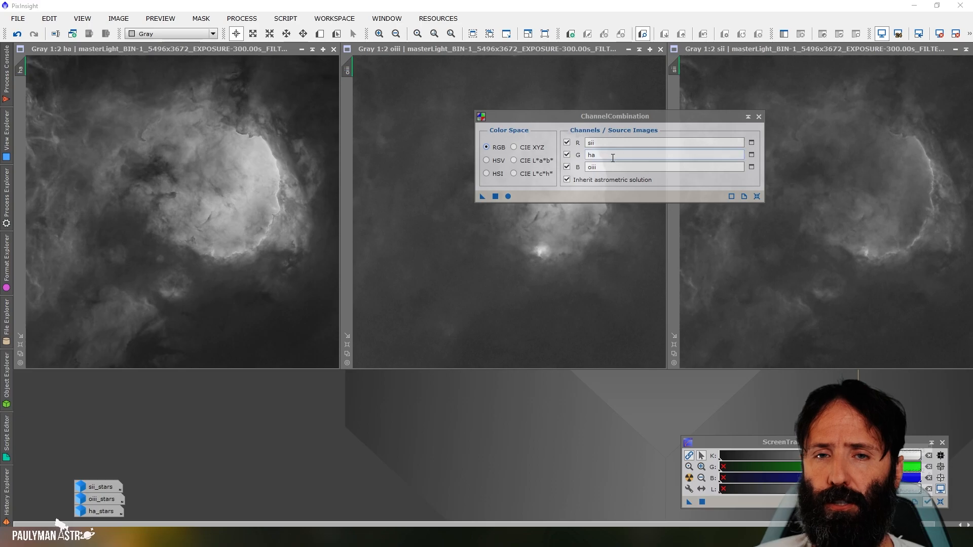
left_click(481, 196)
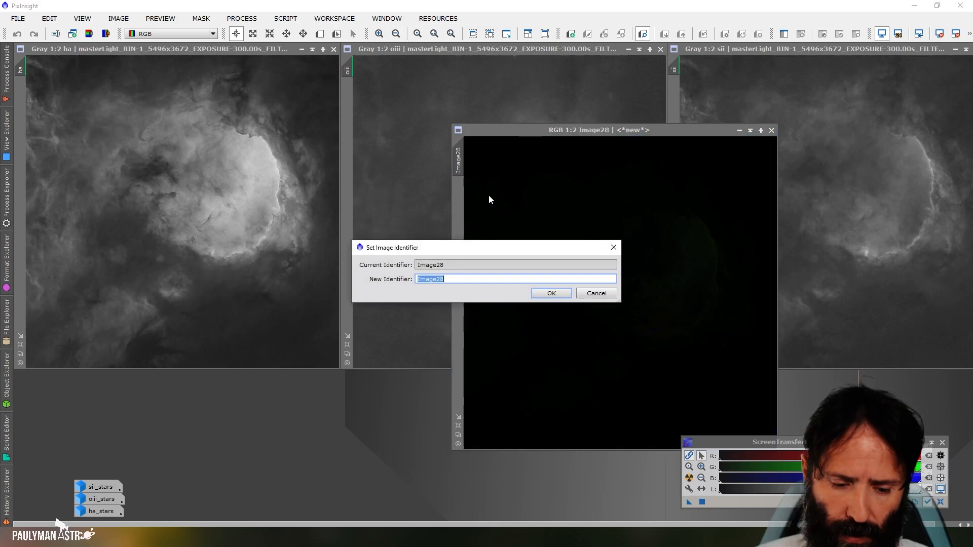
left_click(549, 293)
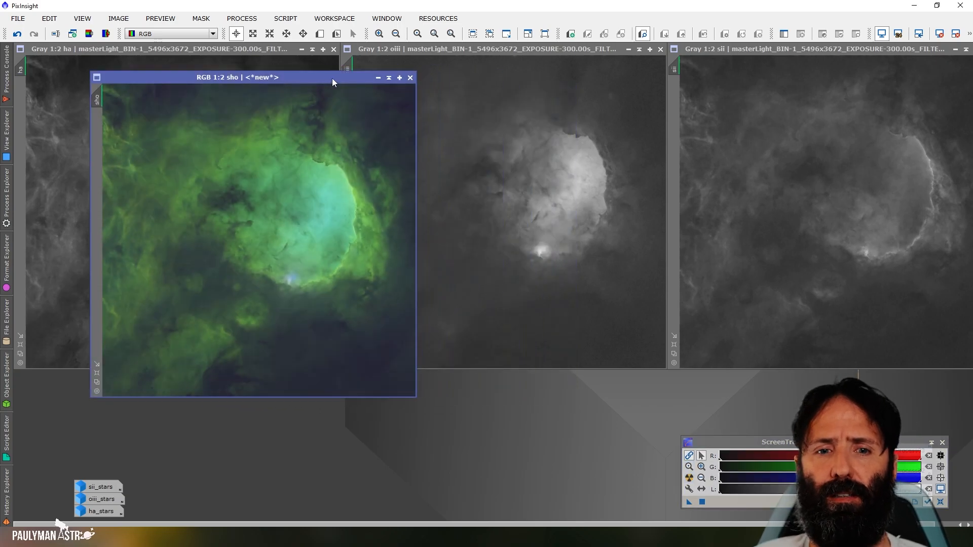
mouse_move(313, 134)
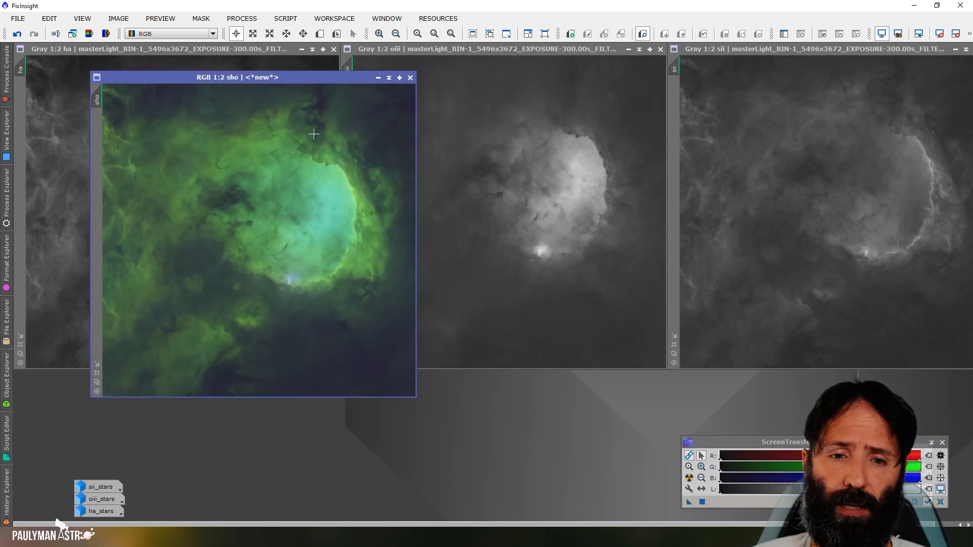
mouse_move(383, 313)
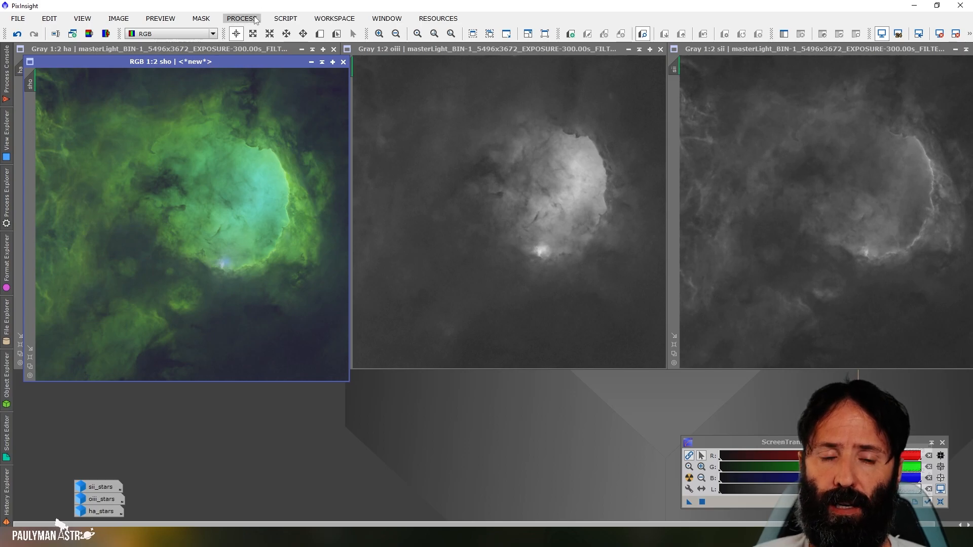
Open GeneralizedHyperbolicStretch from All Processes on the sho image's histogram.
left_click(241, 18)
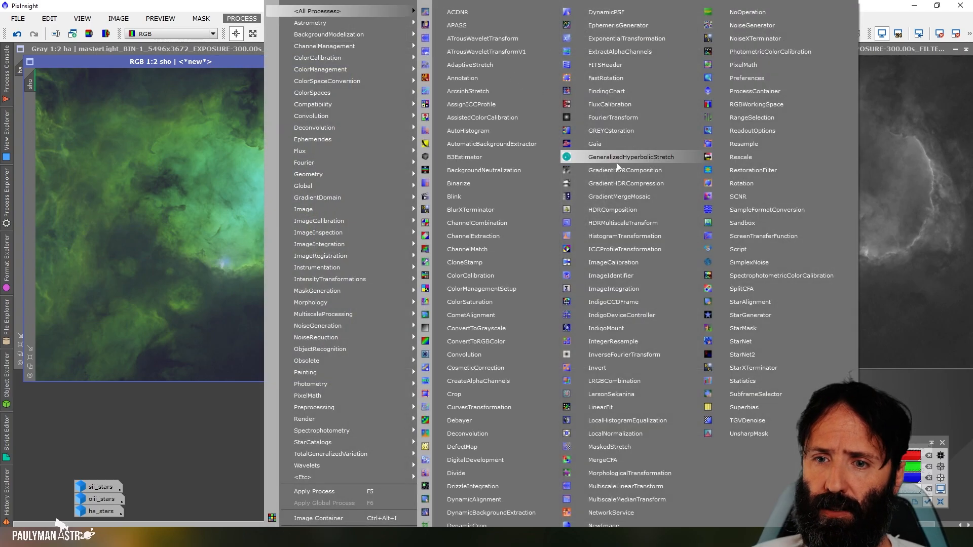
left_click(630, 156)
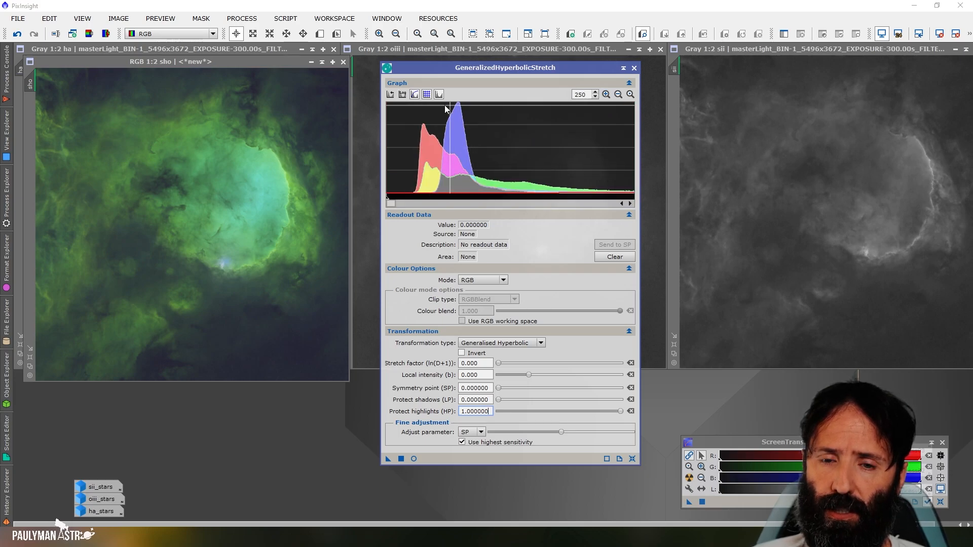
mouse_move(527, 149)
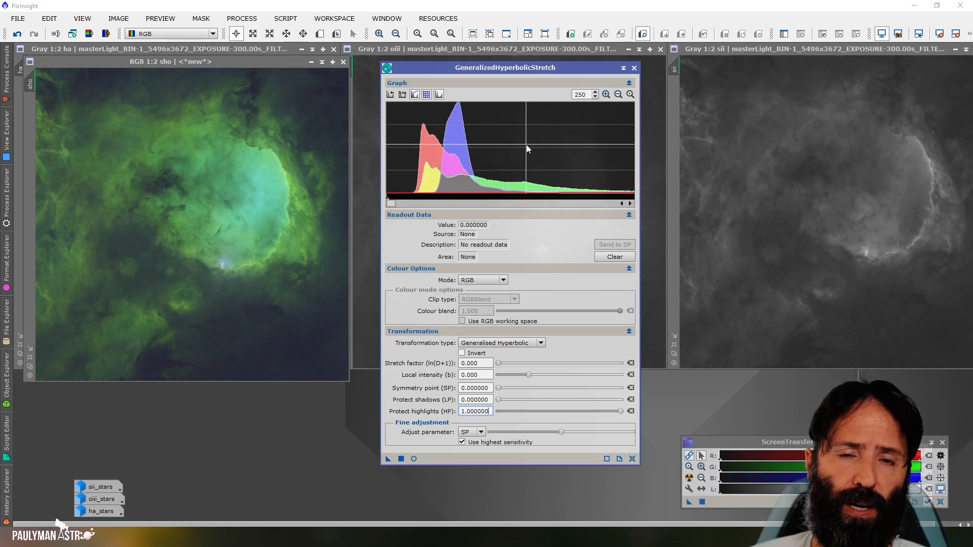
mouse_move(528, 134)
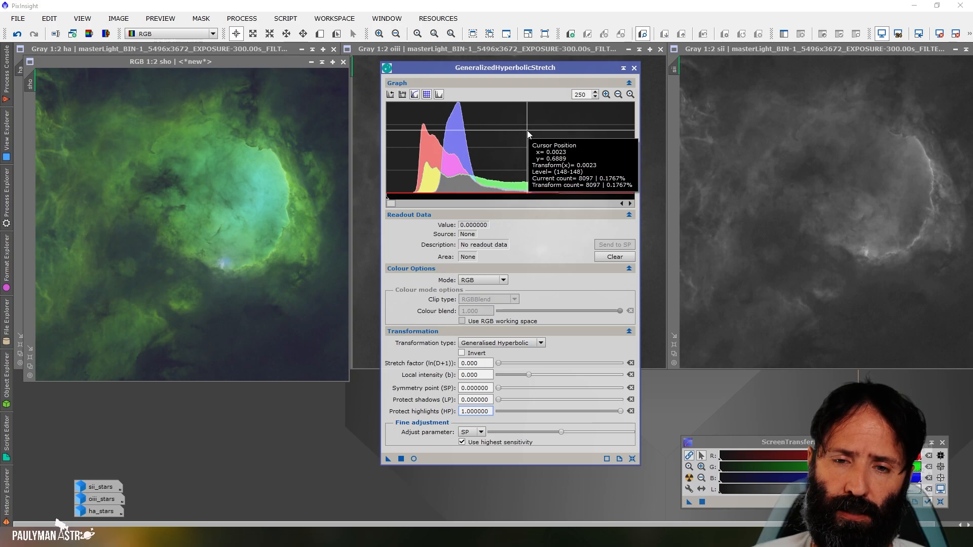
mouse_move(434, 145)
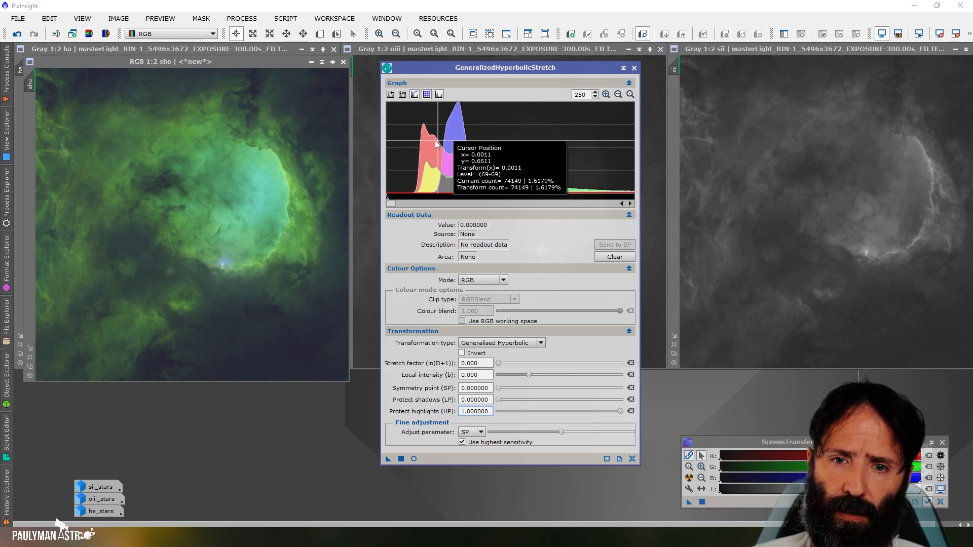
mouse_move(180, 62)
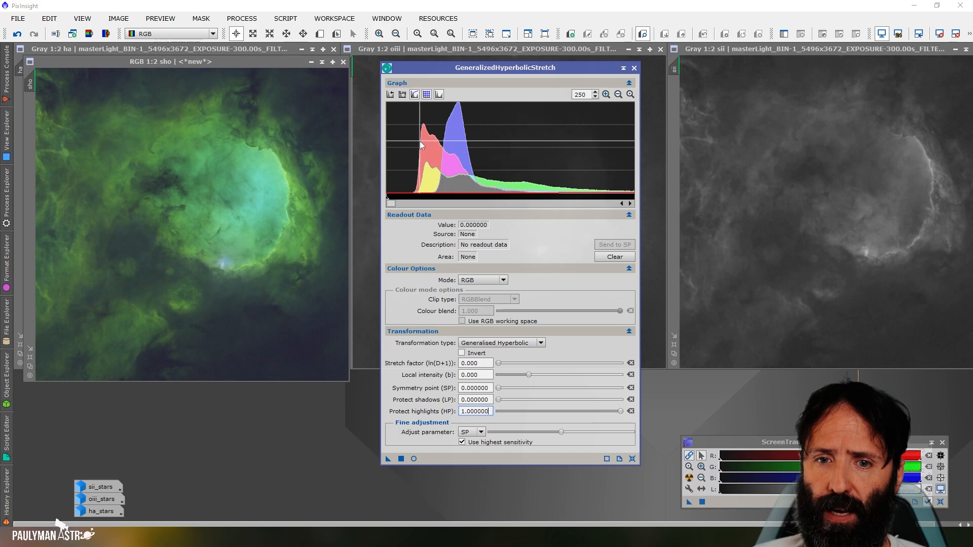
mouse_move(363, 159)
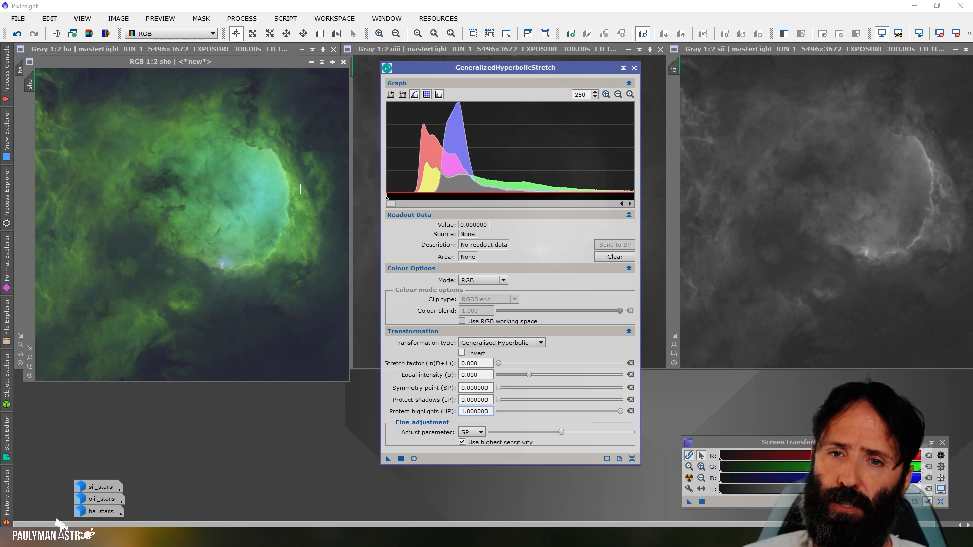
mouse_move(400, 188)
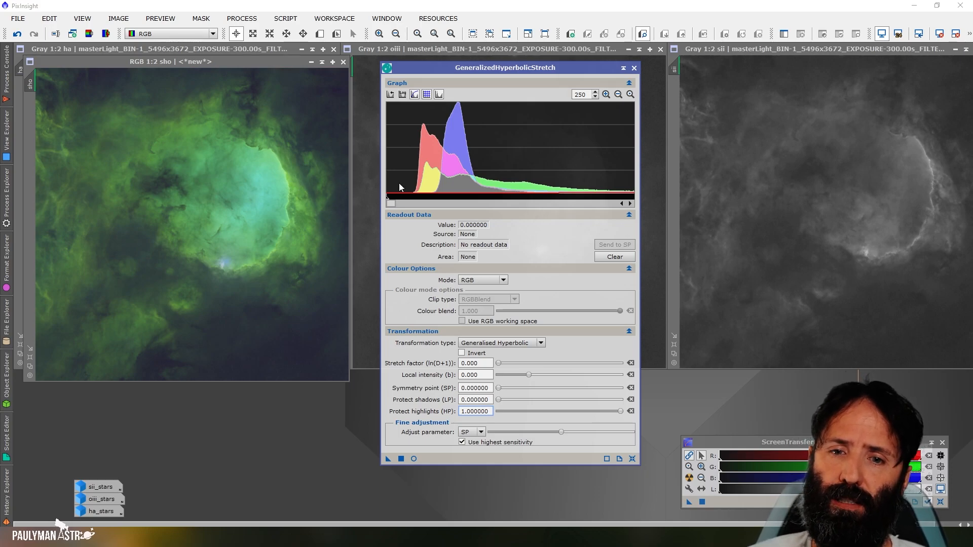
mouse_move(538, 263)
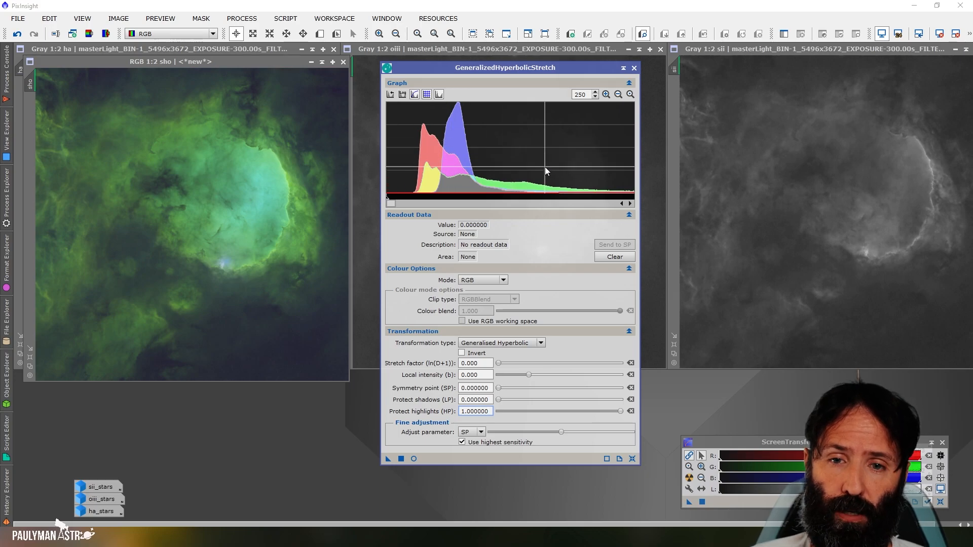
mouse_move(545, 172)
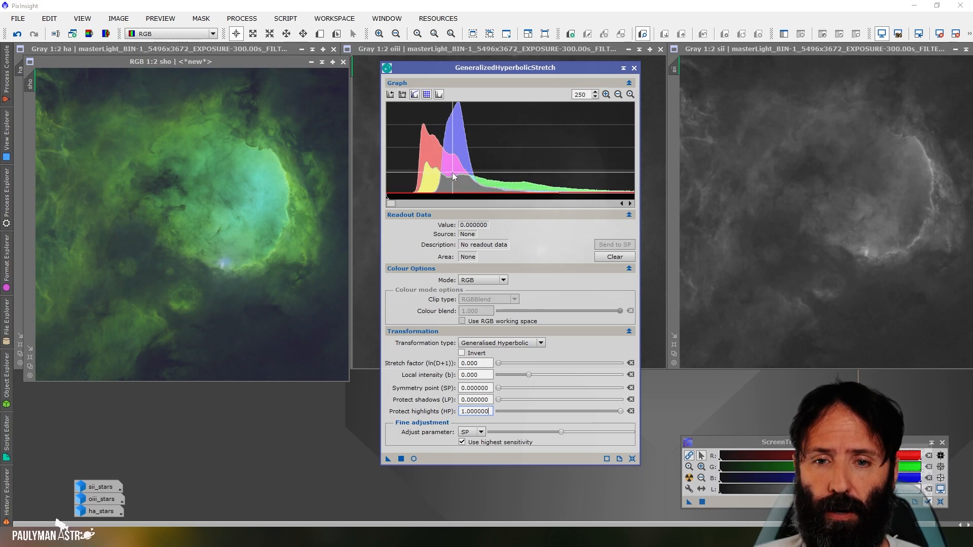
mouse_move(532, 178)
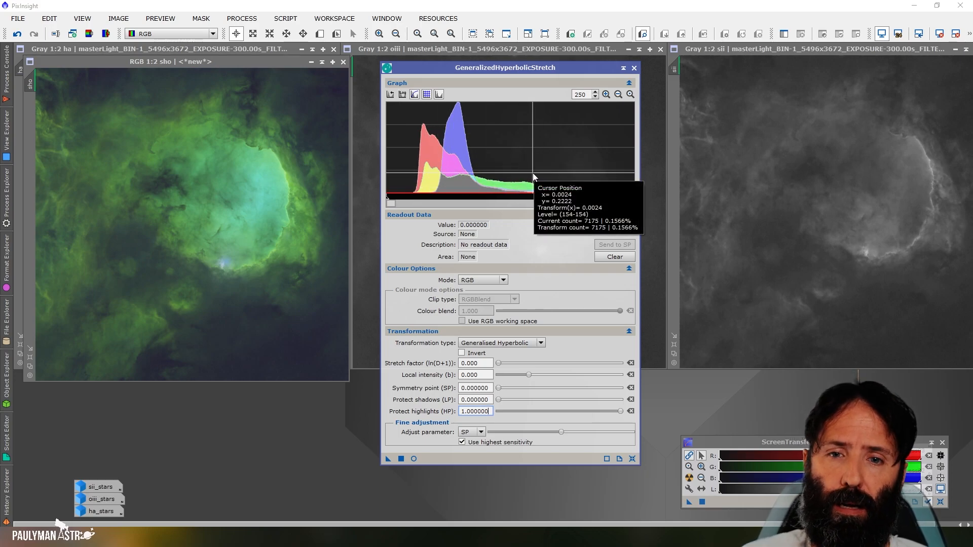
mouse_move(425, 167)
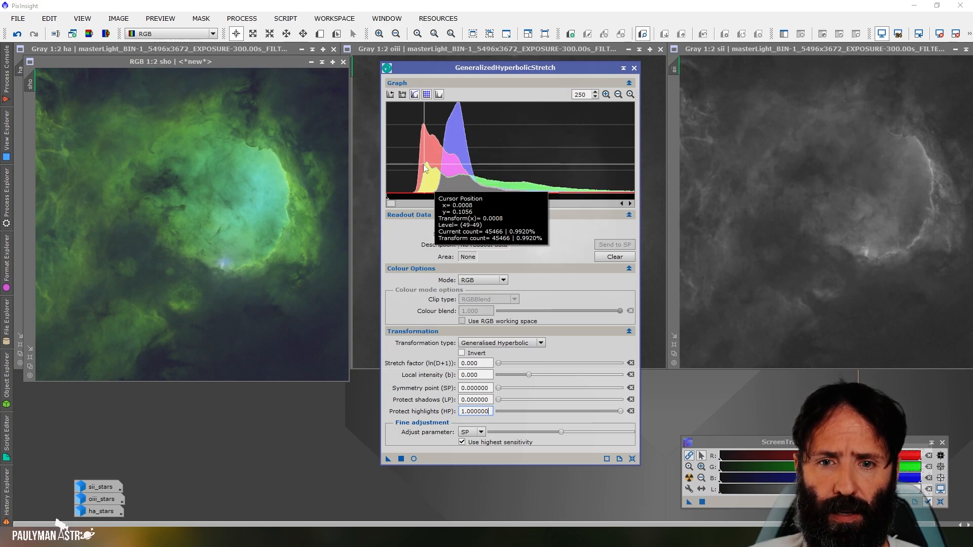
mouse_move(549, 143)
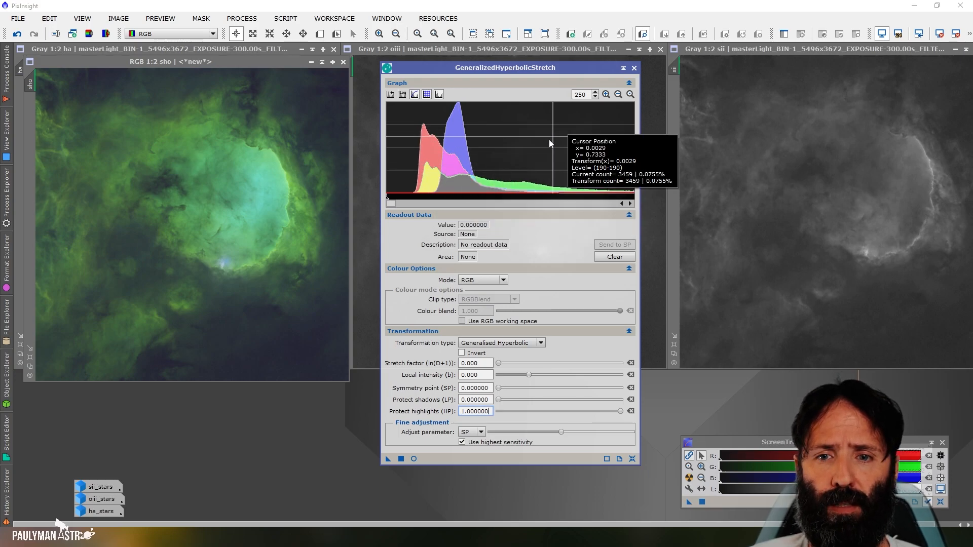
mouse_move(545, 151)
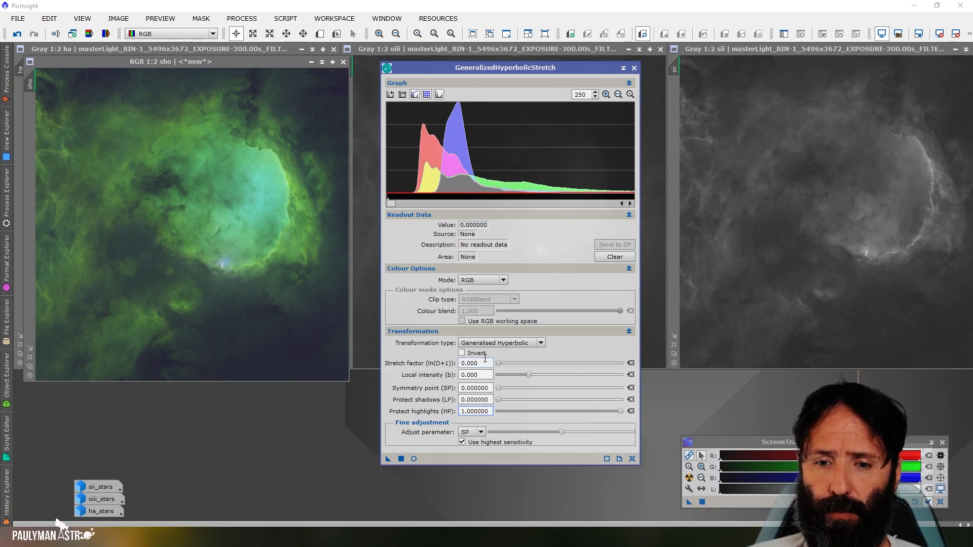
mouse_move(497, 181)
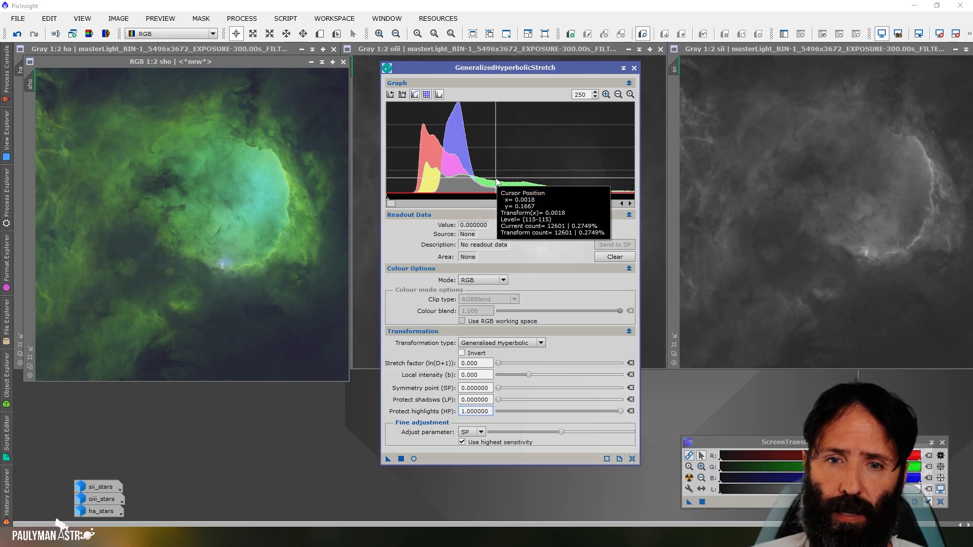
mouse_move(490, 184)
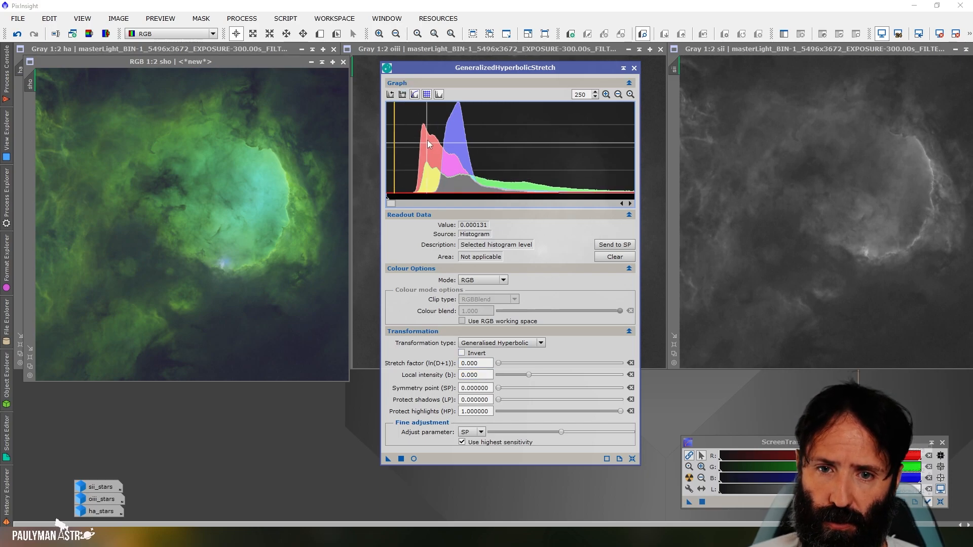
Send the histogram peak (0.000131) to the symmetry point and set local intensity to 15.
left_click(614, 244)
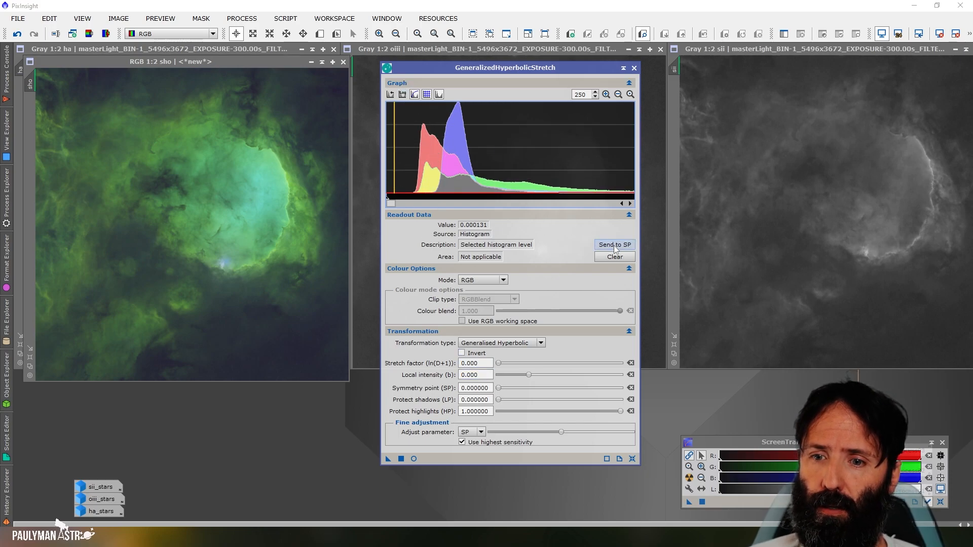
left_click(614, 244)
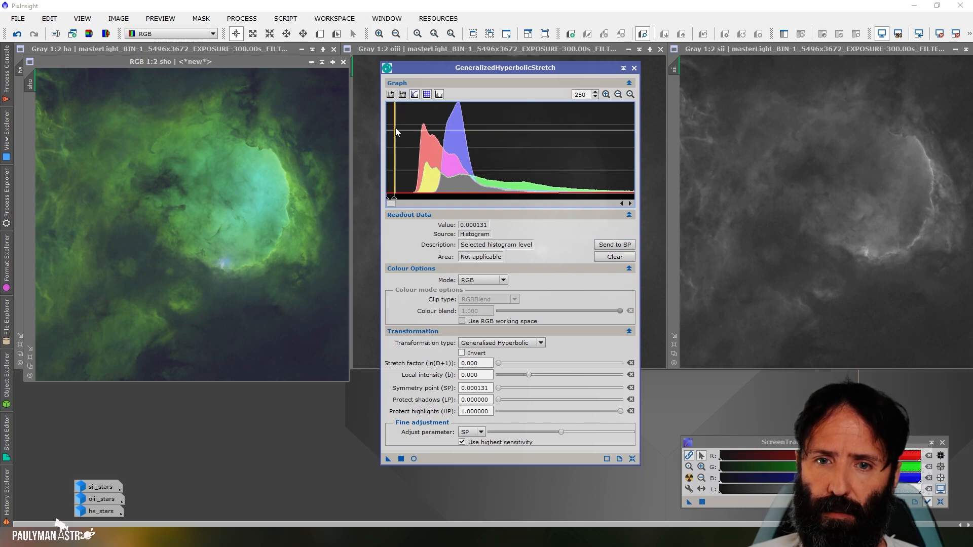
left_click(474, 388)
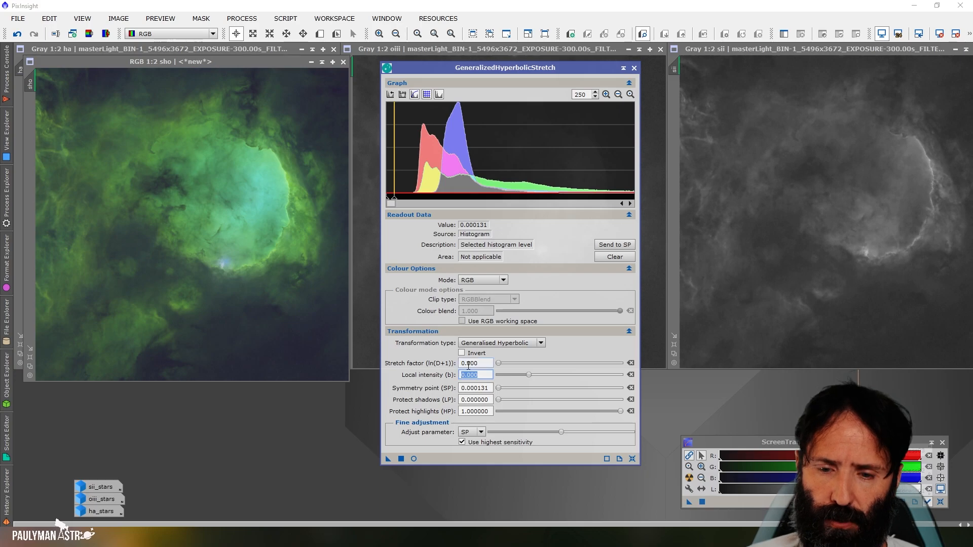
type("15")
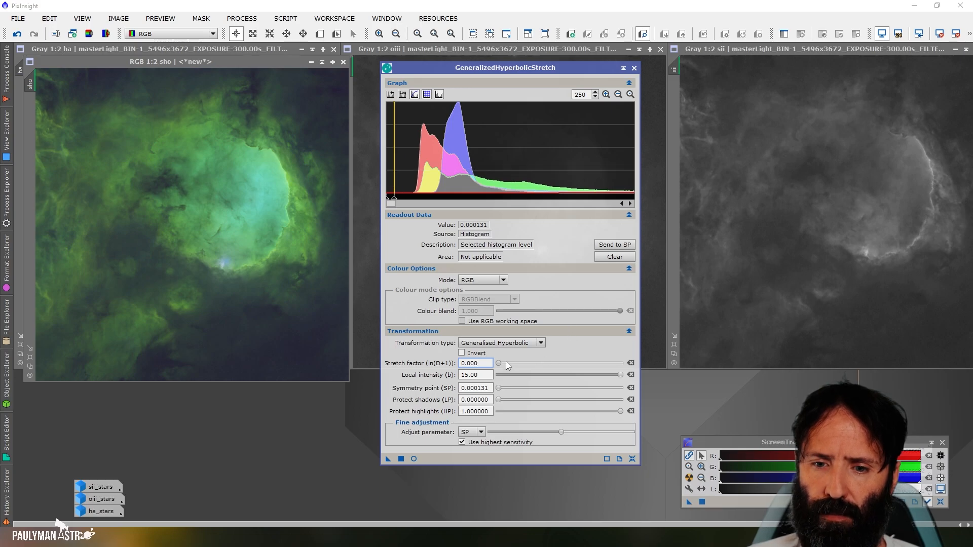
mouse_move(509, 362)
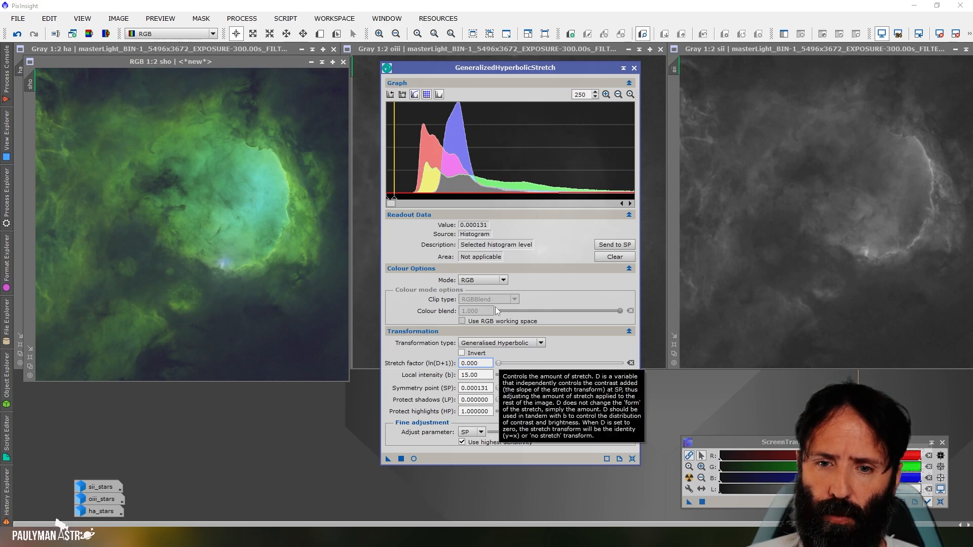
left_click(483, 280)
type("0.420")
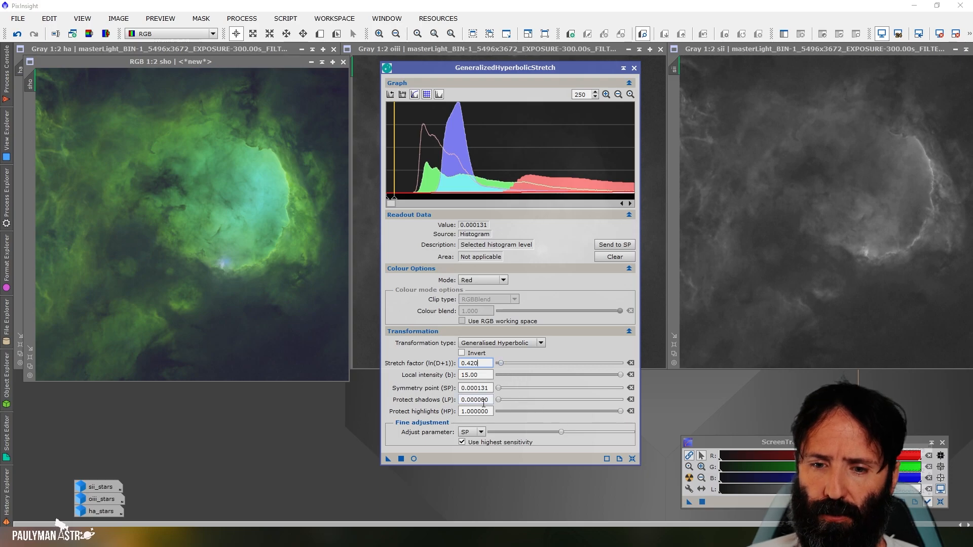
In Red mode, lower Protect highlights from 1.0 to about 0.01.
left_click(474, 399)
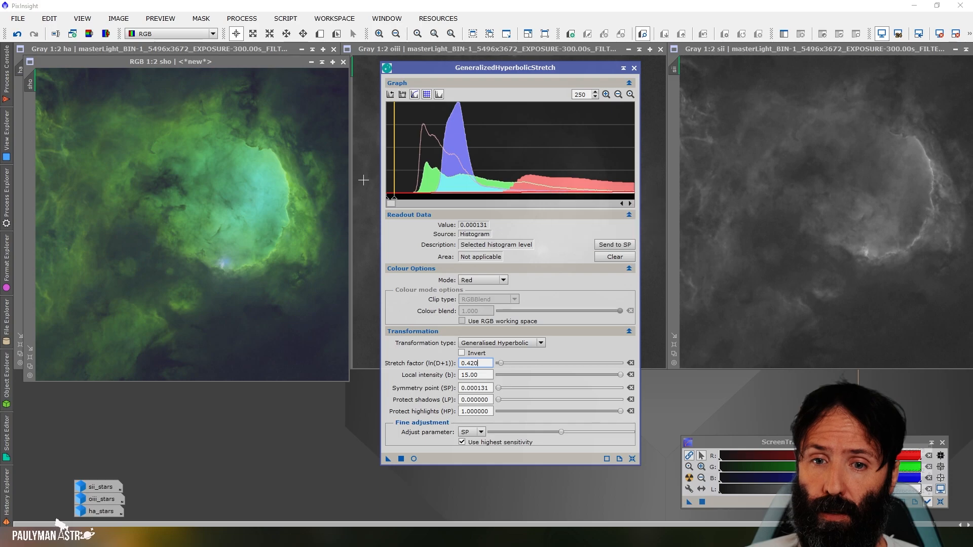
mouse_move(494, 184)
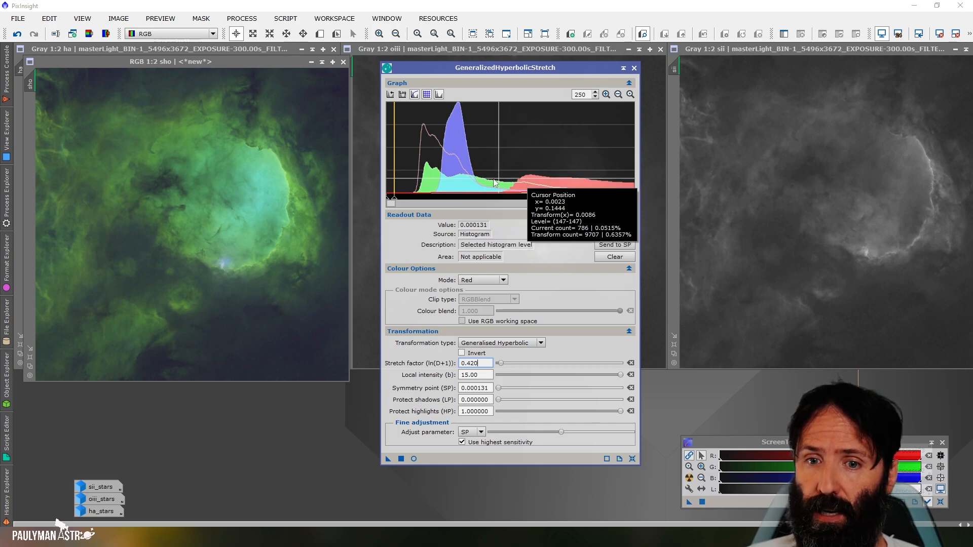
mouse_move(419, 192)
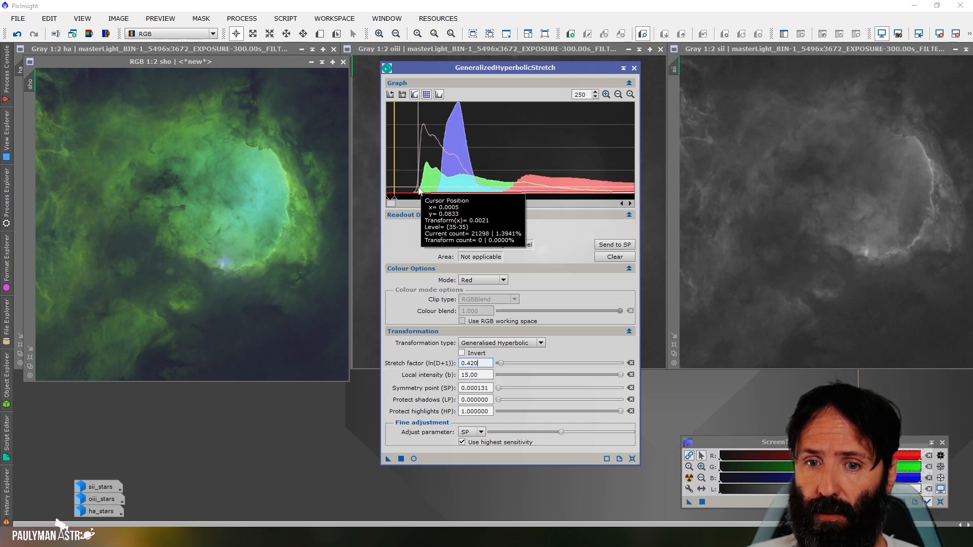
mouse_move(620, 411)
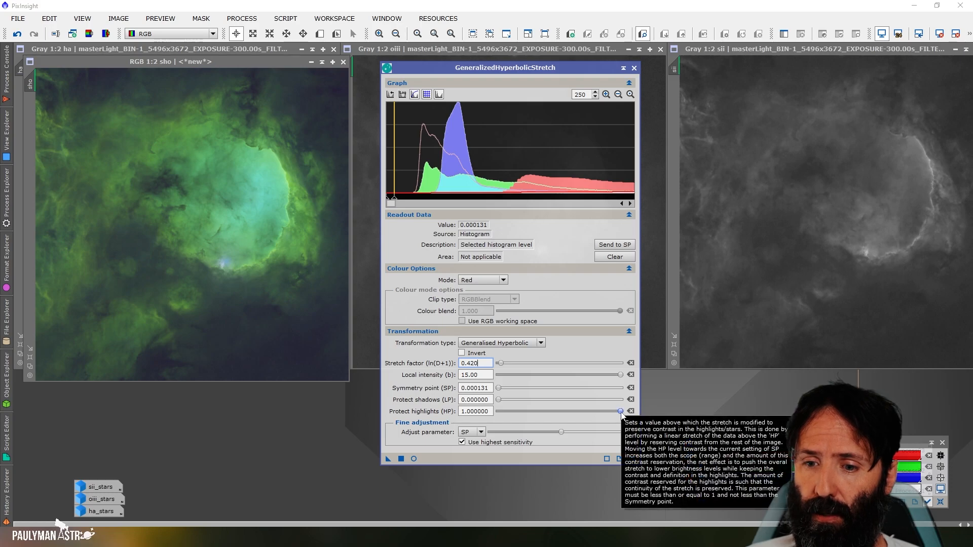
left_click_drag(620, 410, 593, 410)
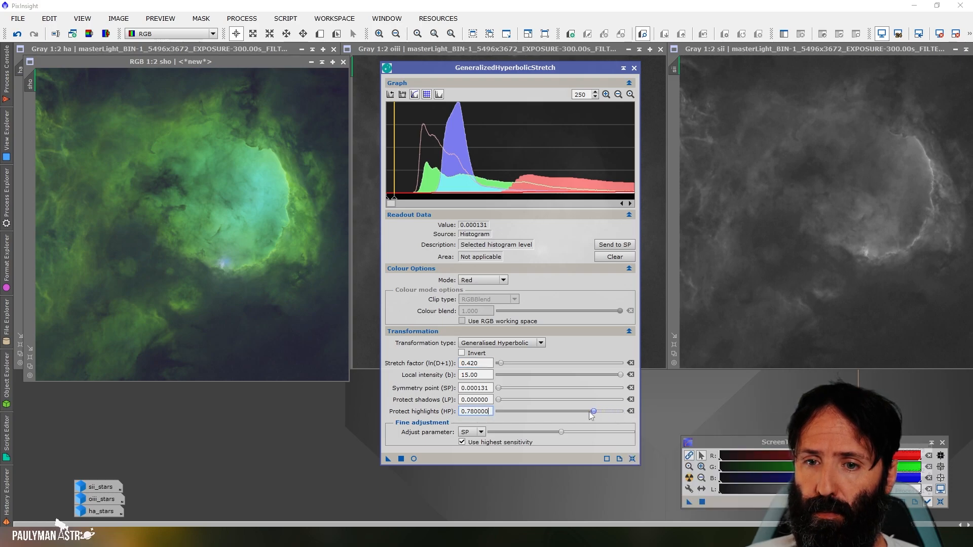
left_click_drag(593, 410, 543, 411)
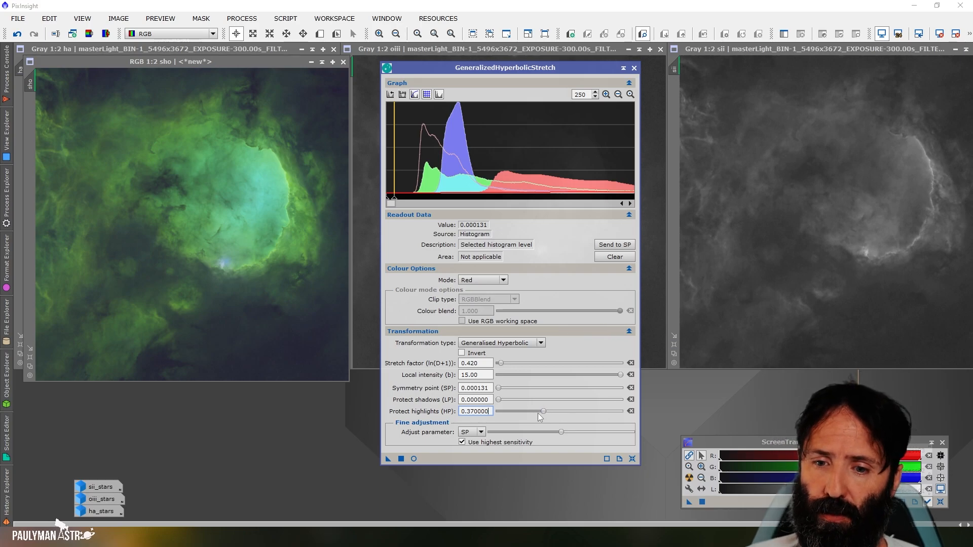
left_click_drag(543, 410, 503, 410)
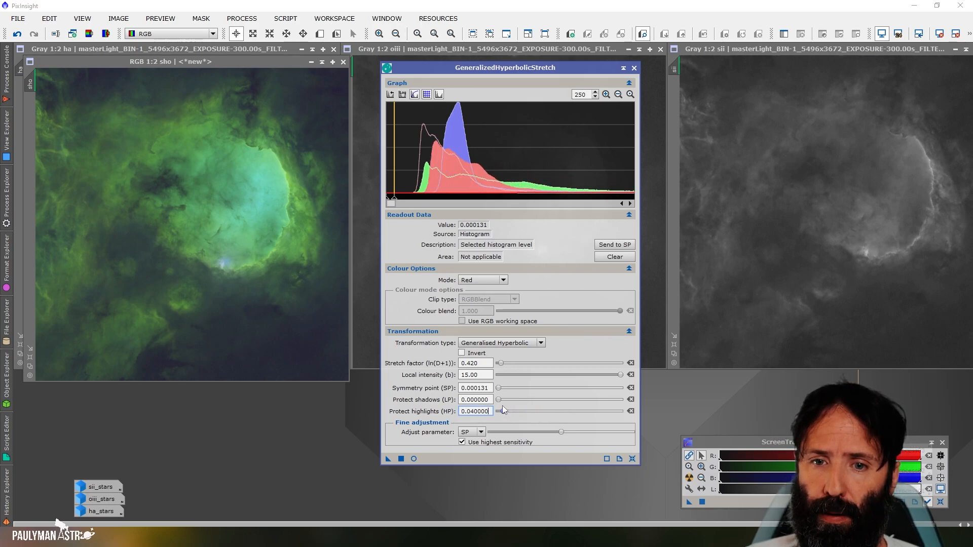
left_click_drag(502, 410, 499, 410)
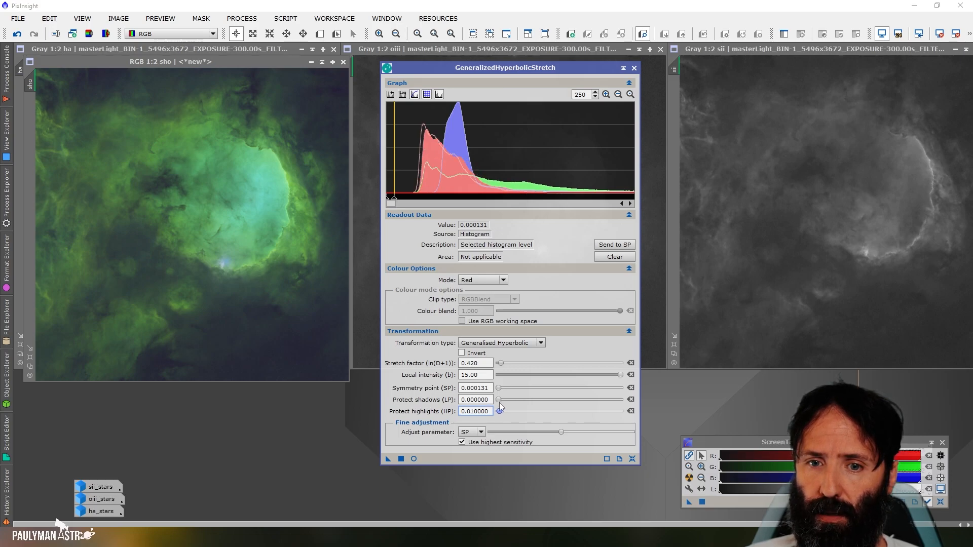
mouse_move(505, 414)
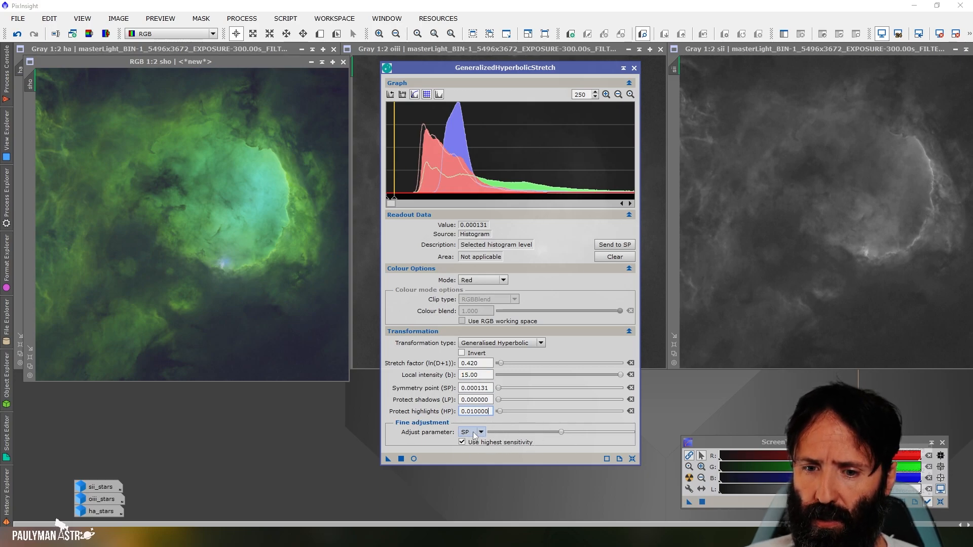
Set the Adjust parameter to HP and fine-tune highlight protection with its slider.
left_click(479, 431)
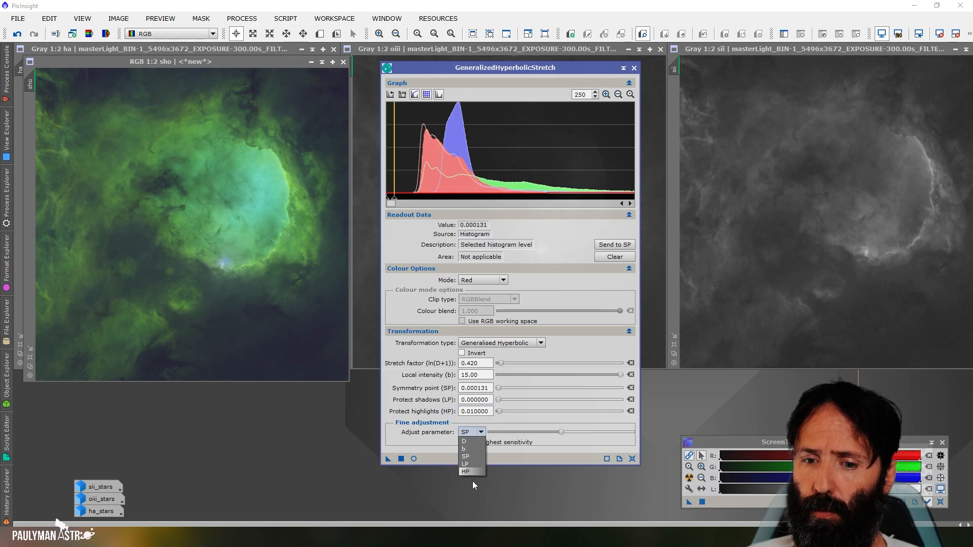
left_click(465, 471)
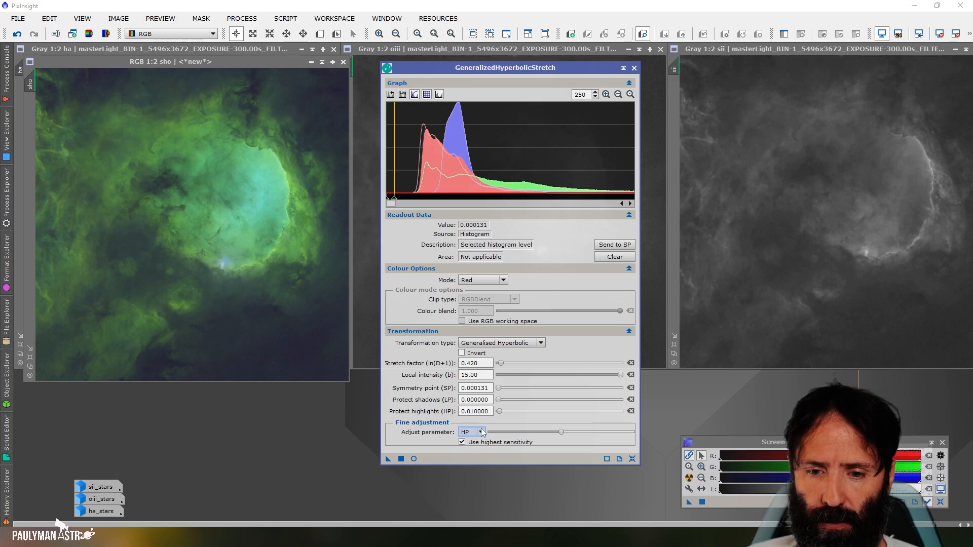
left_click_drag(483, 432, 553, 431)
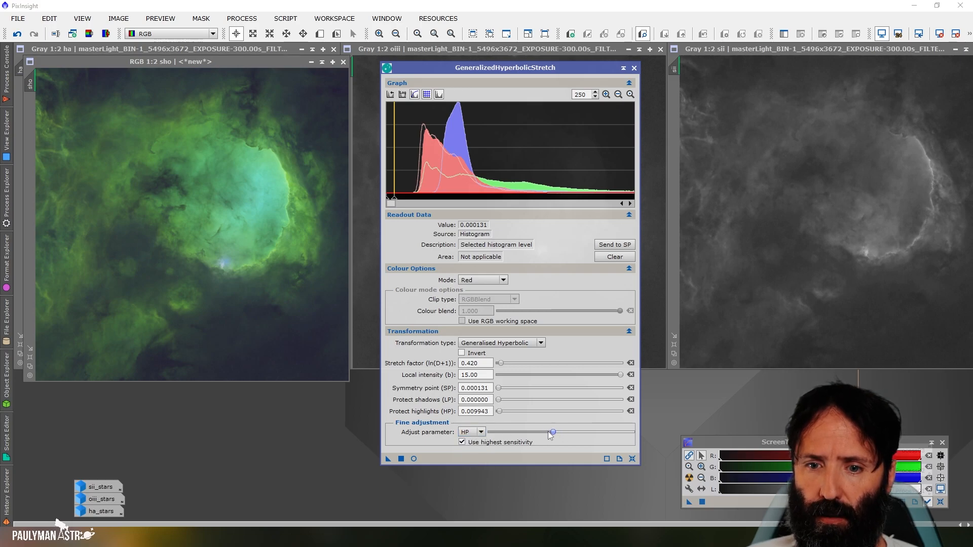
left_click_drag(552, 432, 561, 432)
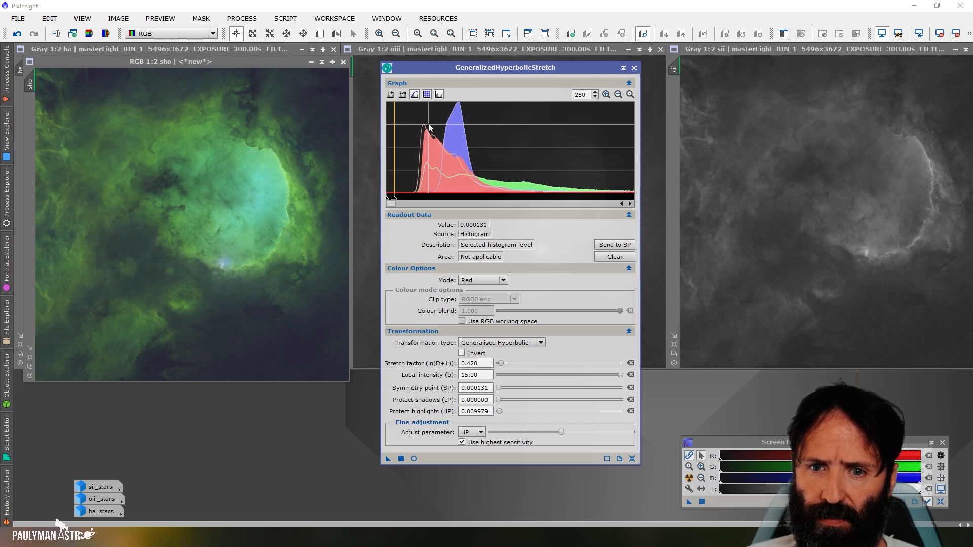
Show the Real-Time Preview of the nebula, then apply the red stretch and reset the tool.
left_click(413, 458)
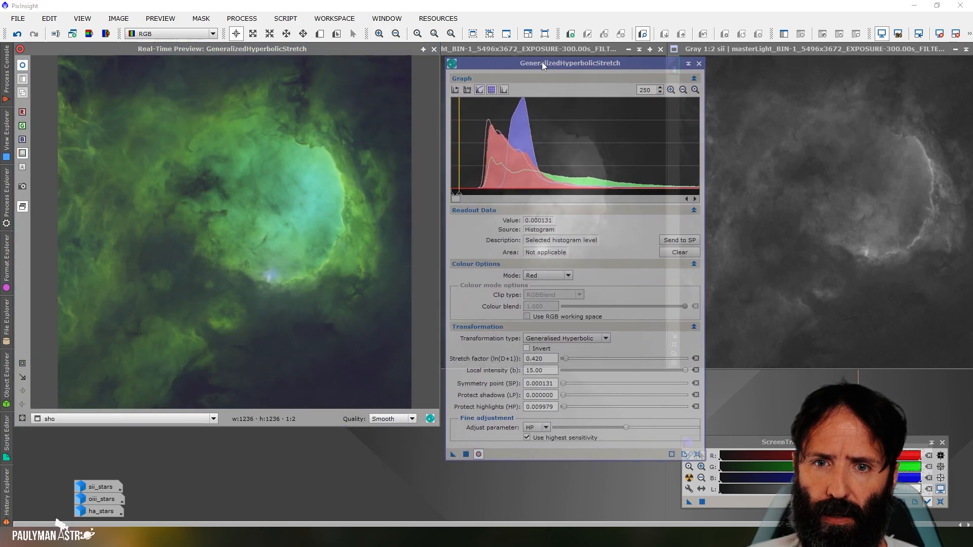
left_click_drag(568, 63, 570, 55)
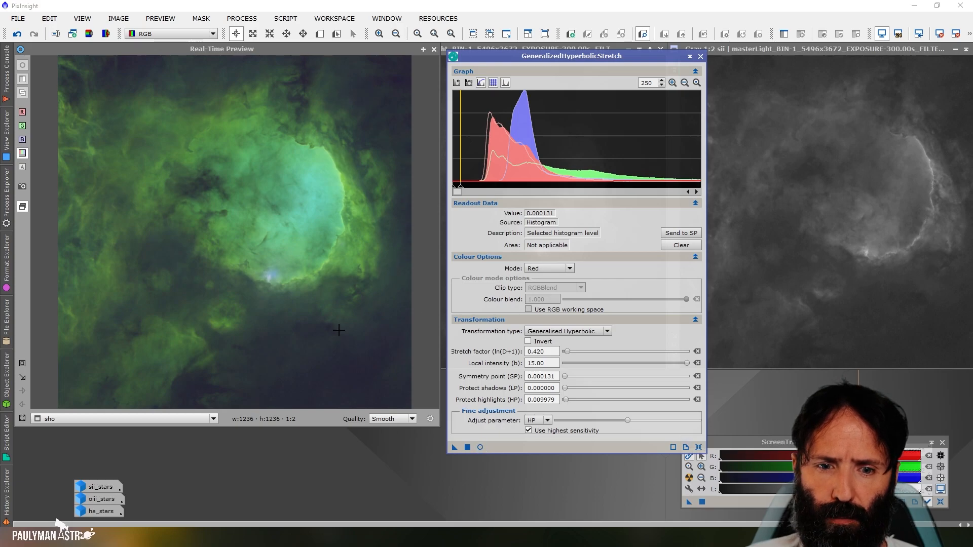
left_click(479, 447)
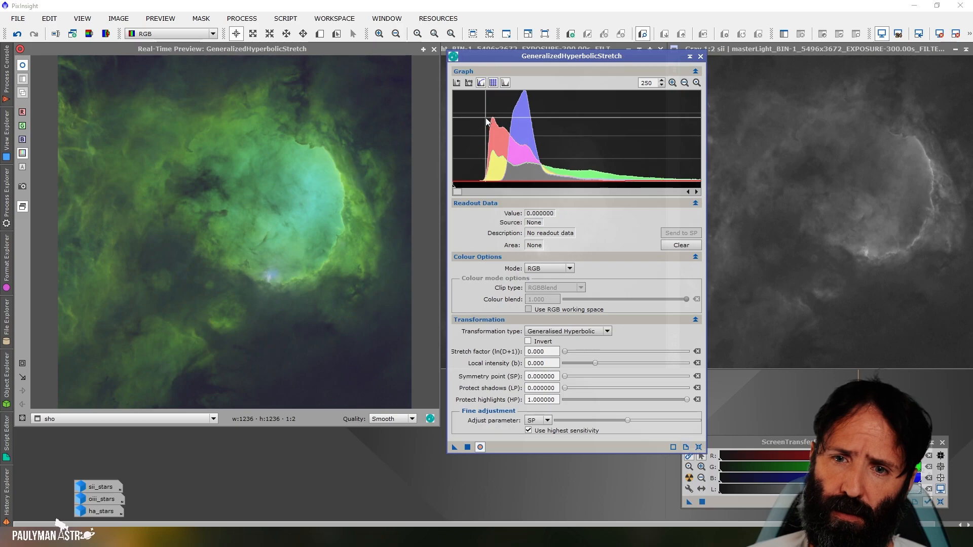
mouse_move(465, 90)
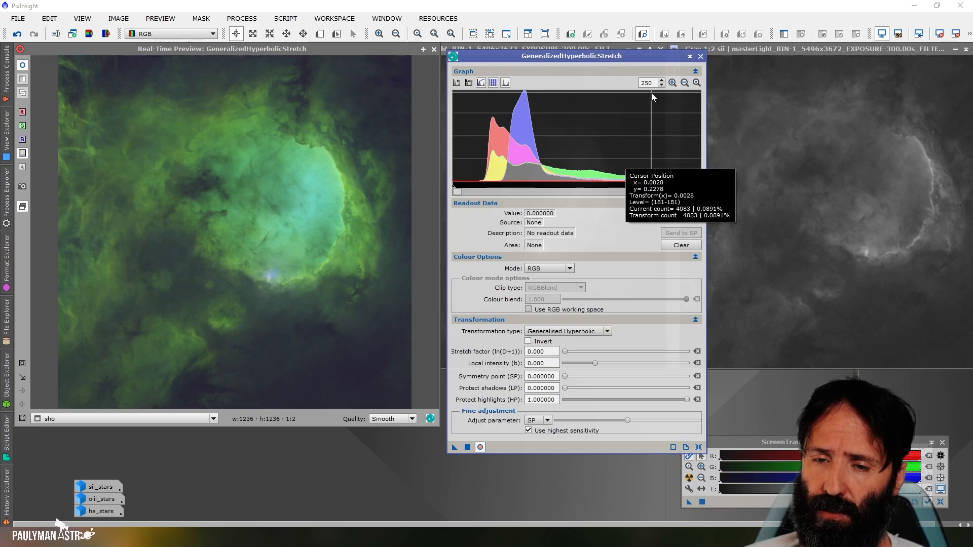
mouse_move(648, 136)
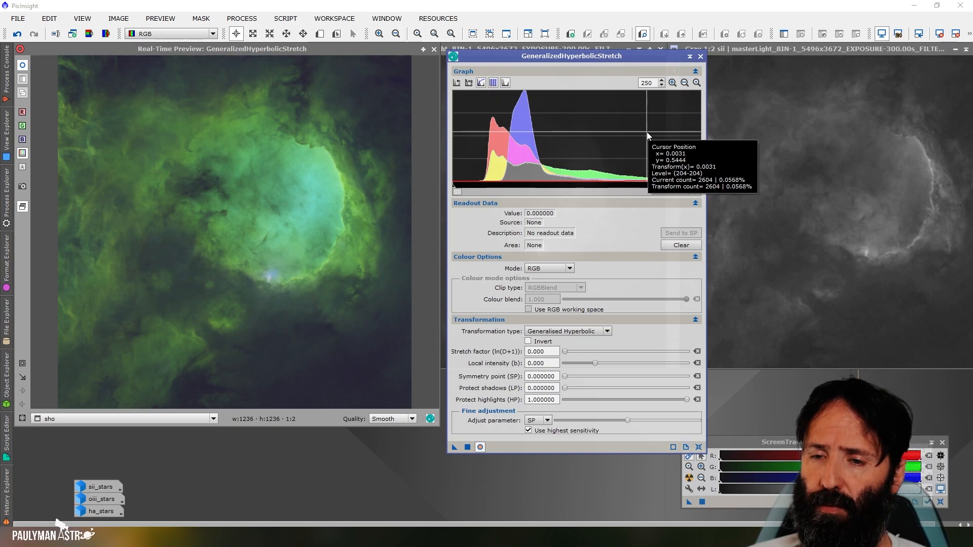
mouse_move(515, 228)
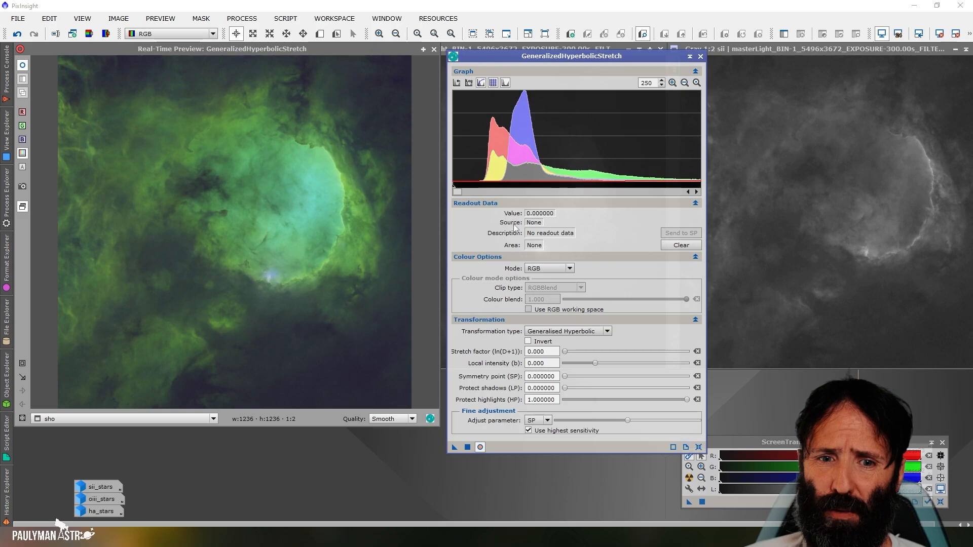
mouse_move(402, 228)
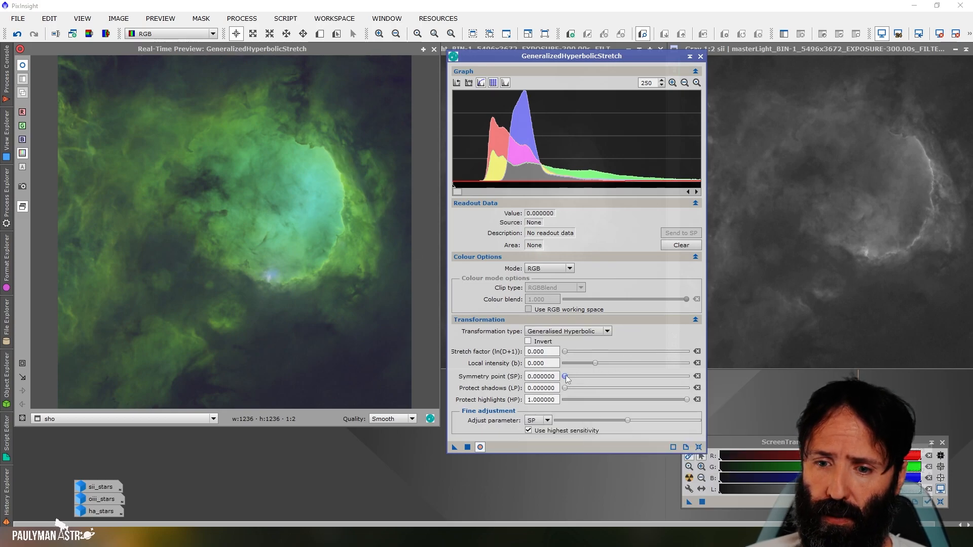
Set the symmetry point to 1.0 and restore local intensity to 15.
left_click_drag(564, 376, 687, 376)
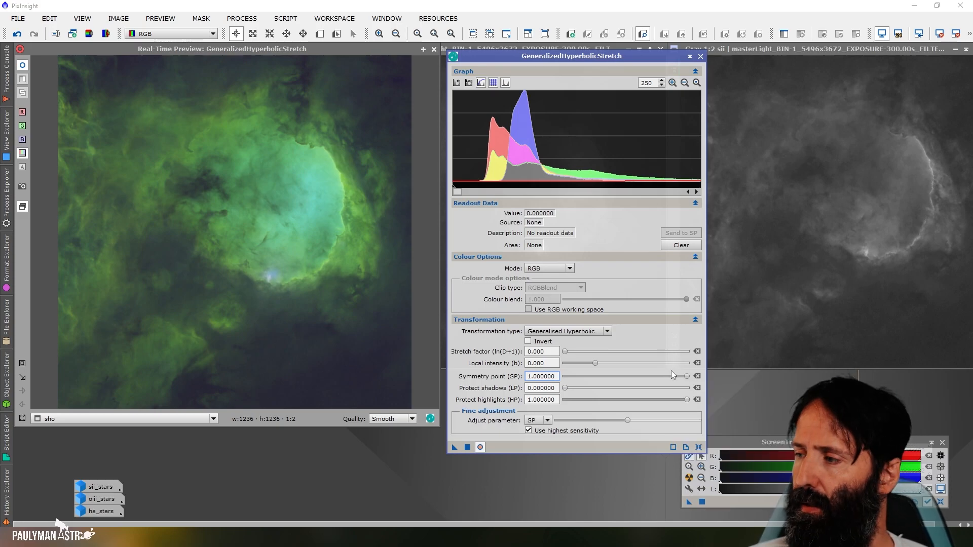
mouse_move(664, 335)
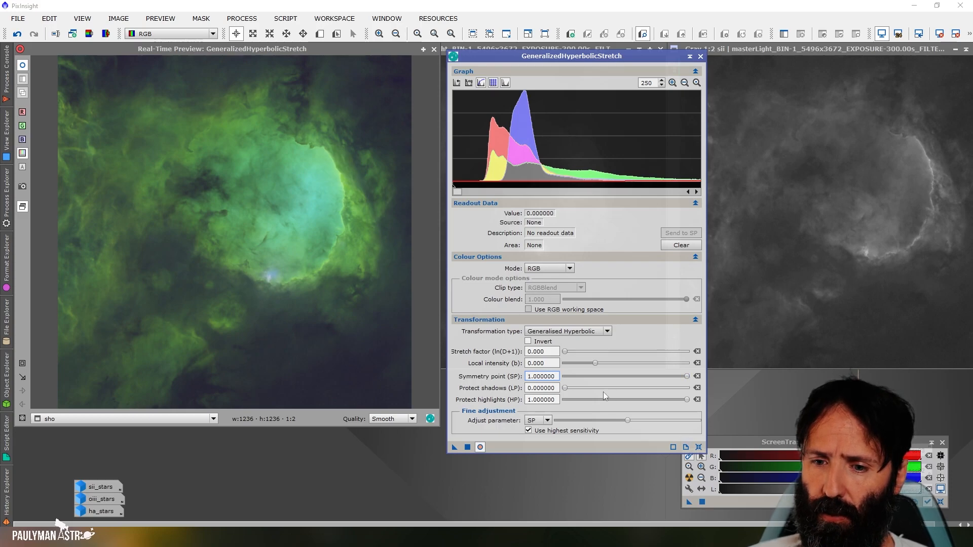
left_click(541, 352)
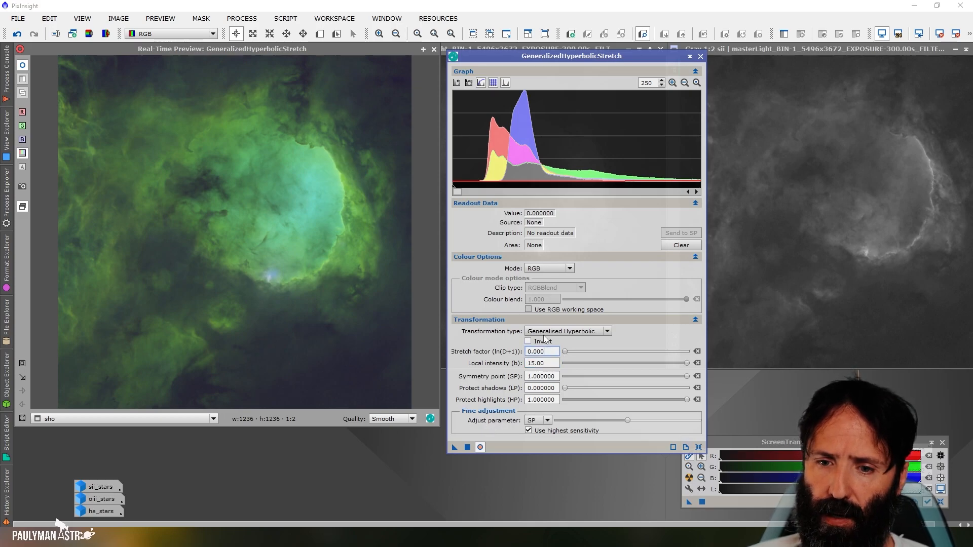
Apply a blue-channel stretch with factor 0.92 and shadow protection 0.68, keeping Adjust parameter on SP.
left_click(566, 268)
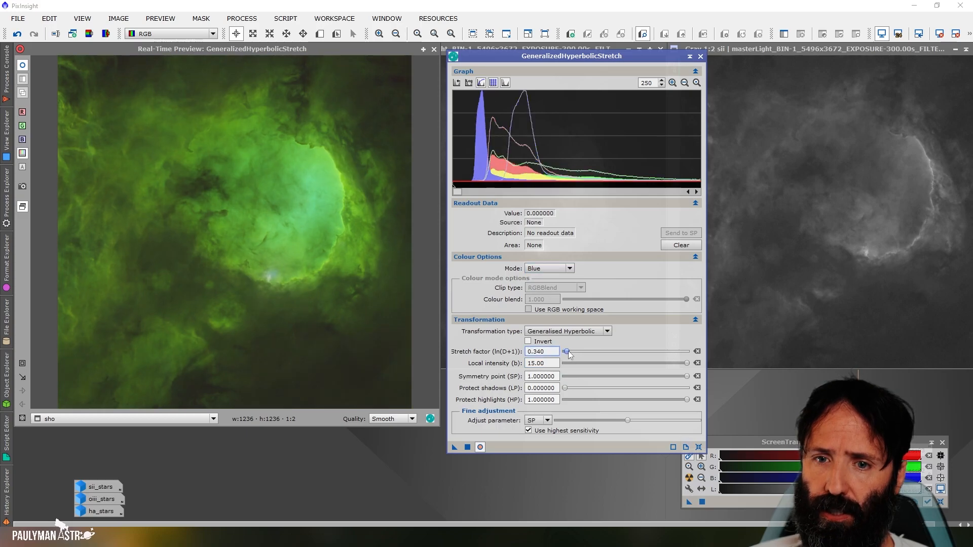
left_click_drag(566, 352, 571, 352)
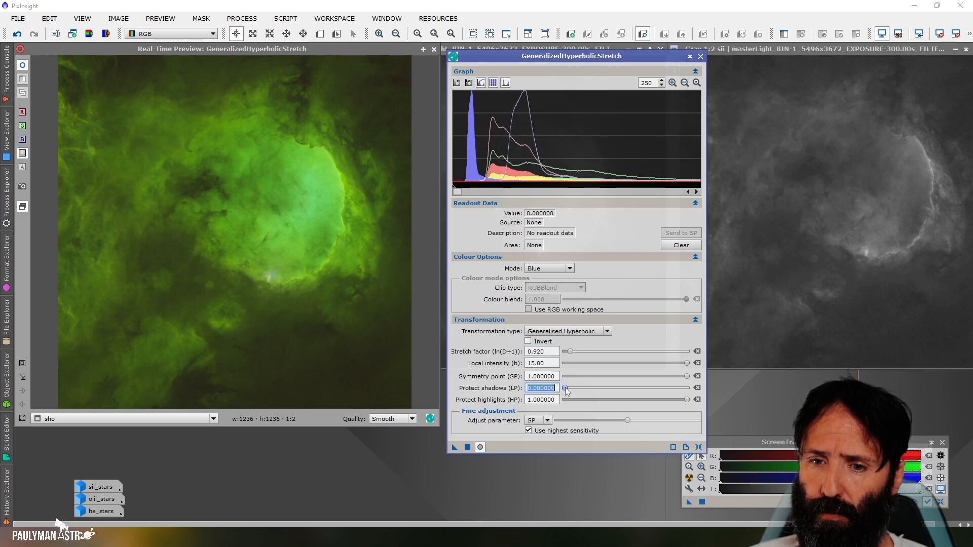
left_click_drag(564, 388, 641, 388)
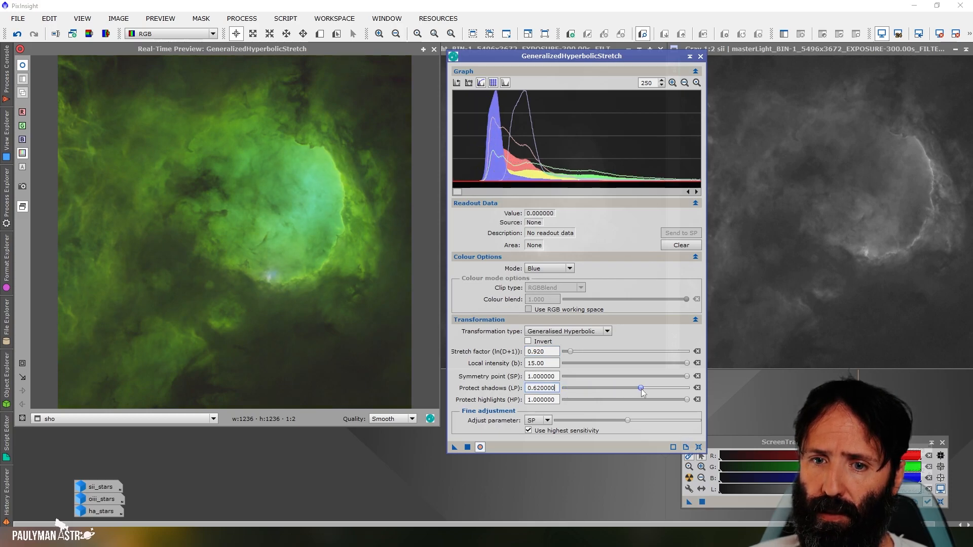
left_click_drag(641, 388, 649, 388)
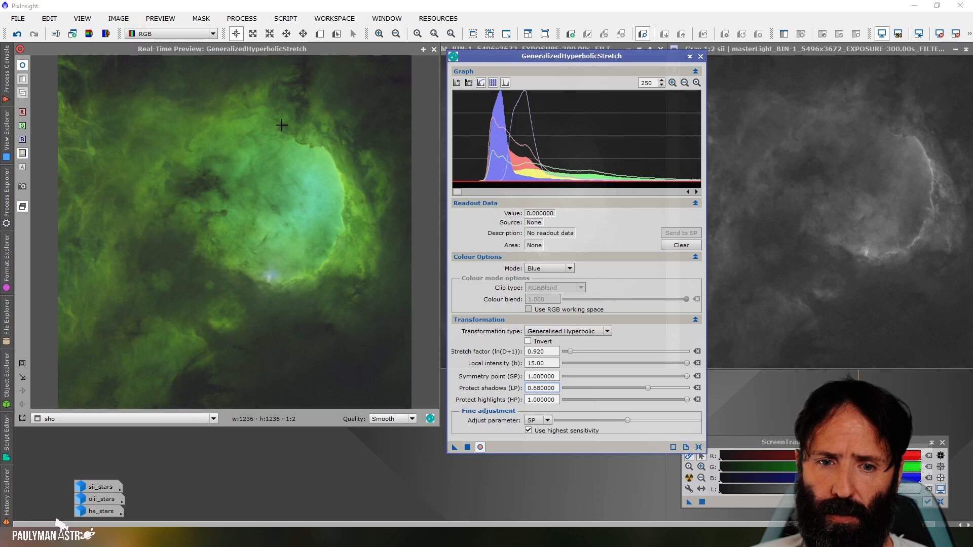
mouse_move(310, 319)
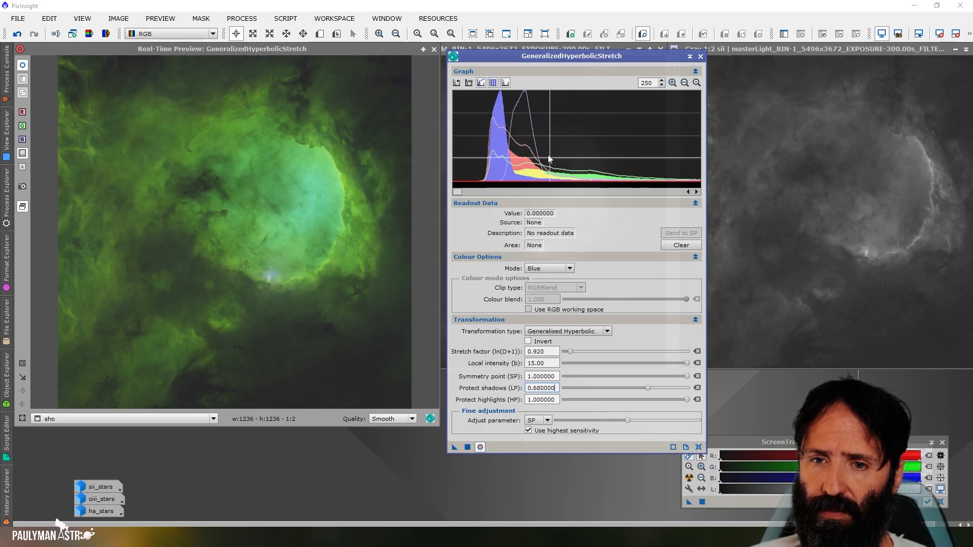
left_click(537, 419)
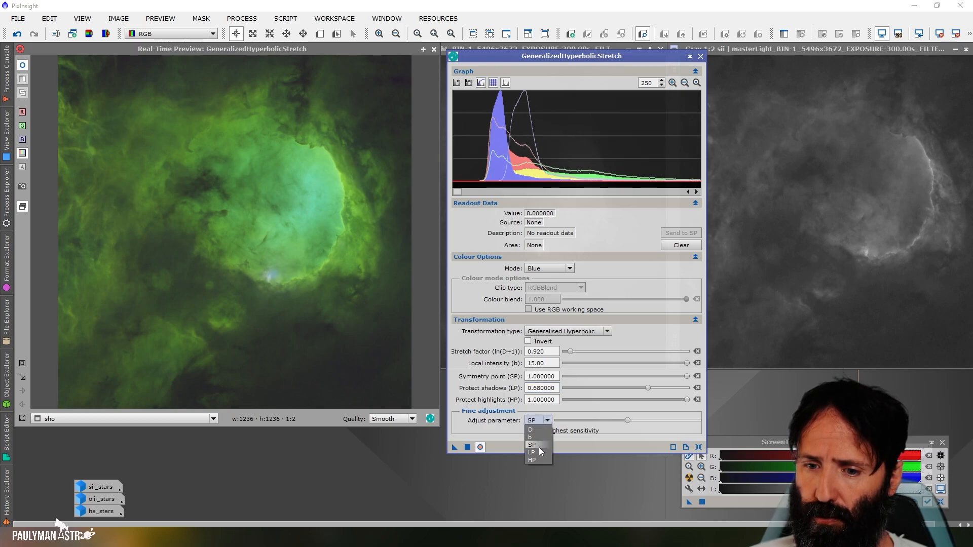
left_click(532, 452)
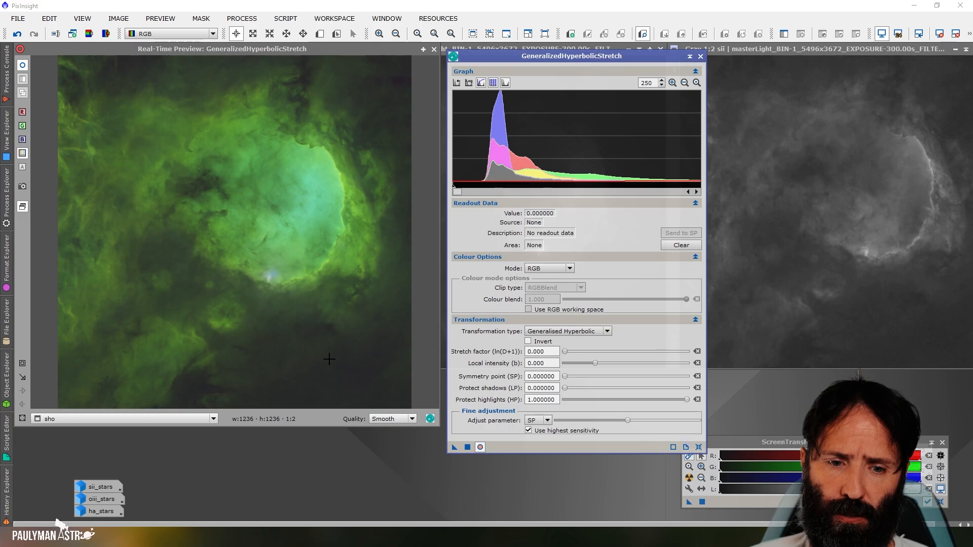
mouse_move(391, 134)
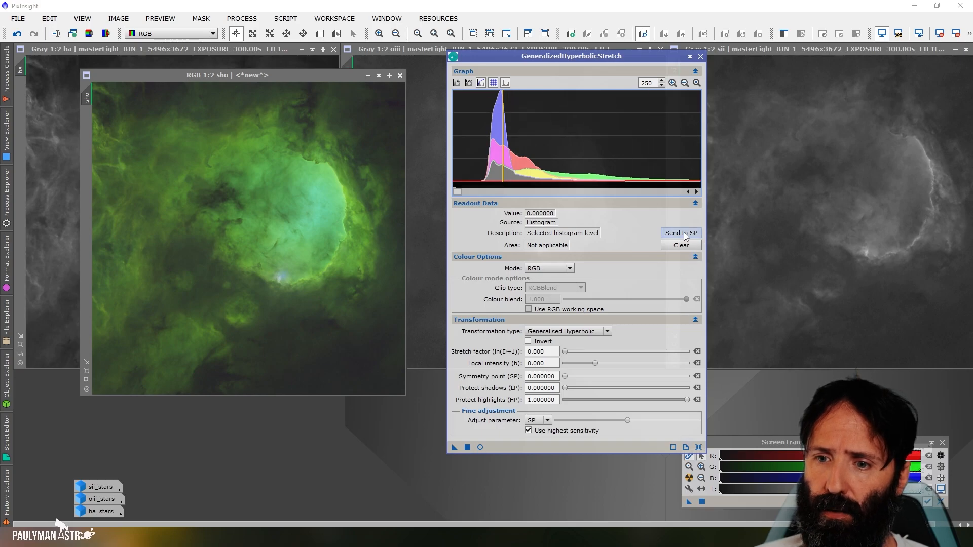
Send the picked histogram level to SP and set local intensity to 10.00.
left_click(681, 233)
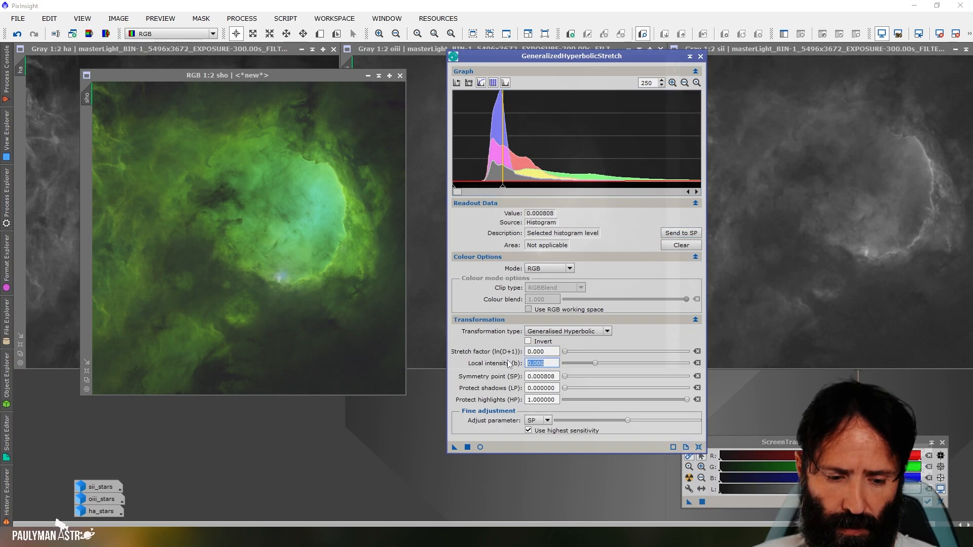
type("10.00")
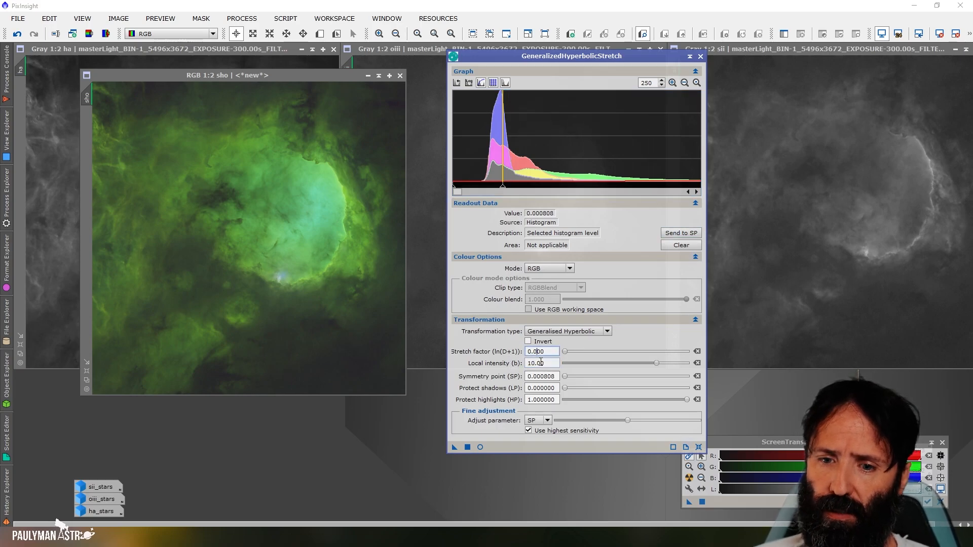
left_click(479, 447)
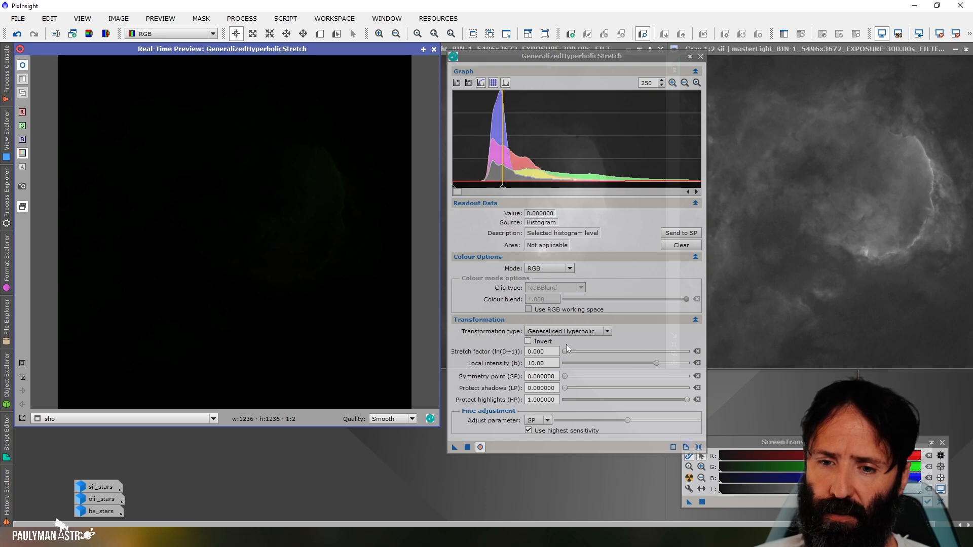
Raise the RGB stretch factor to 5.970 with the symmetry point at the background peak.
left_click_drag(566, 352, 578, 352)
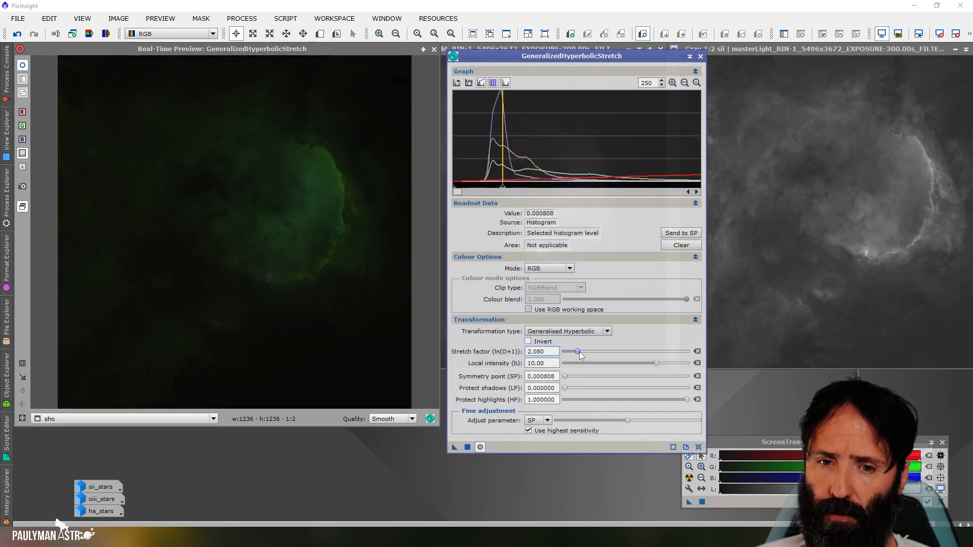
left_click_drag(577, 351, 599, 352)
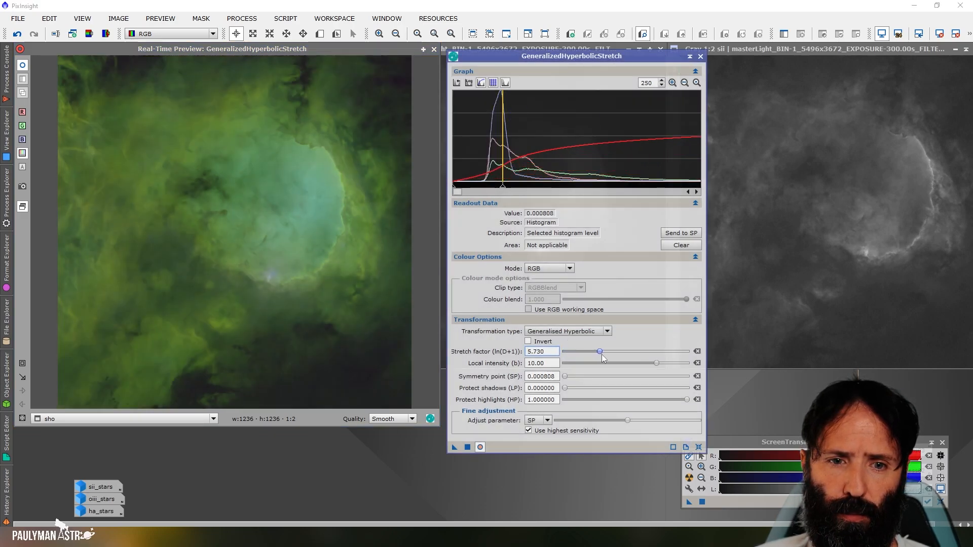
left_click_drag(600, 351, 599, 351)
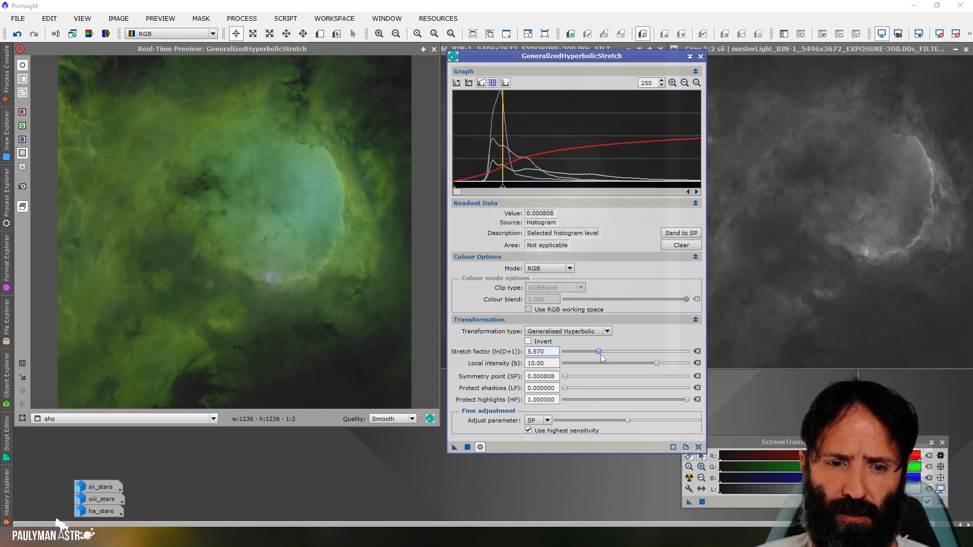
left_click_drag(597, 352, 600, 351)
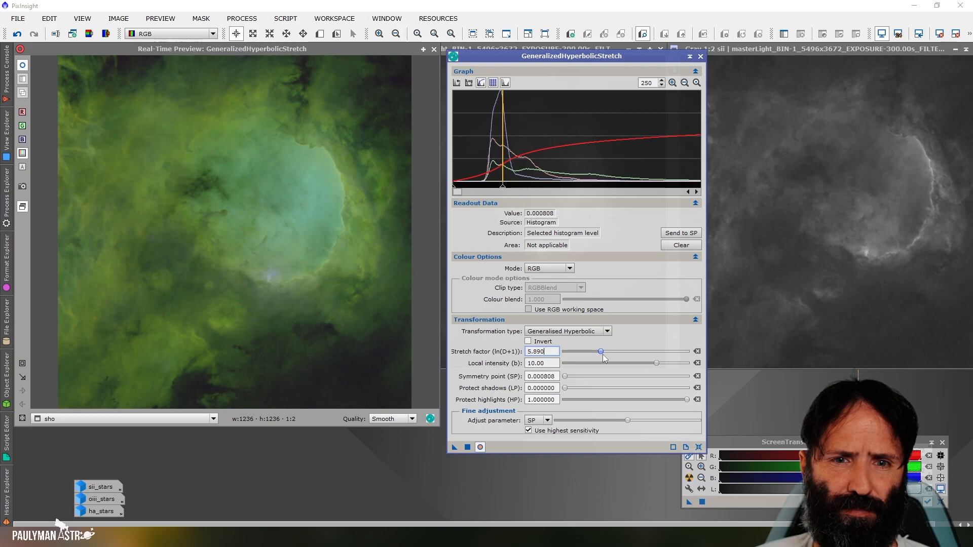
left_click_drag(600, 352, 601, 352)
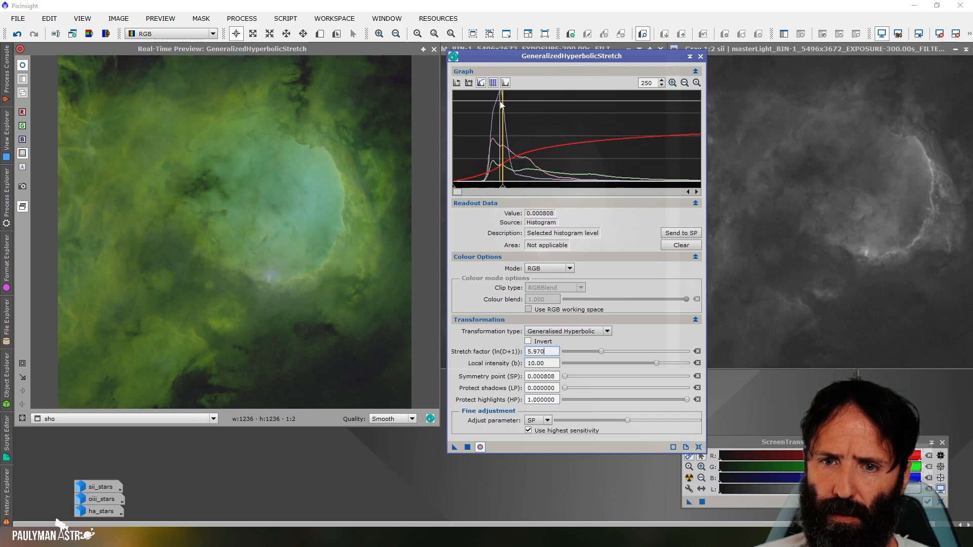
mouse_move(502, 100)
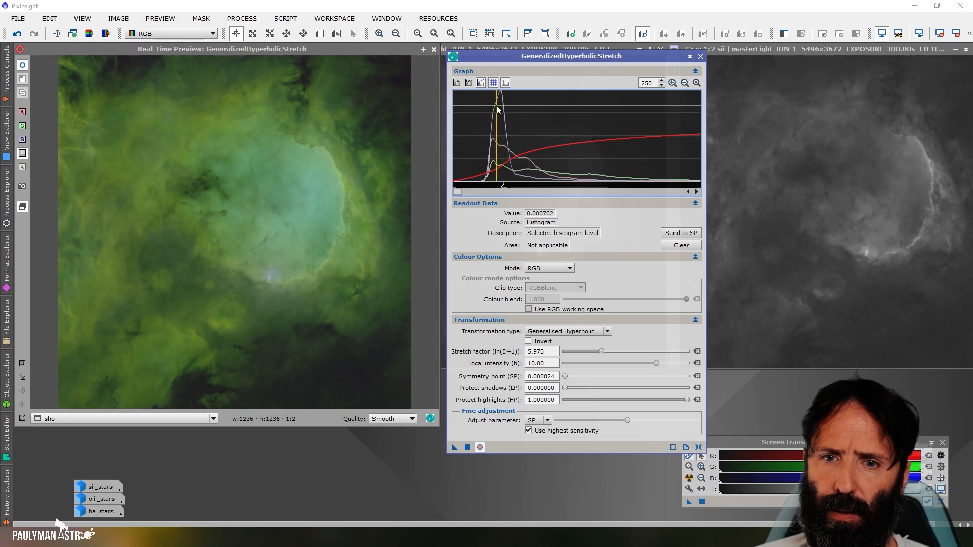
left_click(680, 233)
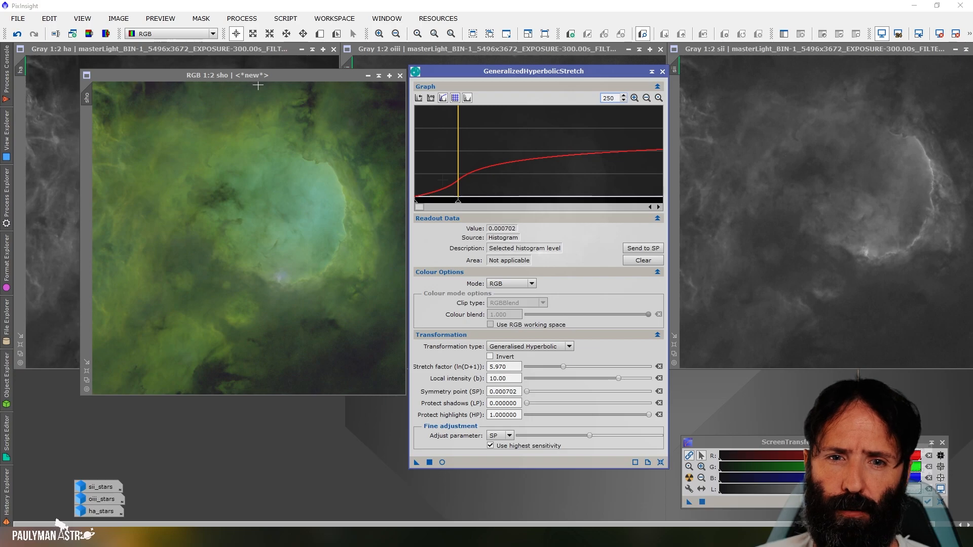
mouse_move(330, 315)
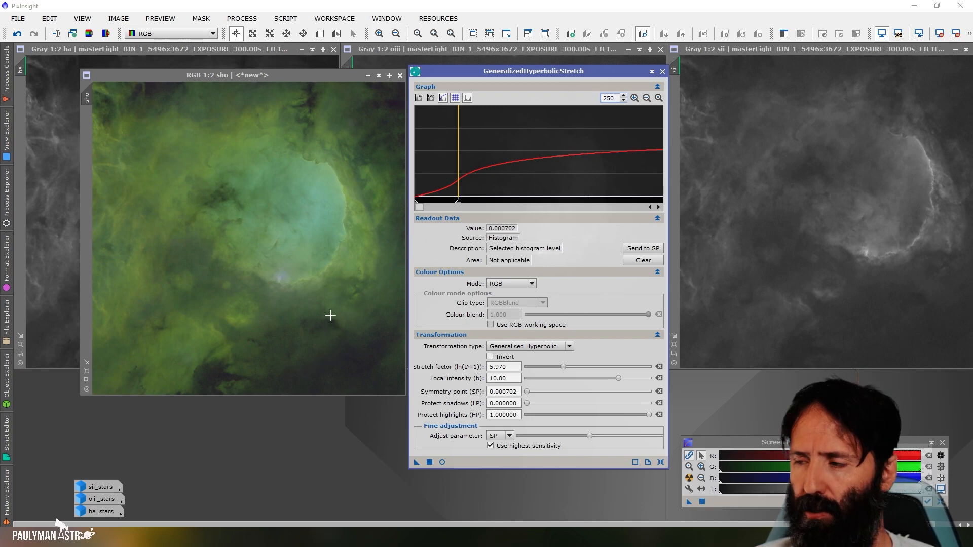
mouse_move(292, 211)
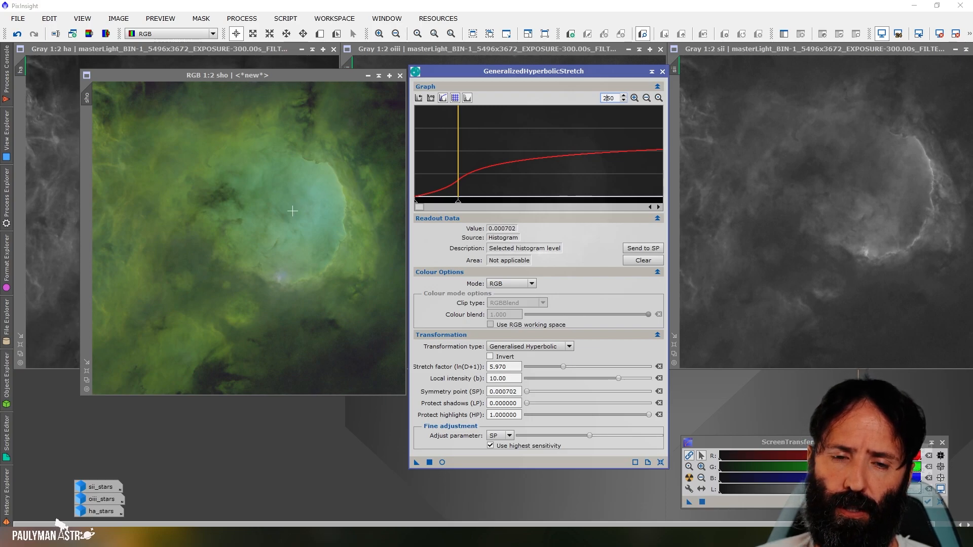
mouse_move(219, 143)
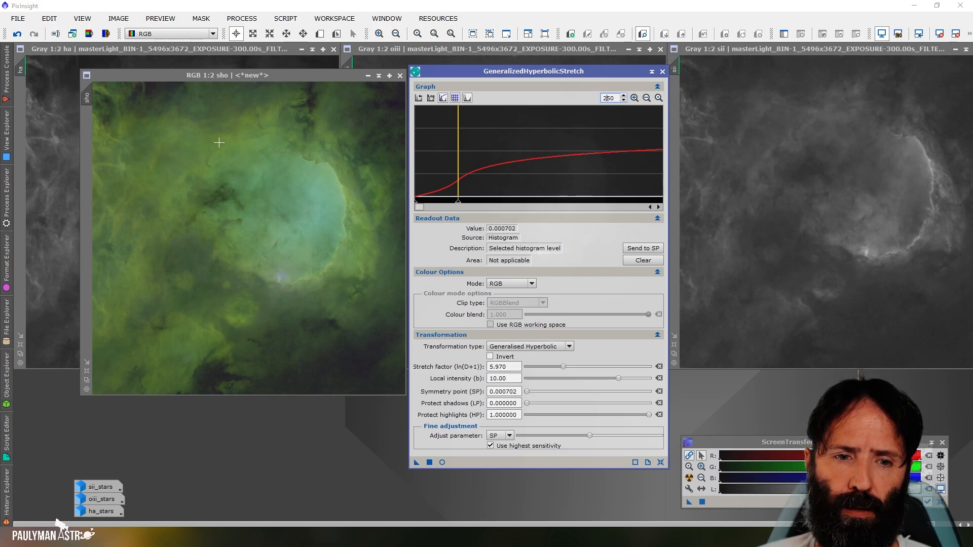
mouse_move(275, 112)
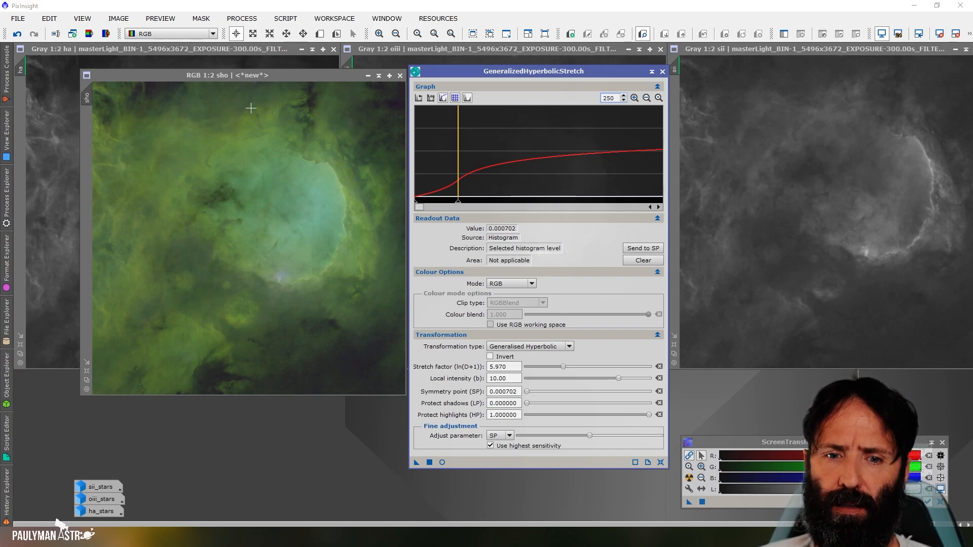
mouse_move(292, 125)
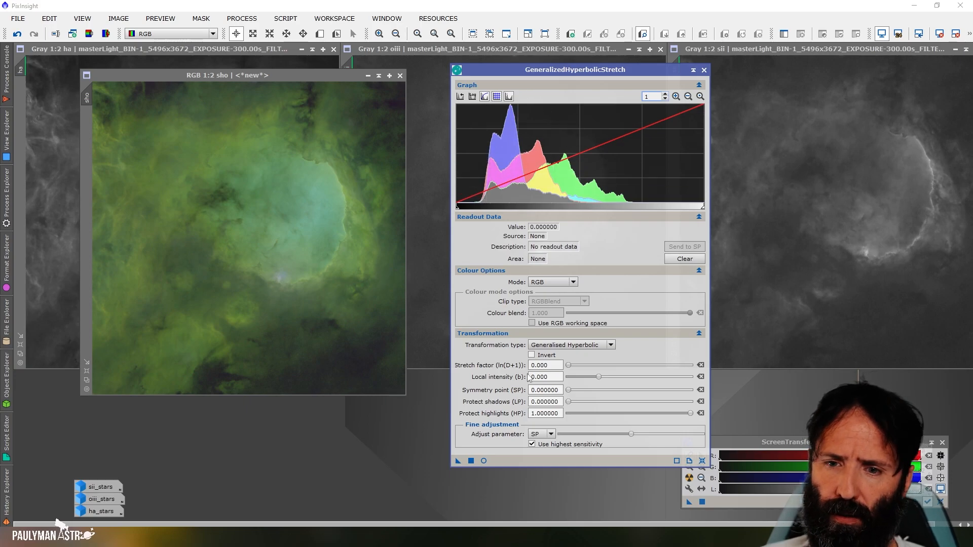
In Blue mode, set the stretch factor to about 1.0 with lowered highlight protection.
left_click(552, 281)
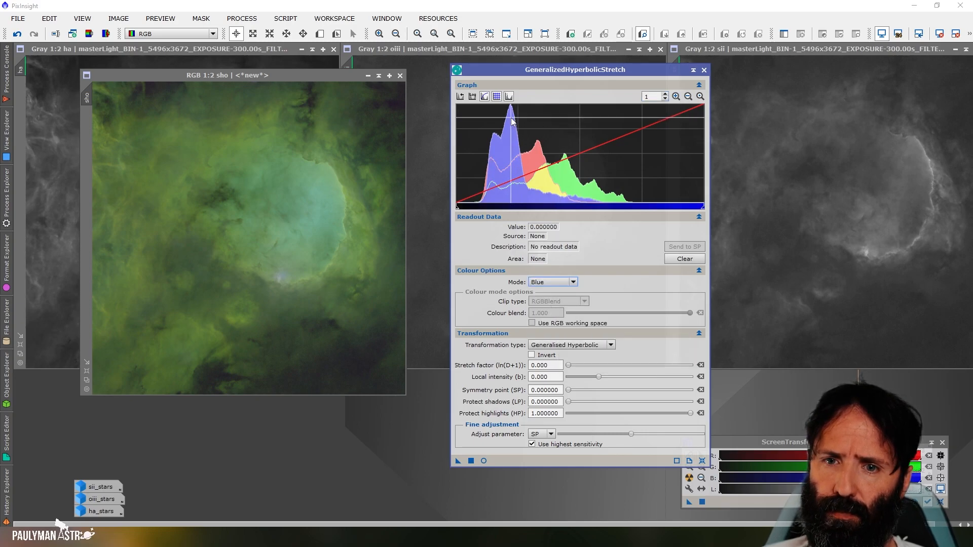
mouse_move(511, 117)
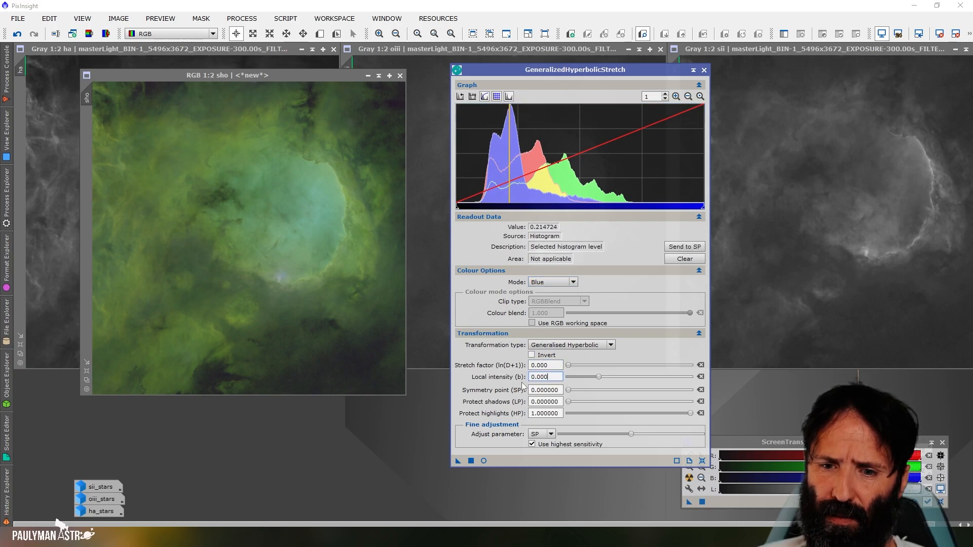
type("5")
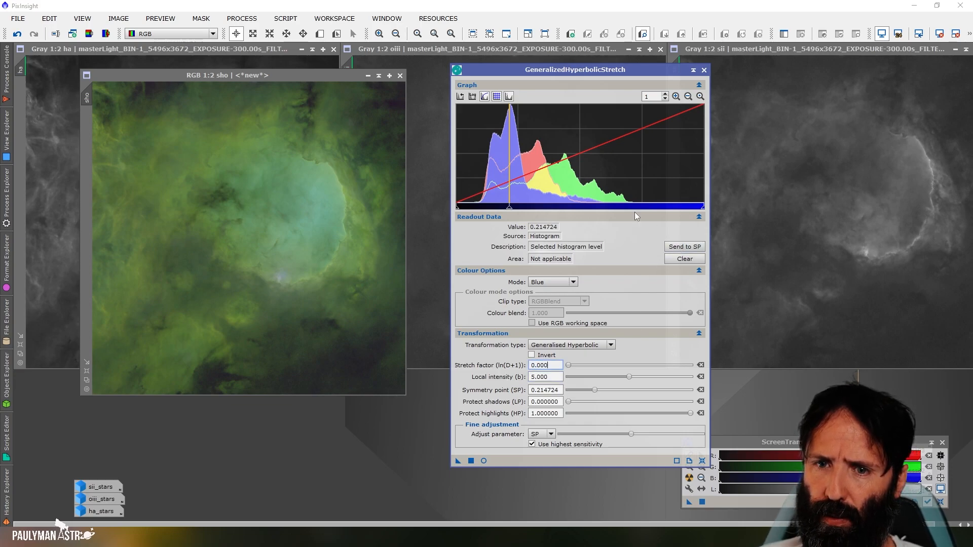
mouse_move(584, 377)
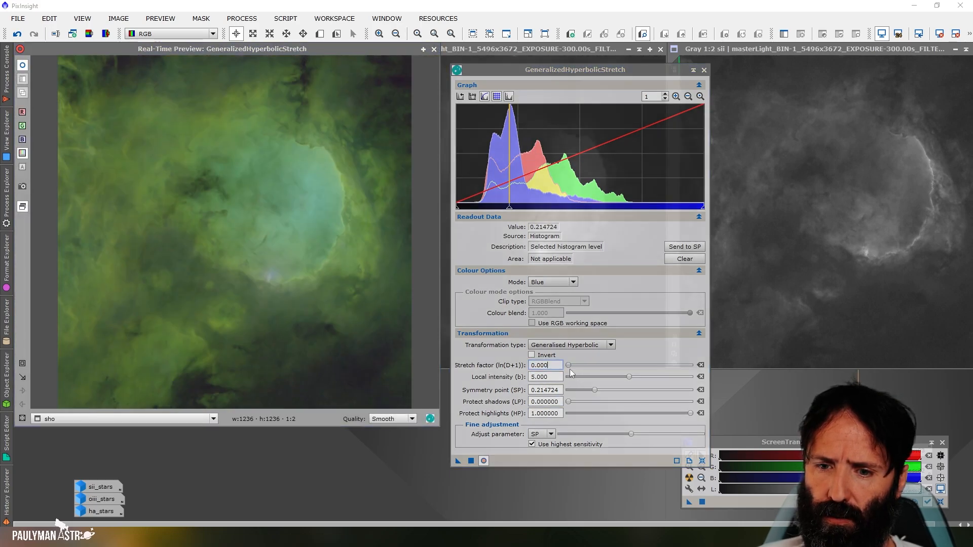
left_click_drag(566, 365, 579, 364)
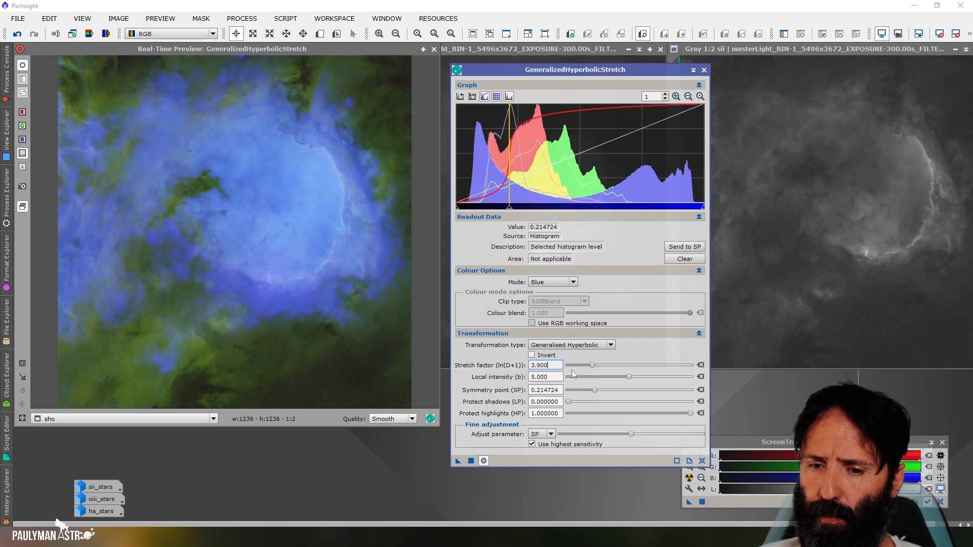
mouse_move(486, 117)
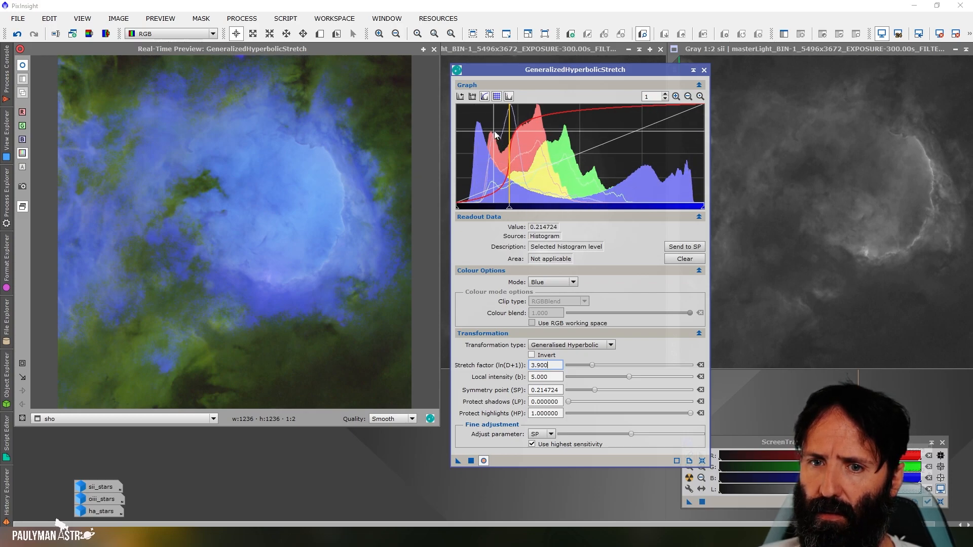
left_click_drag(590, 365, 581, 364)
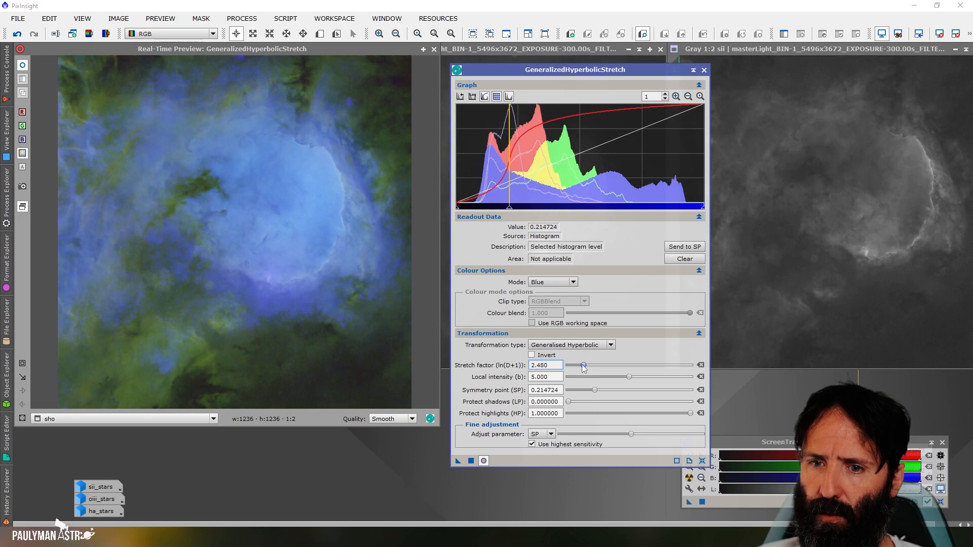
left_click_drag(582, 365, 576, 365)
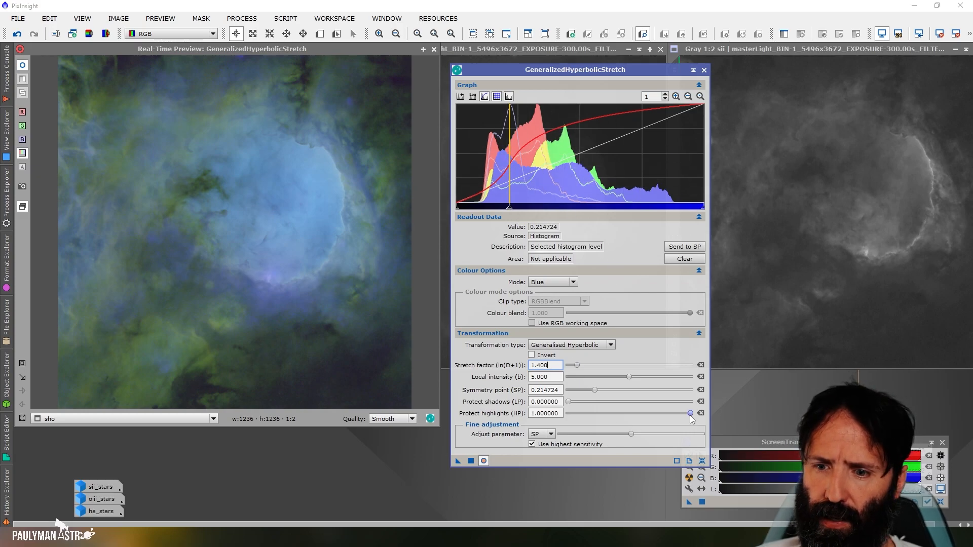
left_click_drag(690, 412, 632, 412)
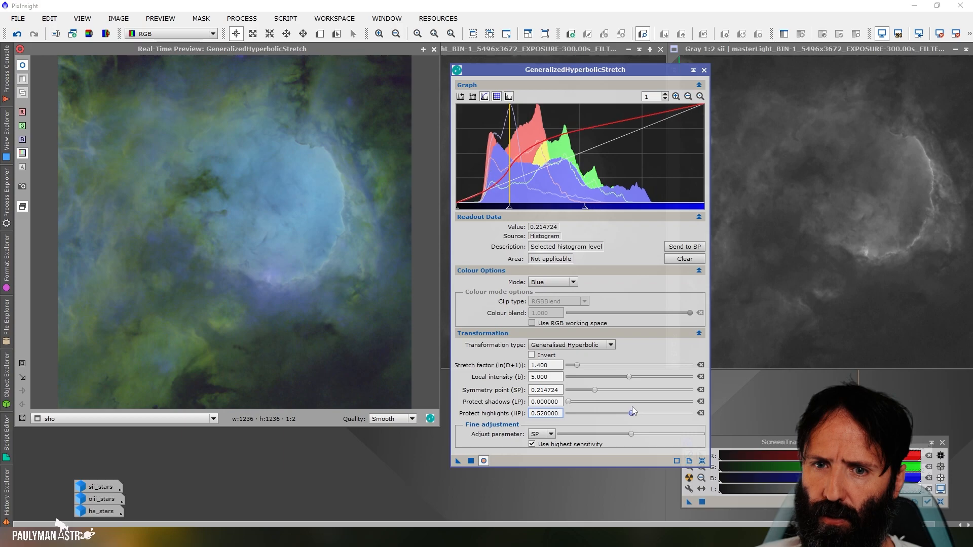
left_click_drag(632, 412, 621, 413)
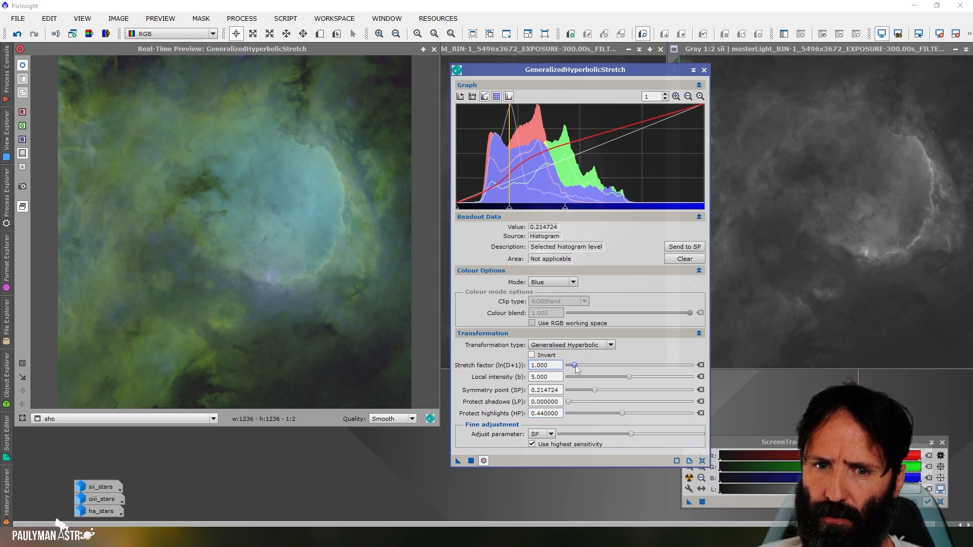
left_click_drag(573, 365, 576, 364)
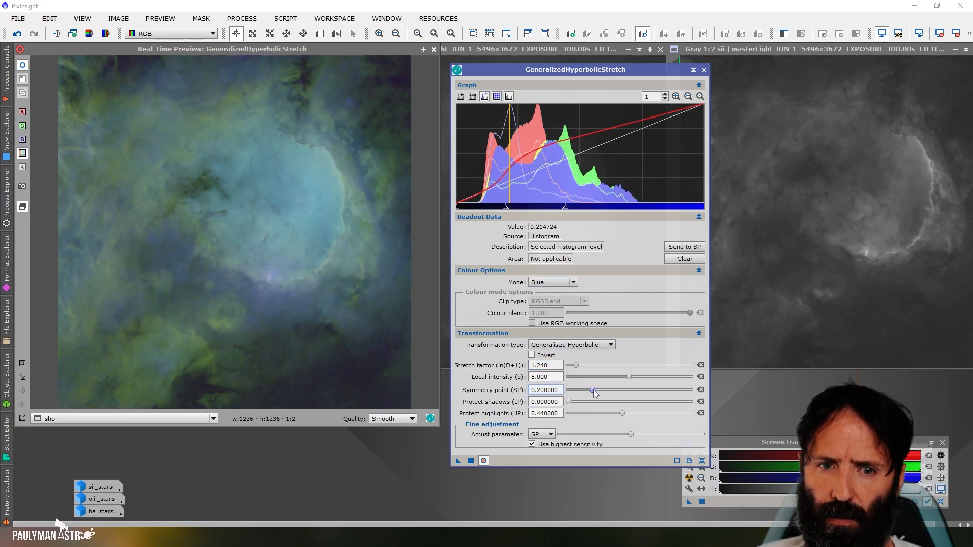
Set the blue symmetry point to 0.23 and shadow protection 0.09, then reset the settings.
left_click_drag(590, 389, 597, 389)
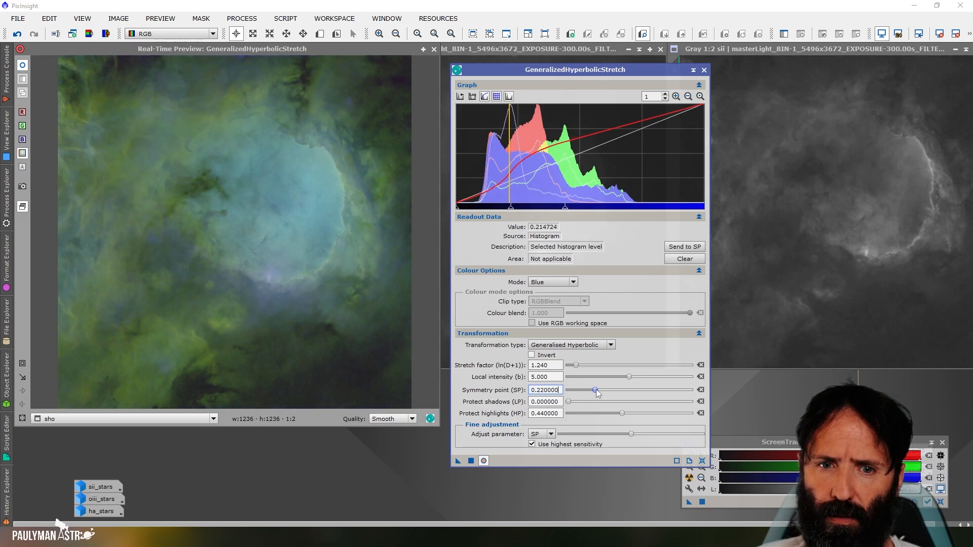
left_click_drag(597, 389, 594, 389)
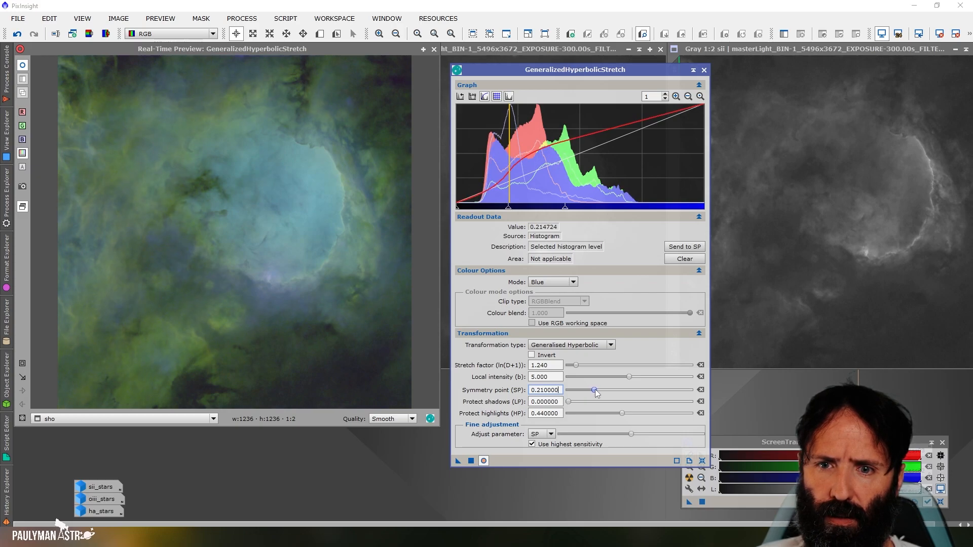
left_click_drag(595, 389, 598, 389)
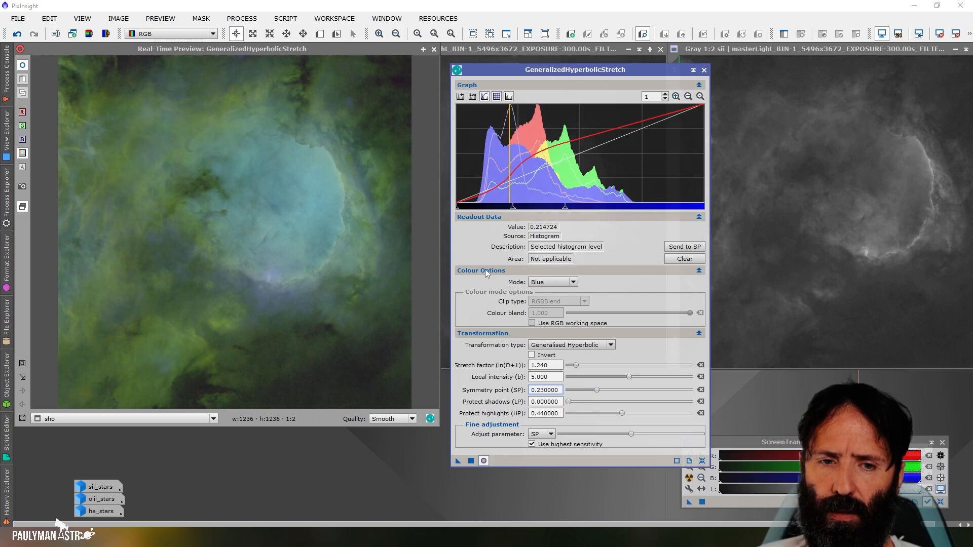
mouse_move(622, 413)
type("1.320")
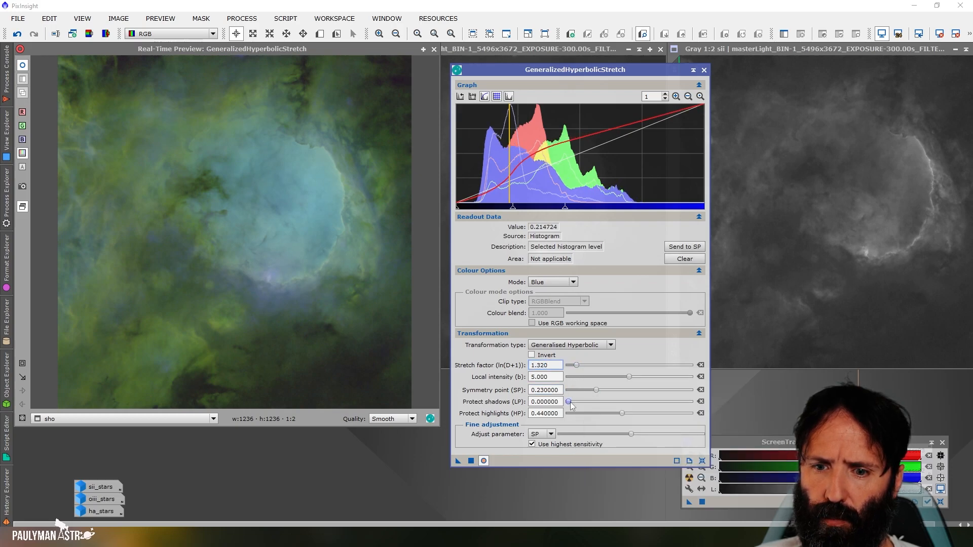
left_click_drag(568, 402, 582, 401)
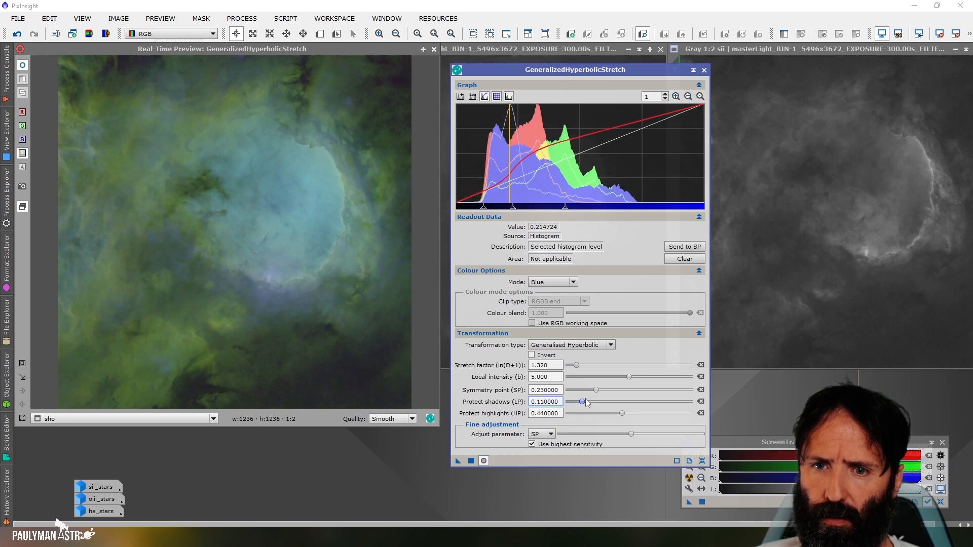
left_click_drag(582, 402, 580, 402)
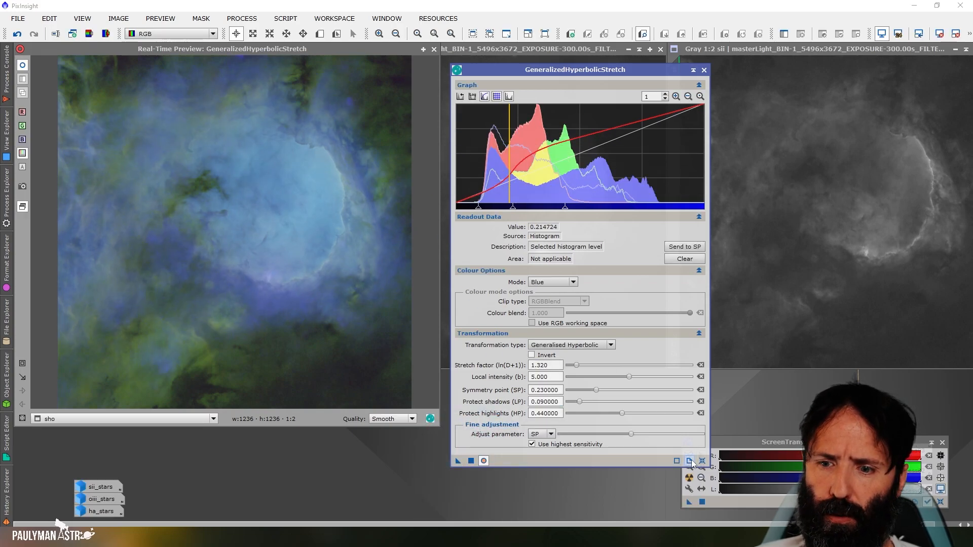
left_click(700, 460)
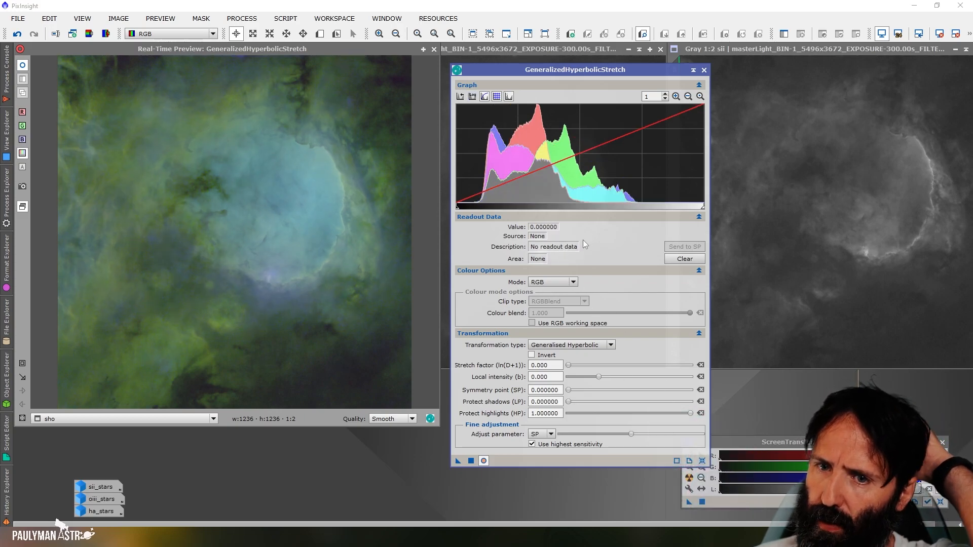
In Red mode with local intensity 15, lower highlight protection and send the red peak to SP.
left_click(551, 282)
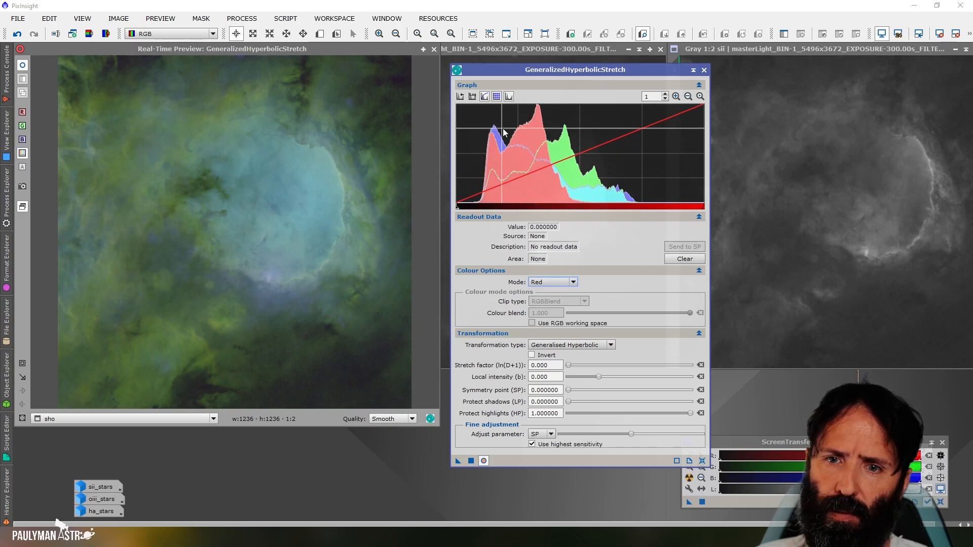
mouse_move(537, 110)
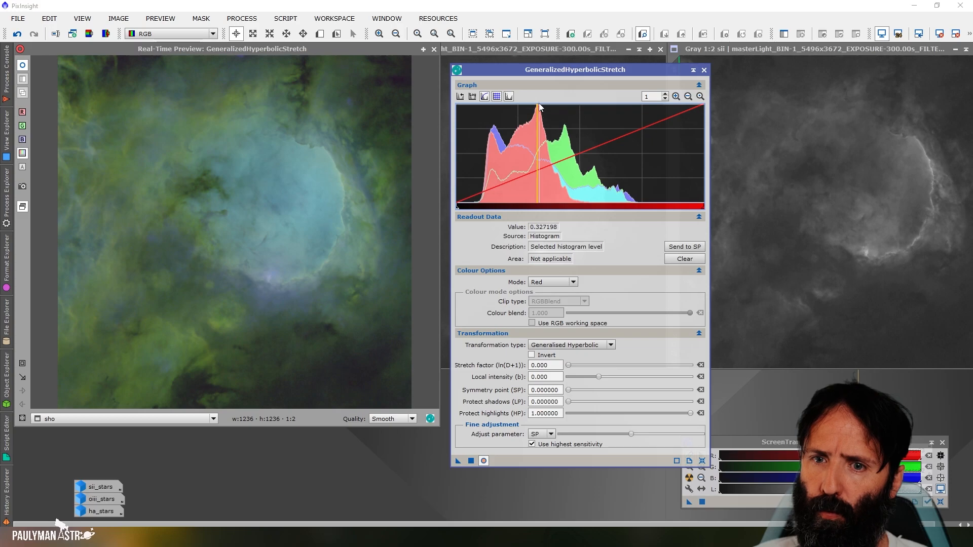
mouse_move(539, 128)
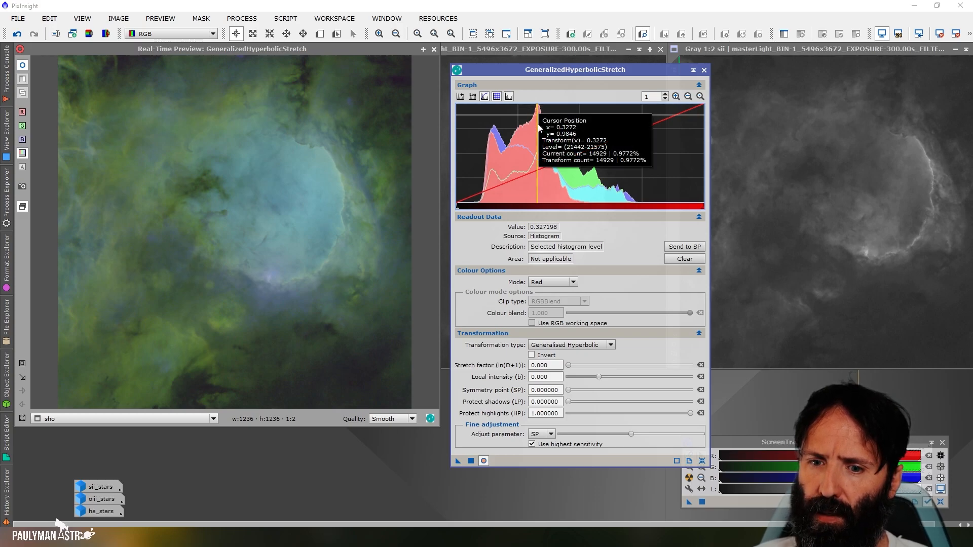
mouse_move(538, 115)
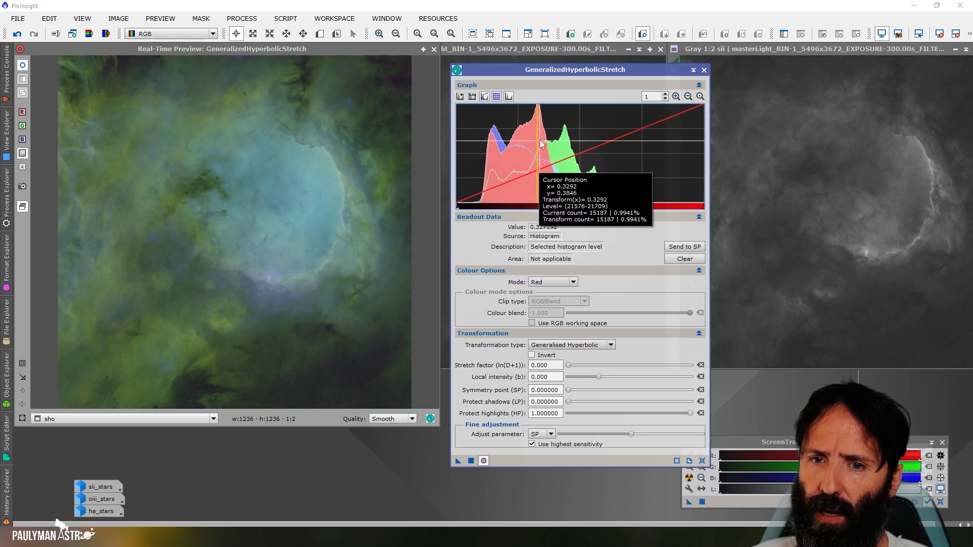
mouse_move(538, 112)
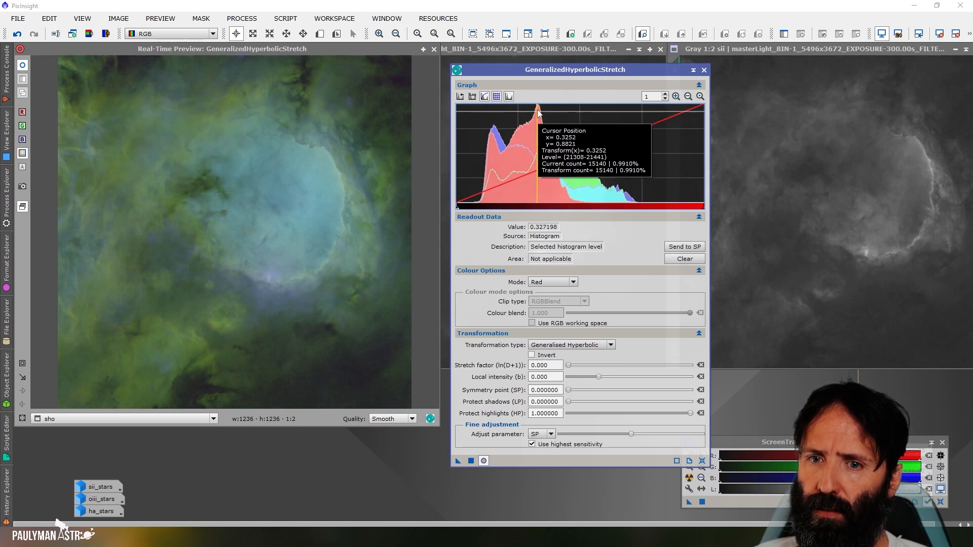
mouse_move(517, 140)
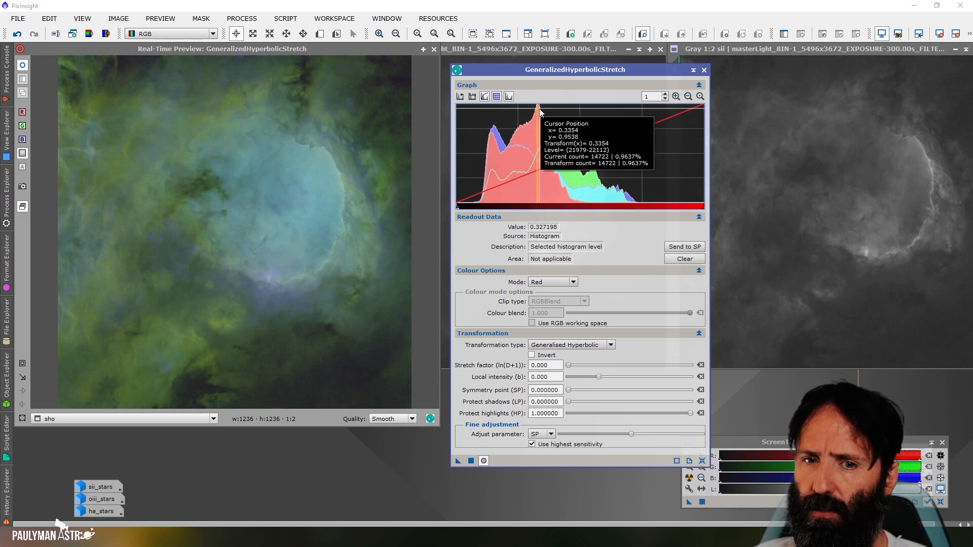
mouse_move(538, 110)
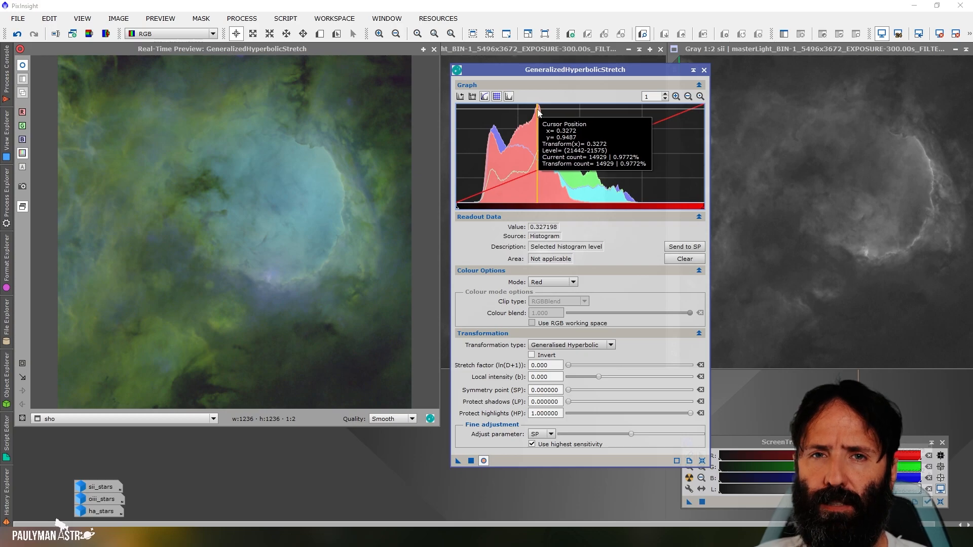
mouse_move(535, 117)
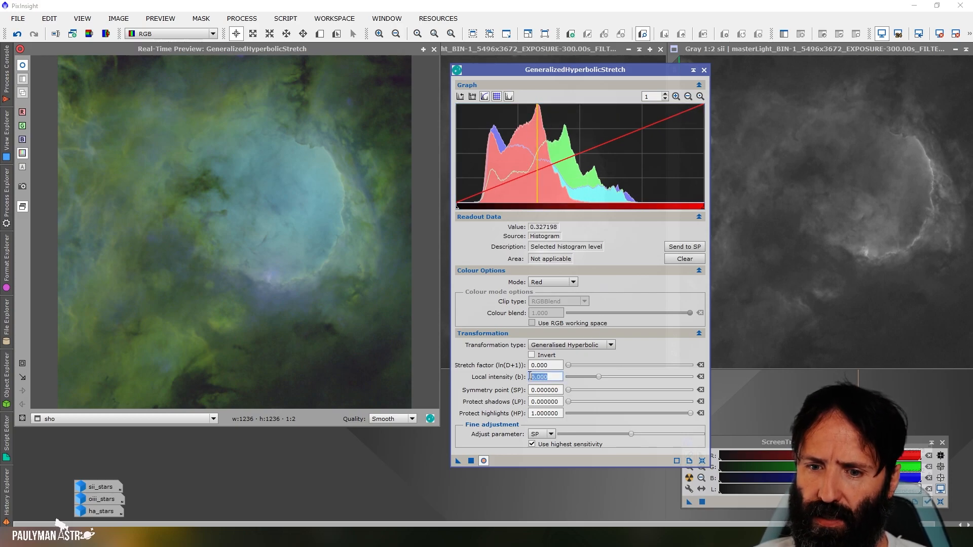
type("15")
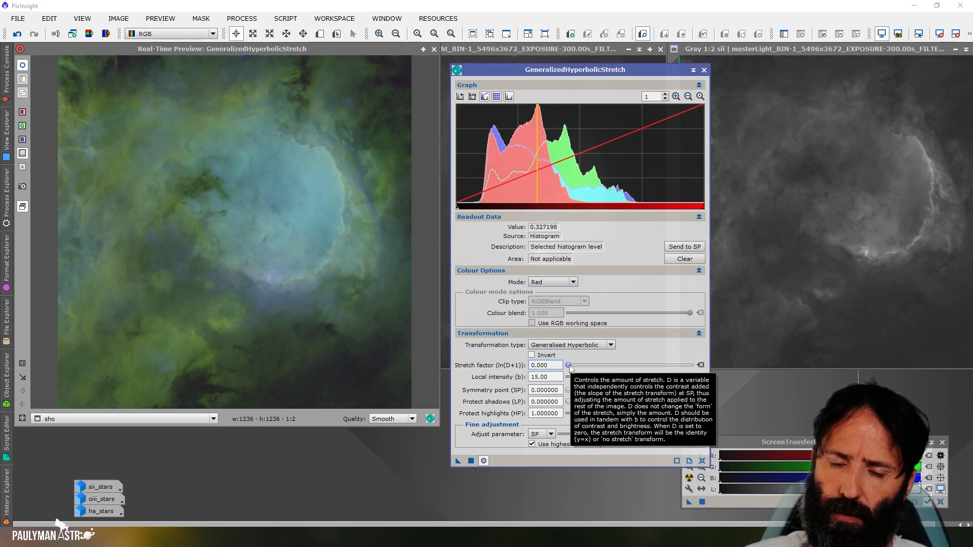
mouse_move(566, 377)
type("0.420")
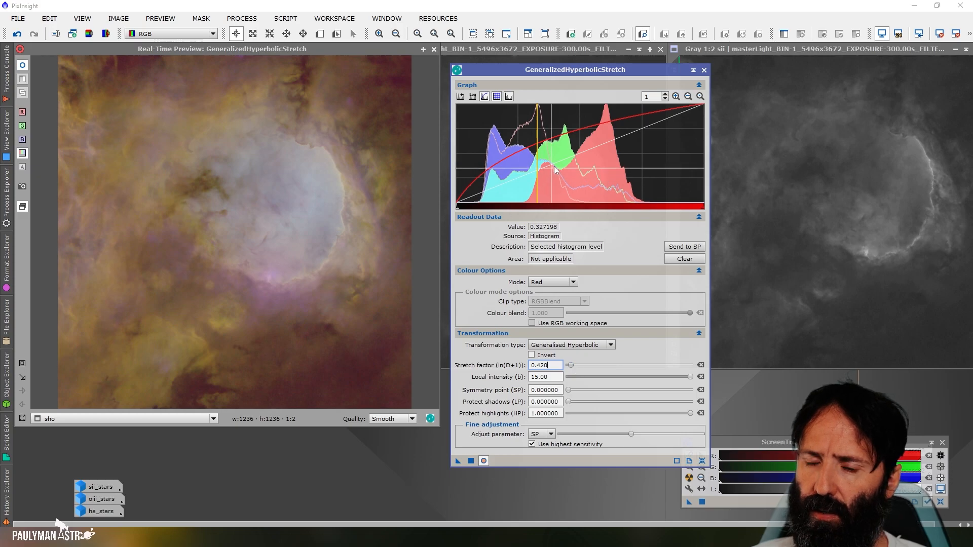
mouse_move(557, 165)
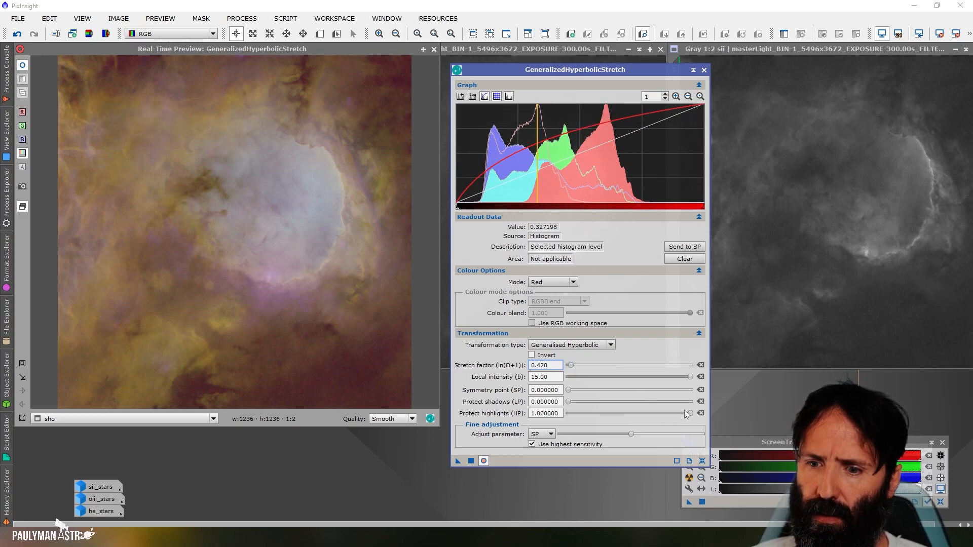
left_click_drag(690, 414, 666, 414)
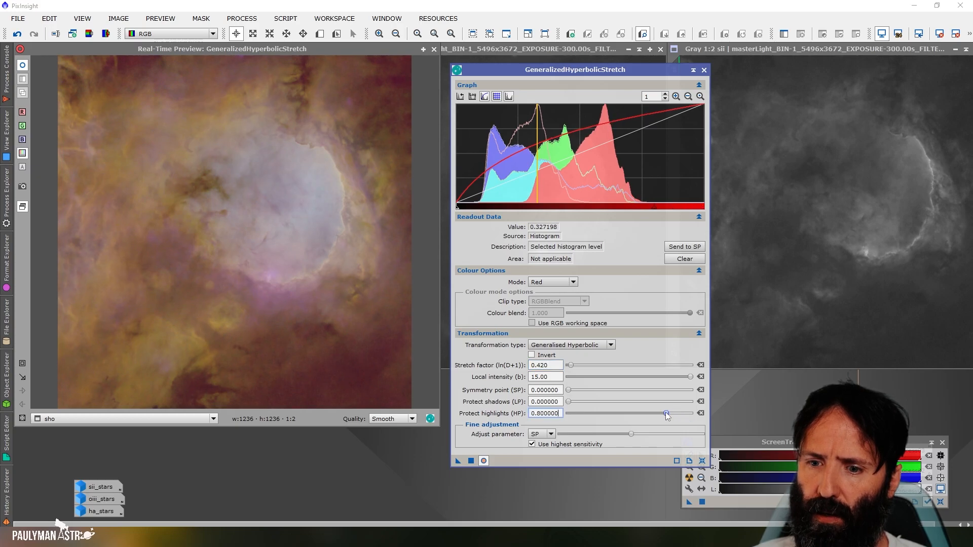
left_click_drag(666, 413, 589, 414)
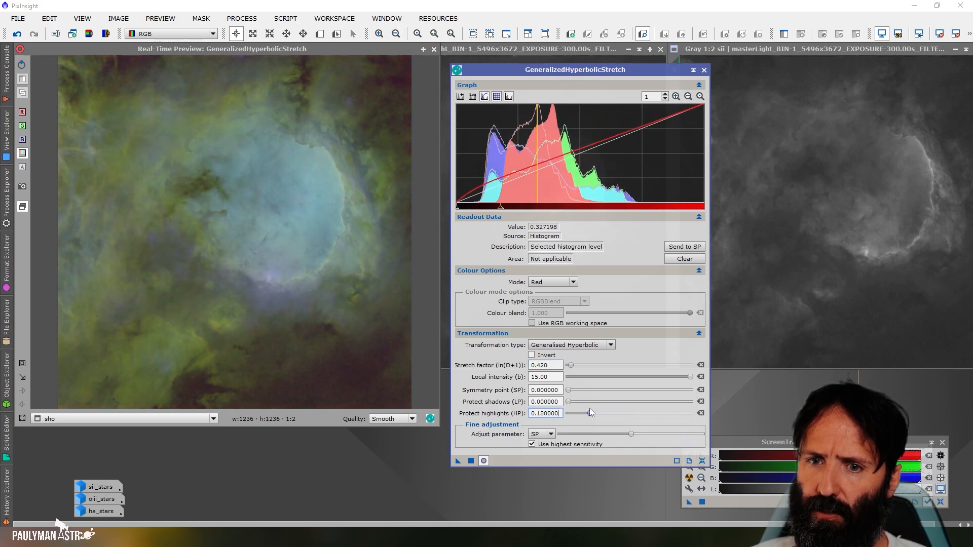
left_click_drag(589, 414, 571, 413)
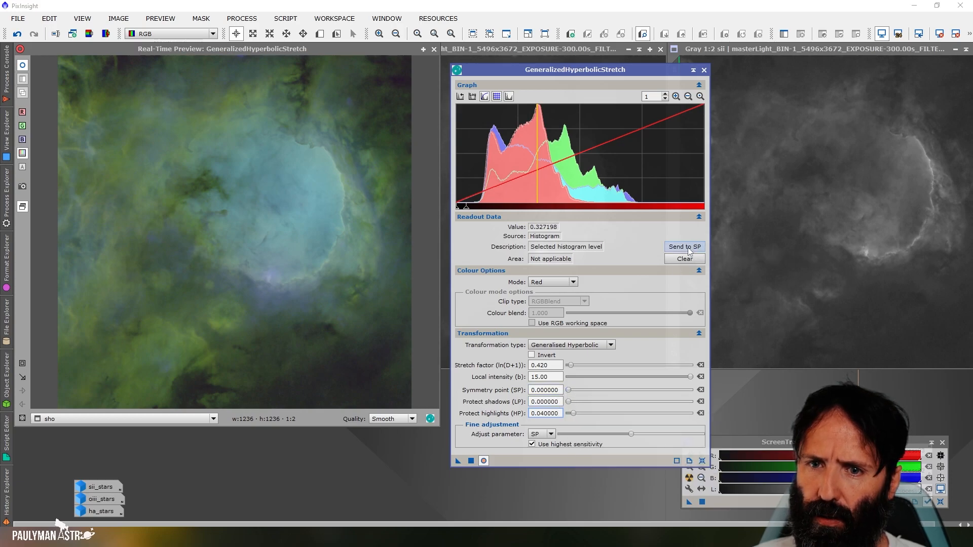
left_click(683, 246)
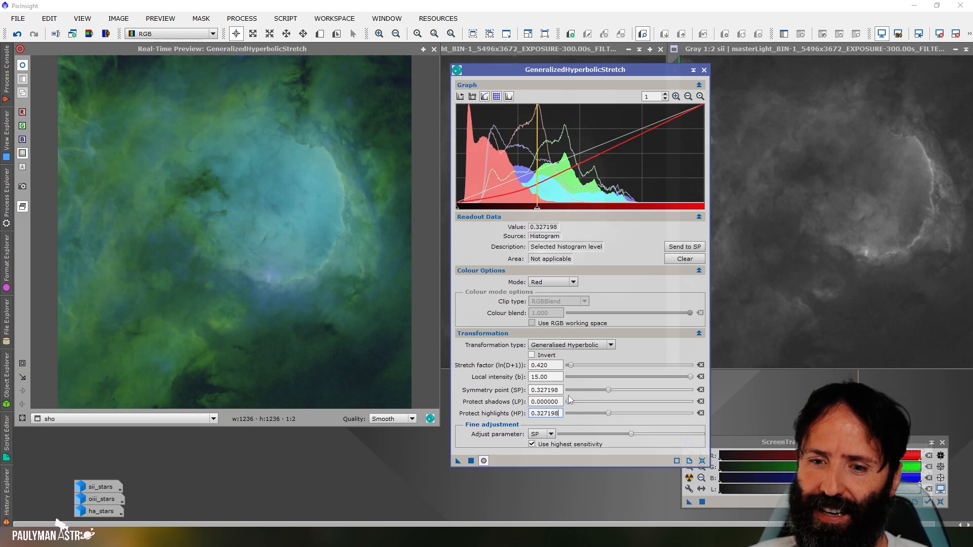
Set red stretch factor 0.5 and shadow protection 0.16, apply it to sho, then reset.
left_click_drag(569, 364, 573, 364)
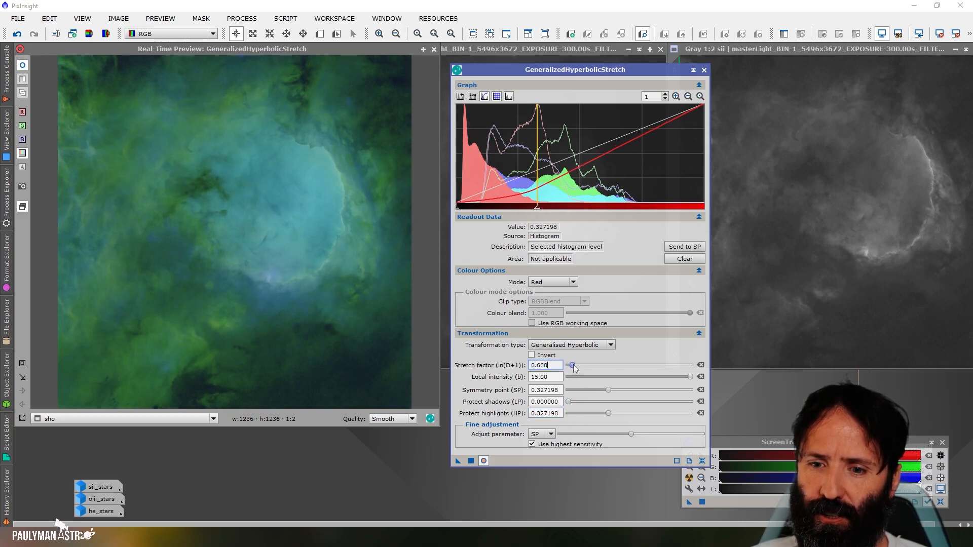
left_click_drag(572, 365, 568, 365)
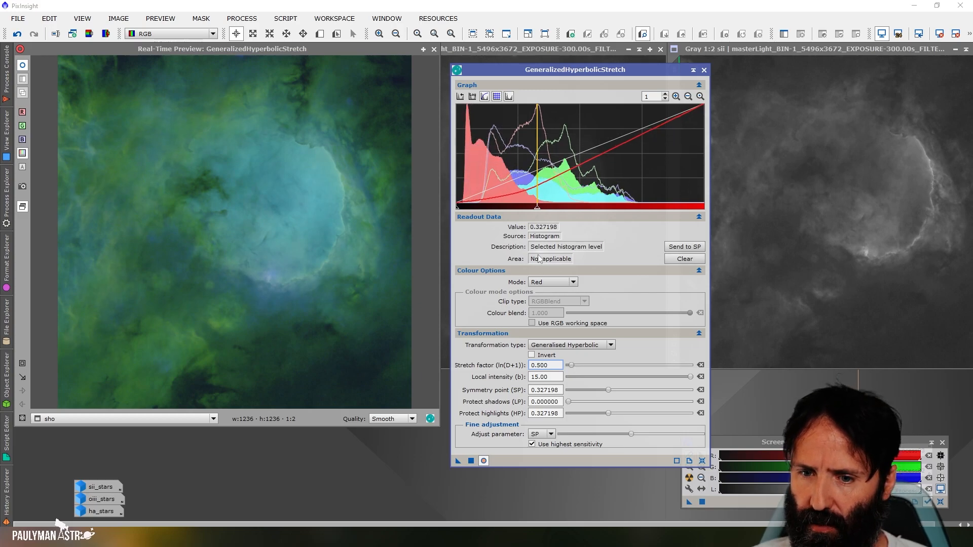
left_click_drag(566, 401, 577, 401)
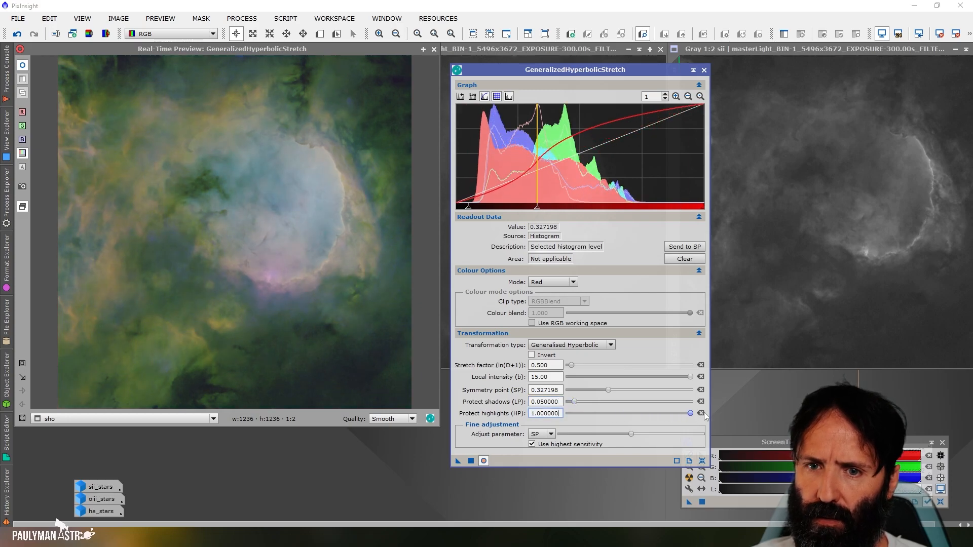
left_click_drag(574, 402, 586, 401)
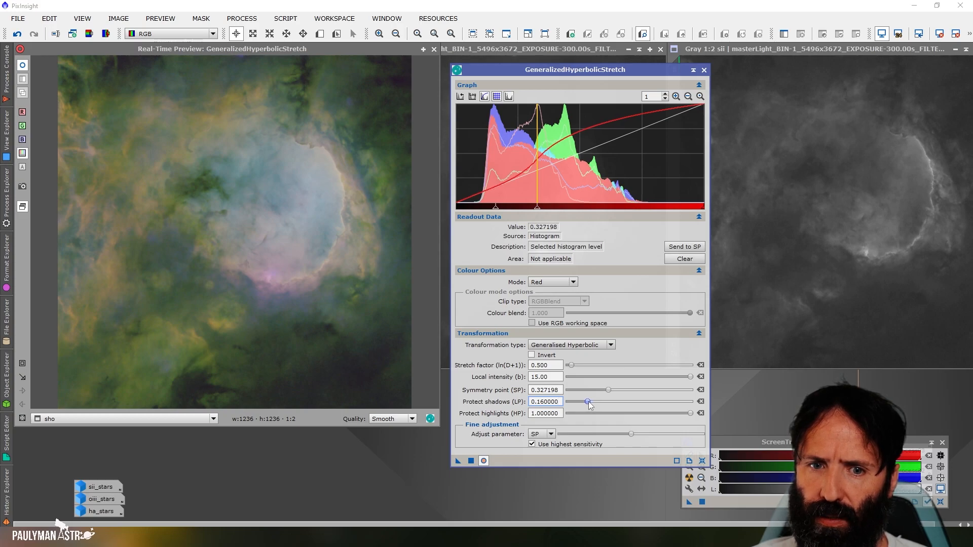
left_click(545, 401)
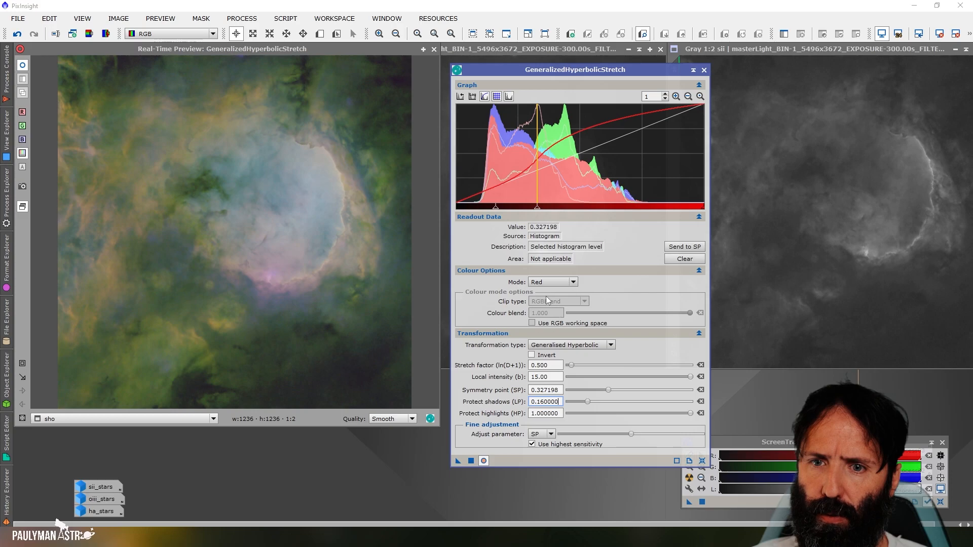
left_click(469, 460)
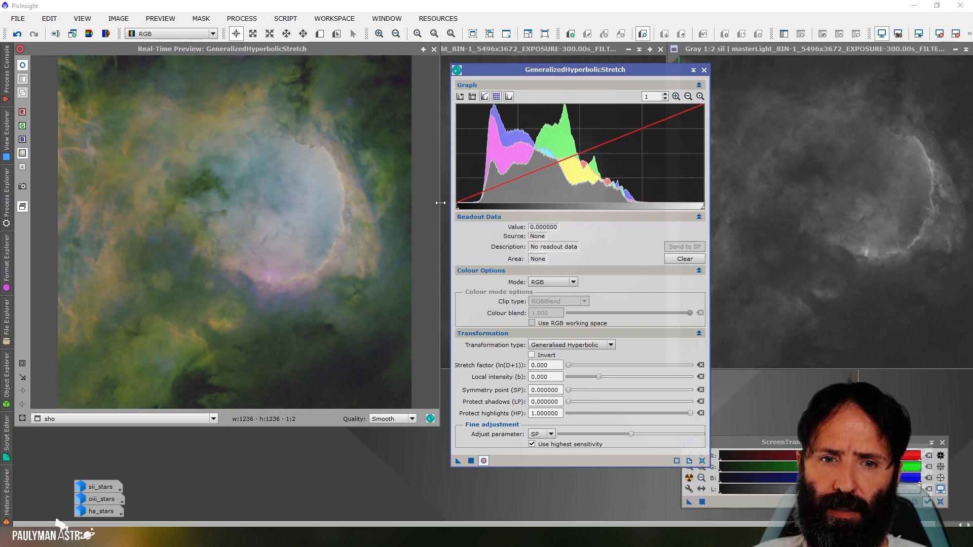
Use the picked histogram level as SP and restrict the stretch to the green channel with local intensity 15.
left_click(470, 460)
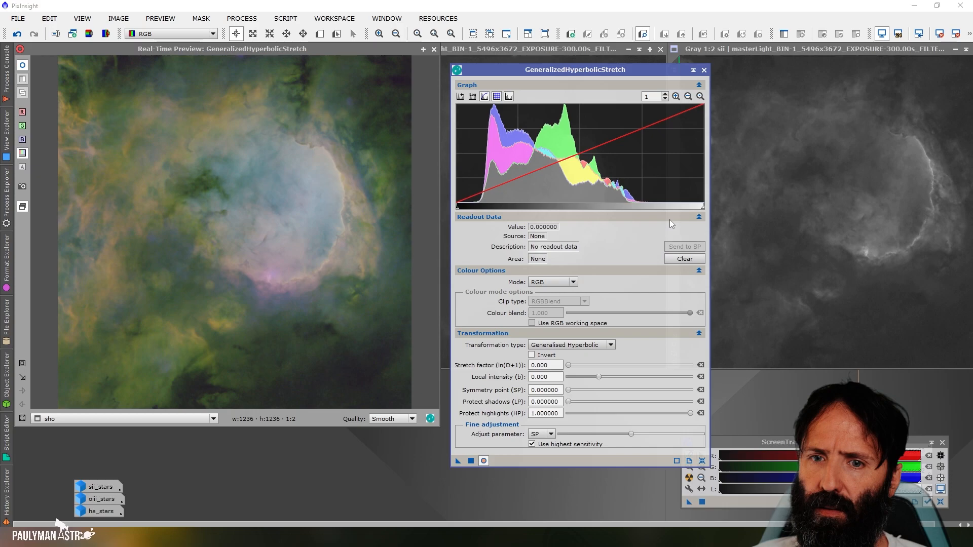
mouse_move(604, 173)
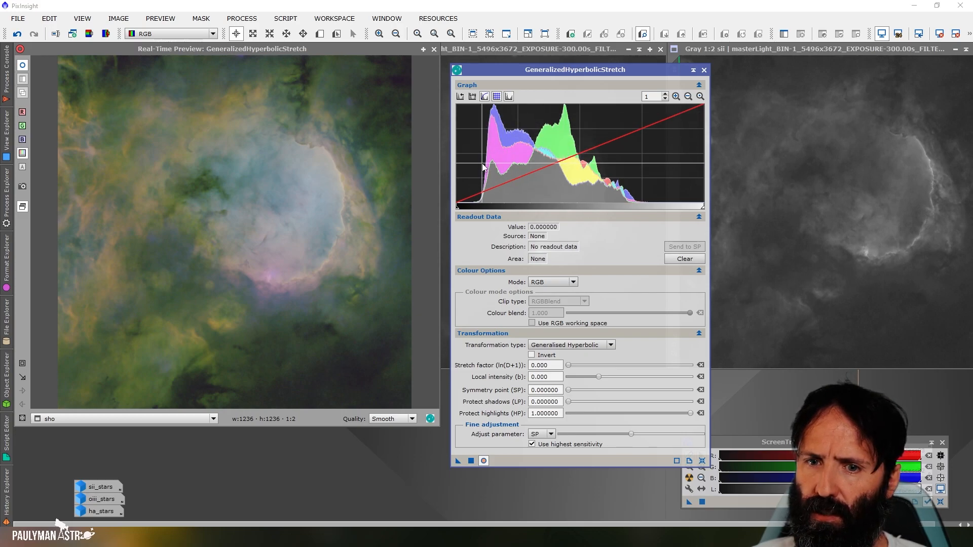
mouse_move(564, 110)
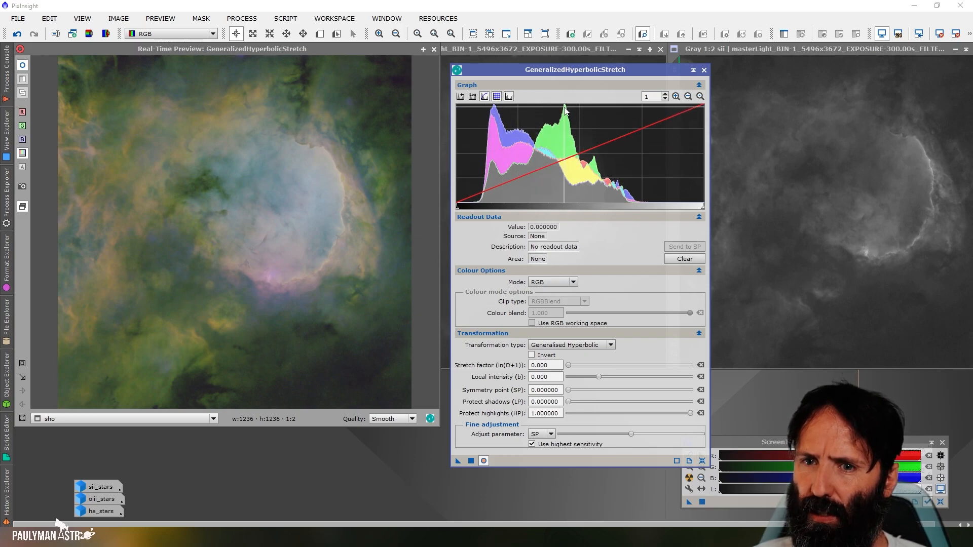
mouse_move(565, 110)
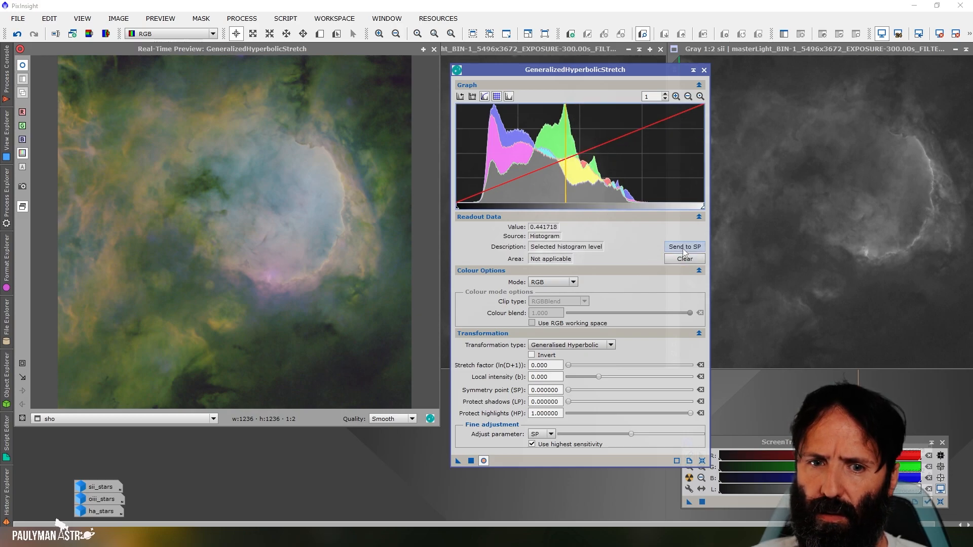
left_click(683, 247)
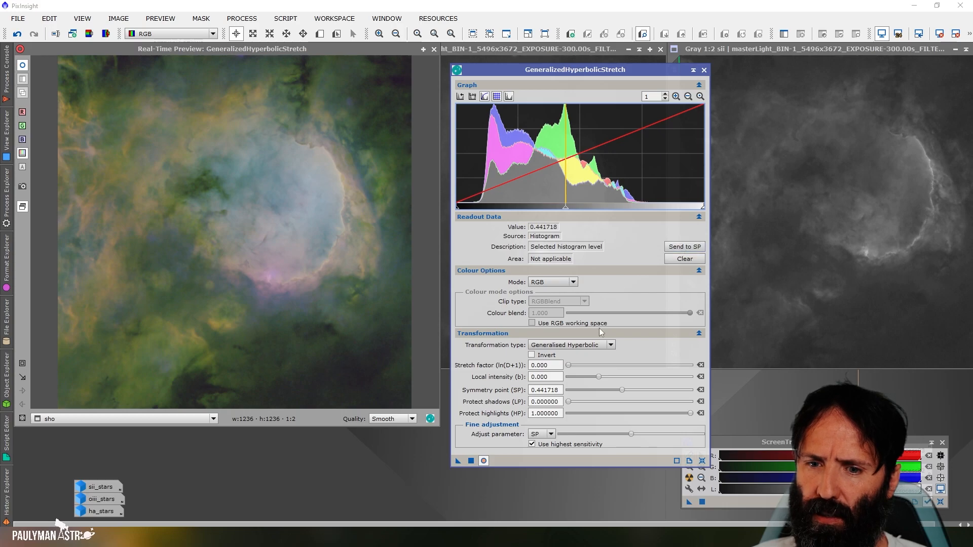
left_click(552, 282)
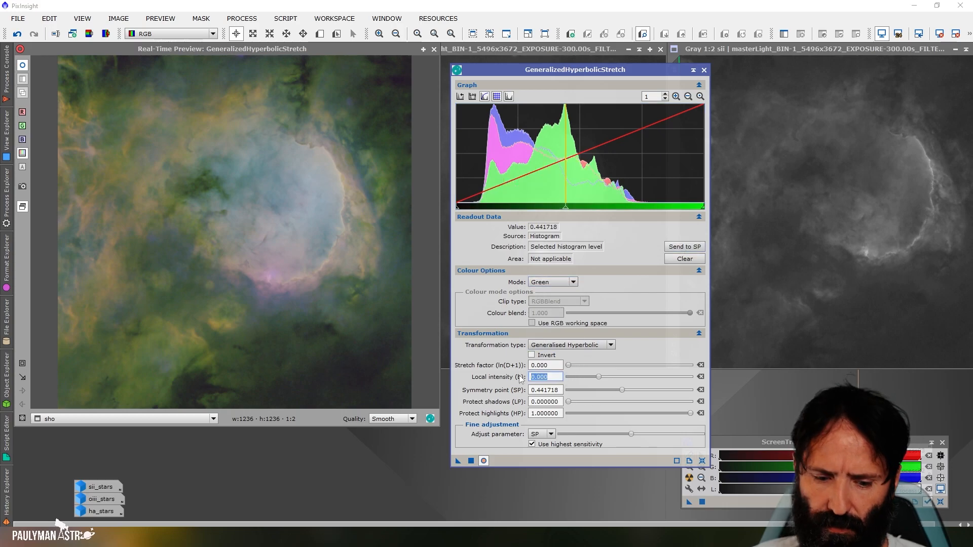
type("15")
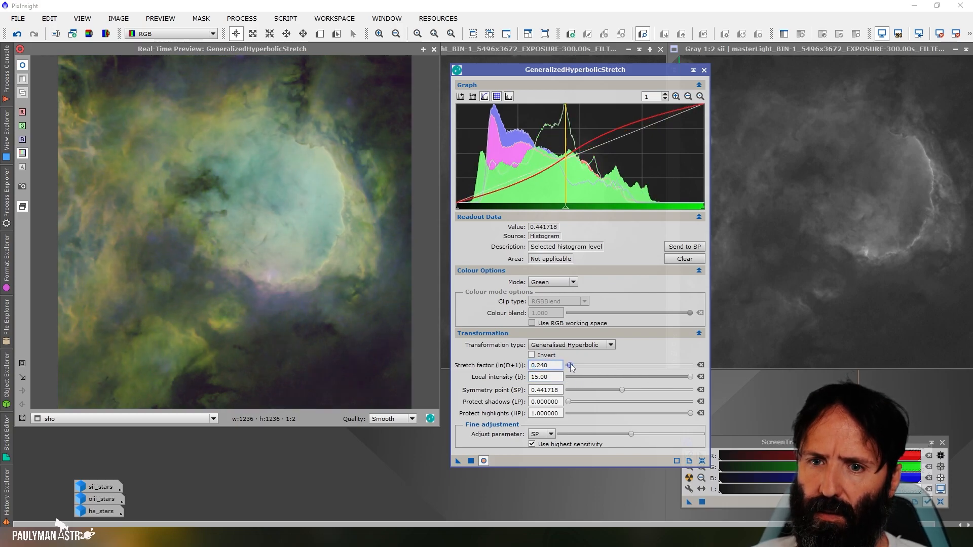
Tune the green stretch to factor 0.82 with shadow protection 0.32 and highlight protection 0.55.
left_click_drag(570, 365, 574, 364)
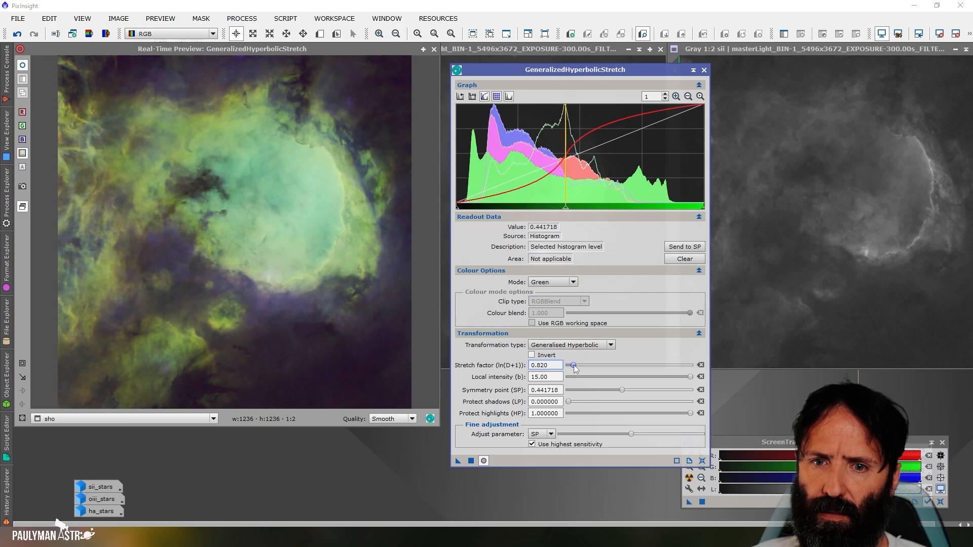
left_click_drag(566, 401, 602, 401)
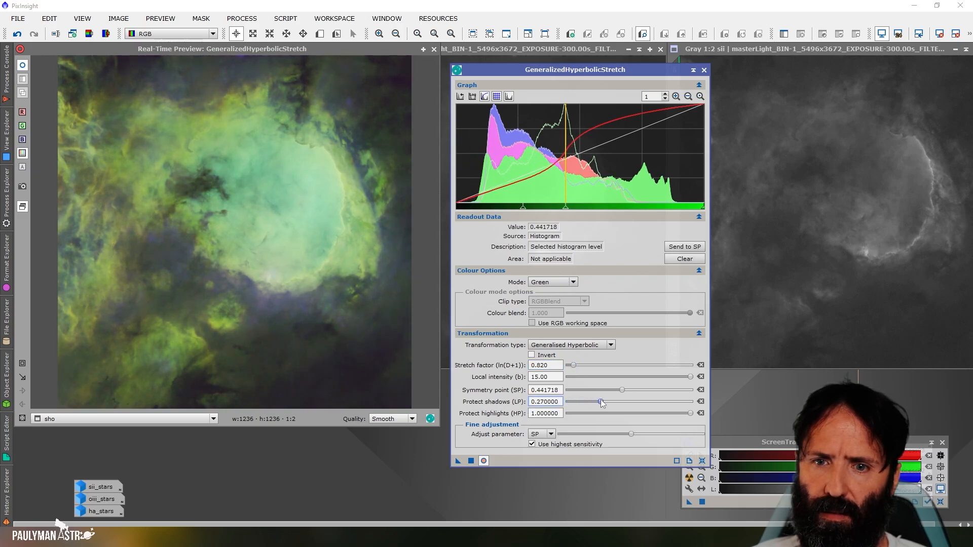
left_click_drag(690, 413, 672, 413)
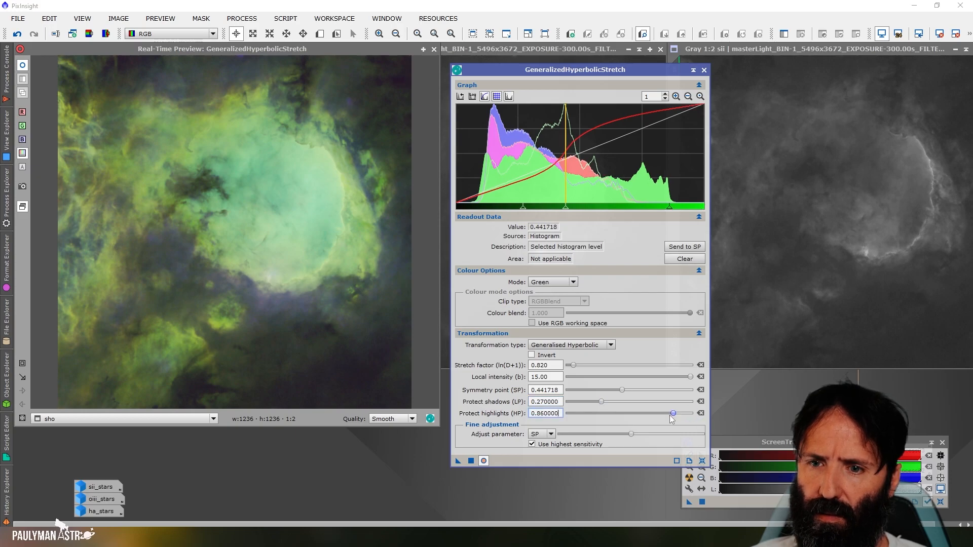
left_click_drag(673, 413, 635, 414)
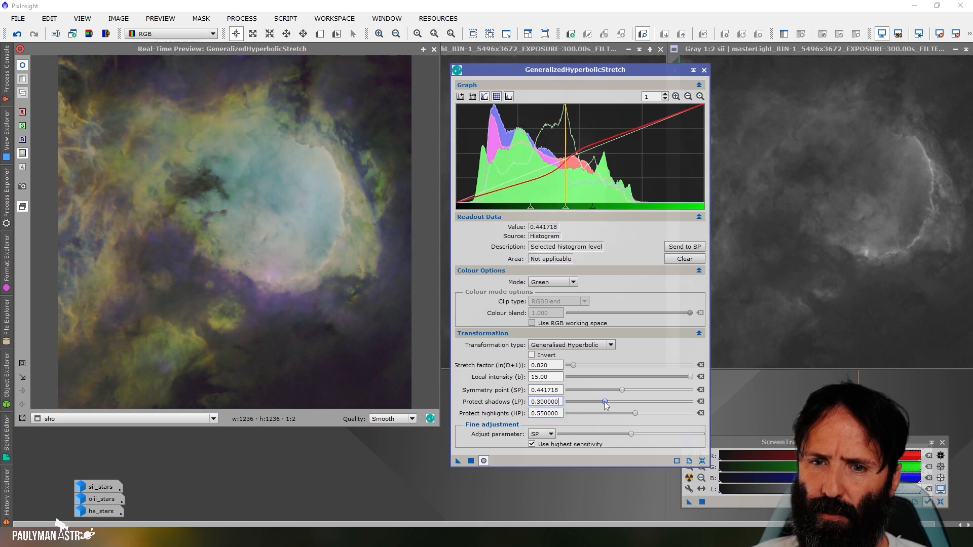
left_click_drag(604, 401, 607, 401)
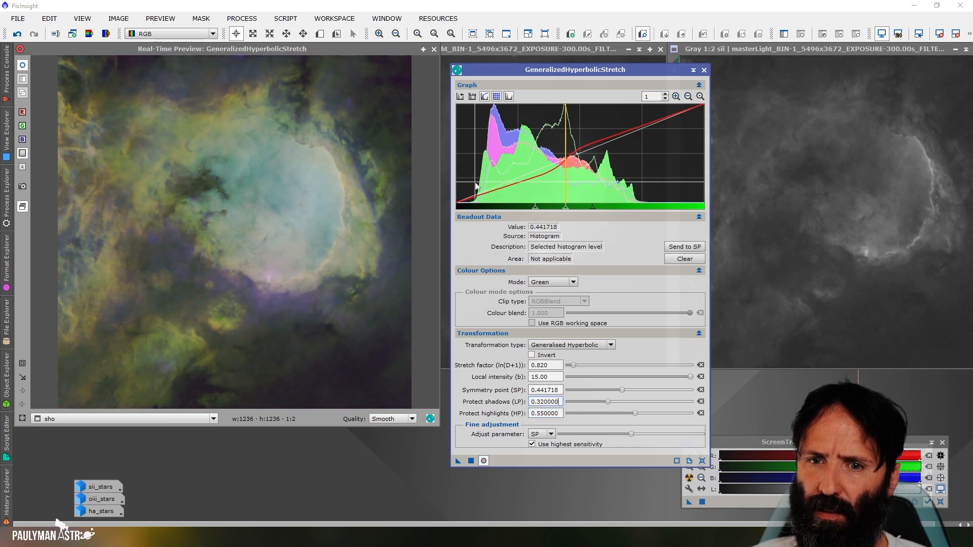
mouse_move(549, 195)
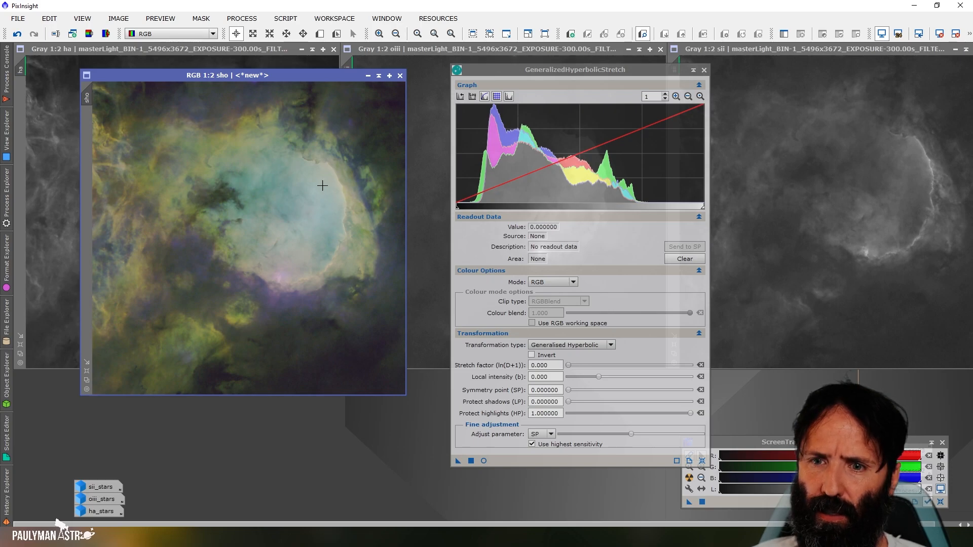
left_click(471, 461)
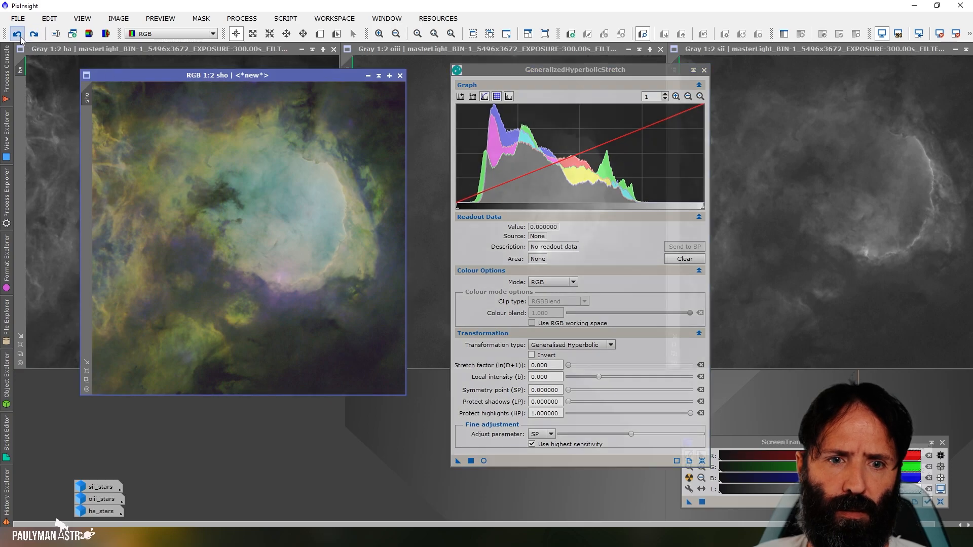
left_click(18, 33)
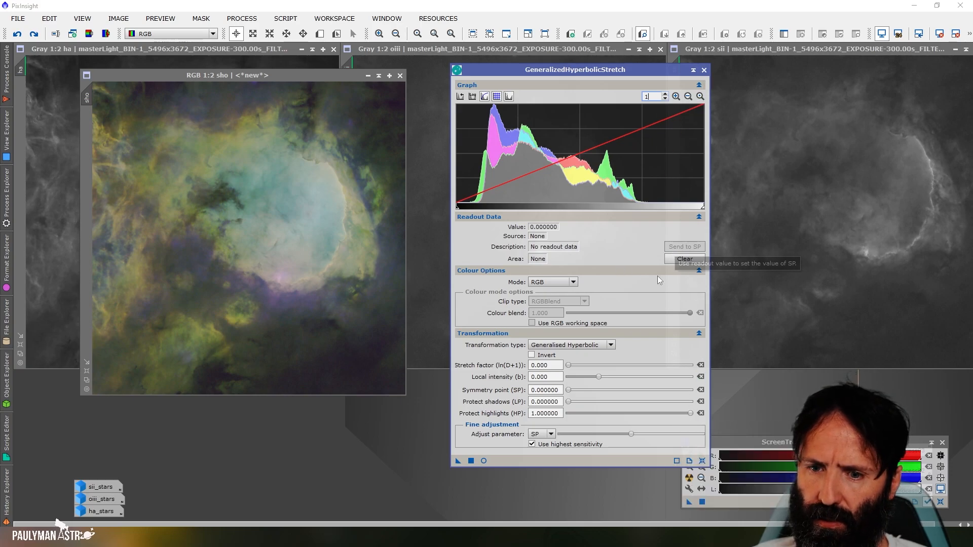
Switch GHS to Saturation mode, set SP from the histogram peak and raise the stretch factor.
left_click(571, 282)
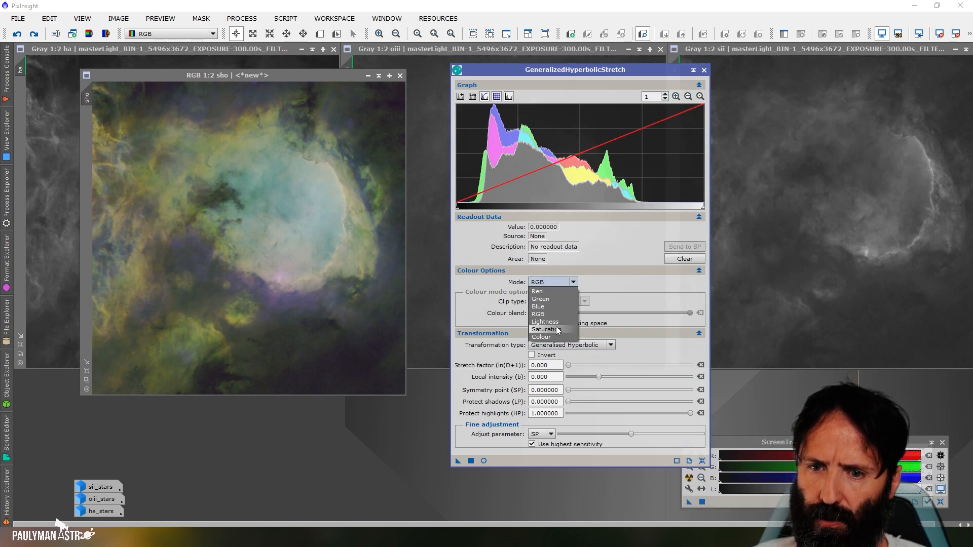
left_click(551, 329)
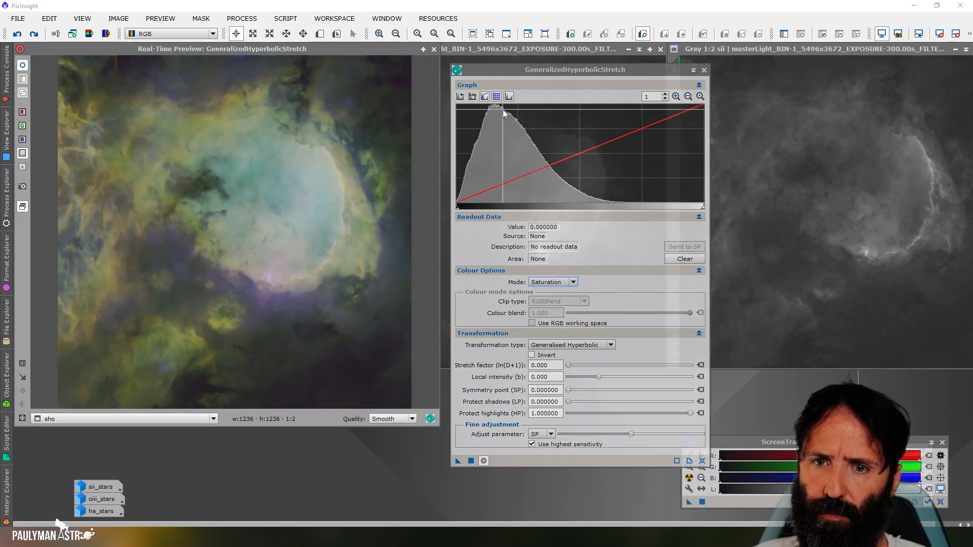
left_click(526, 155)
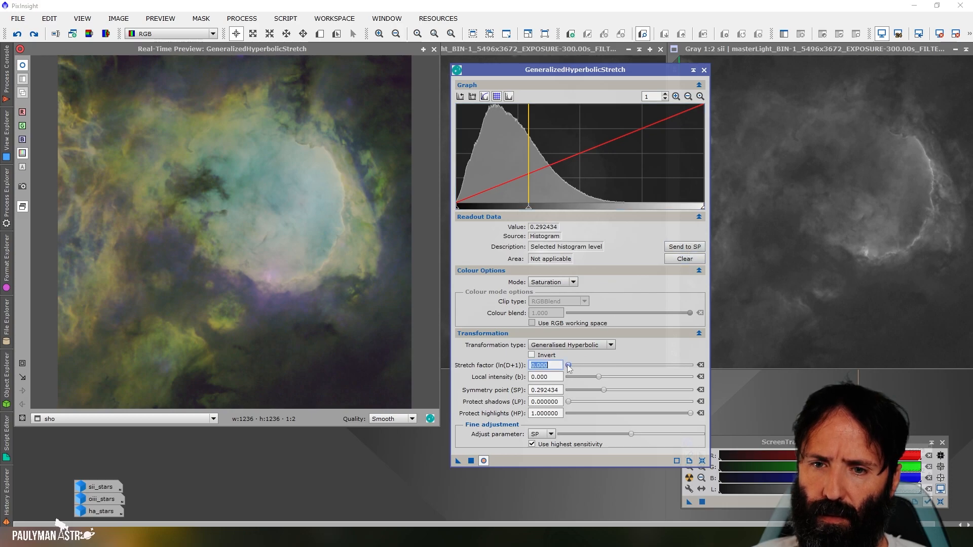
left_click(545, 377)
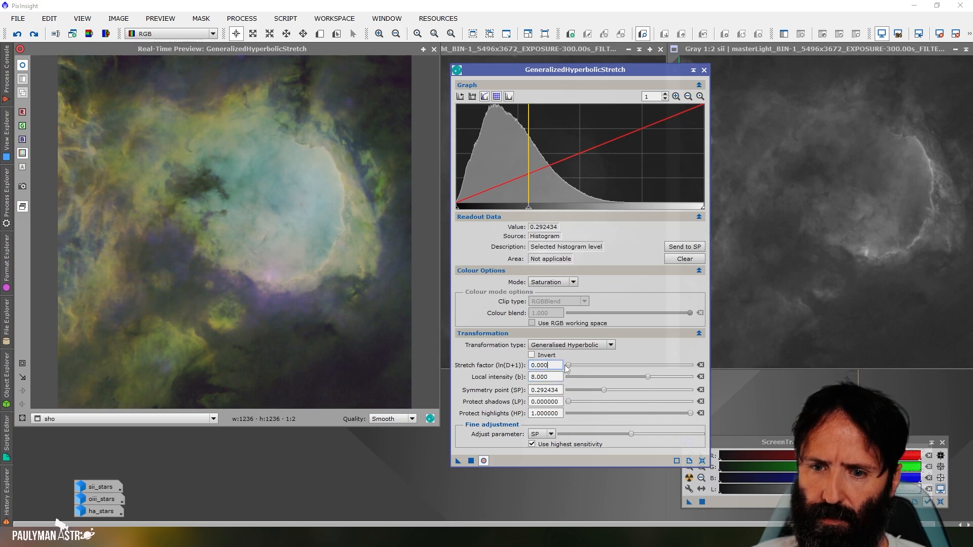
left_click_drag(565, 365, 572, 365)
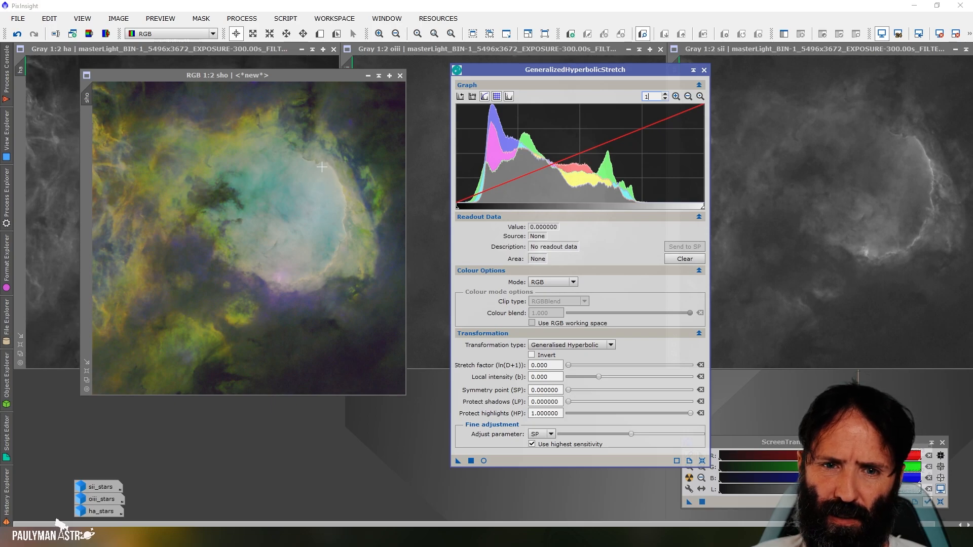
Sample the bright nebula core as SP and set local intensity b to 3.
left_click(325, 169)
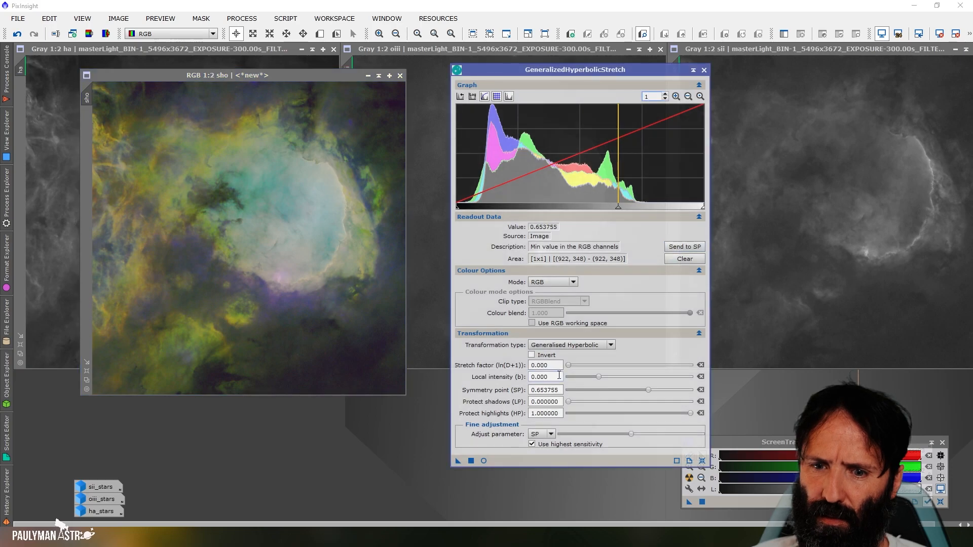
type("5")
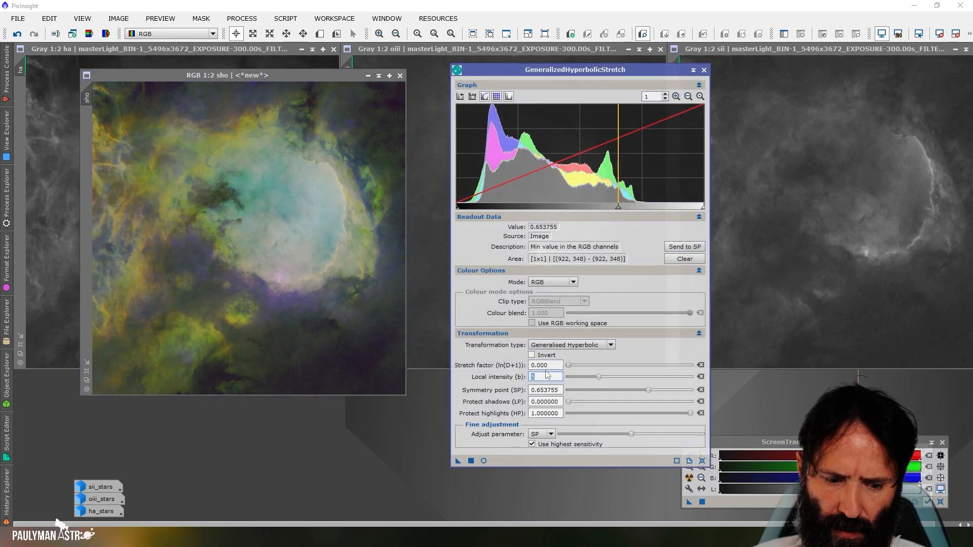
type("3.000")
left_click(546, 365)
type("0.580")
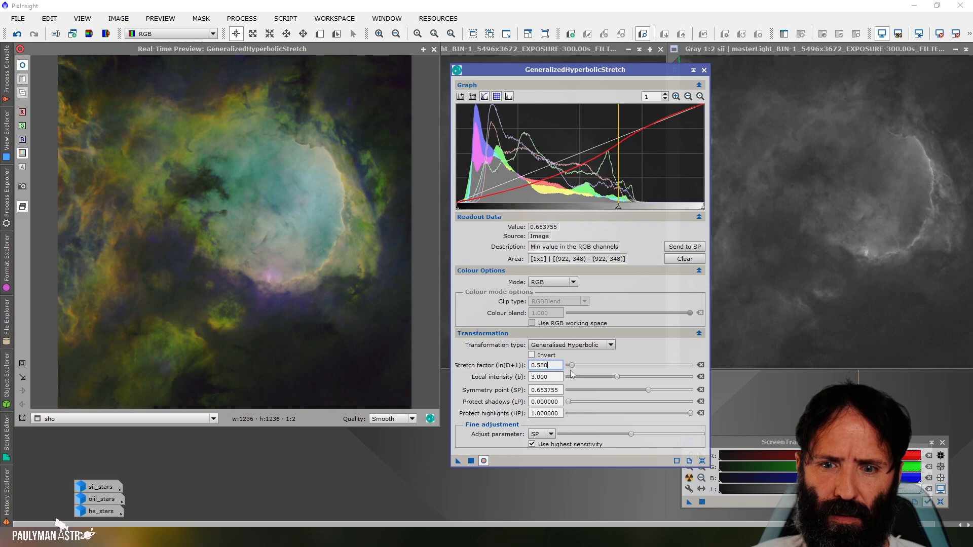
Raise shadow protection to 0.49 while comparing the preview, then apply the RGB stretch to sho.
left_click_drag(566, 402, 596, 401)
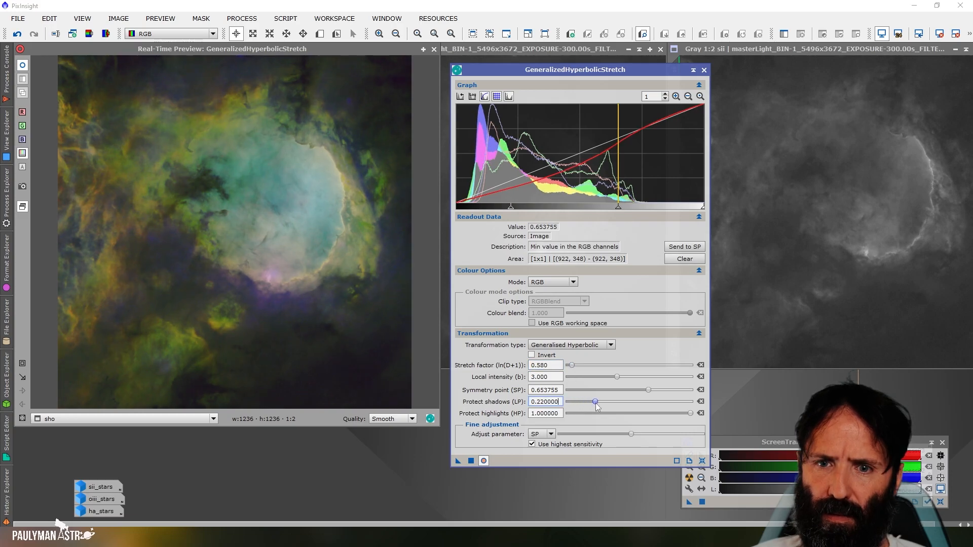
left_click_drag(595, 402, 614, 402)
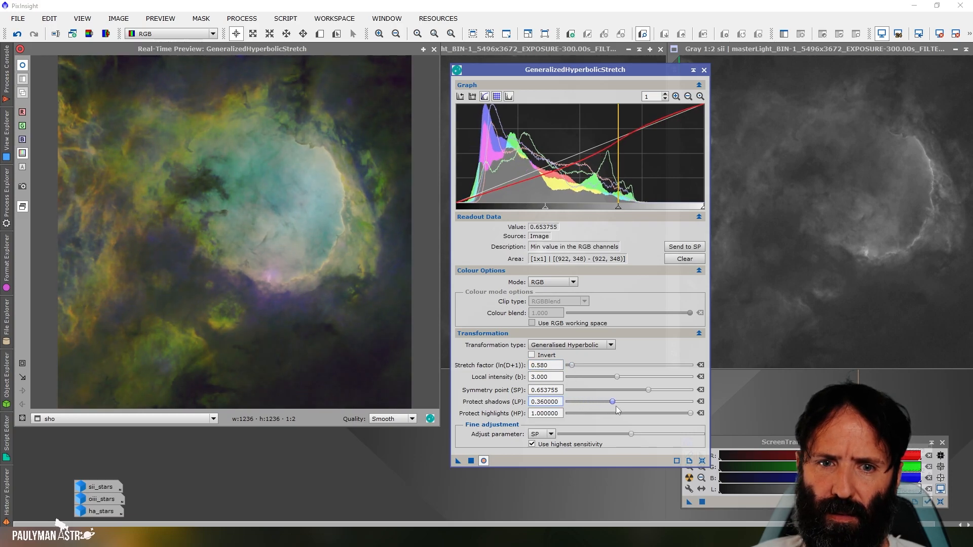
left_click_drag(611, 401, 614, 402)
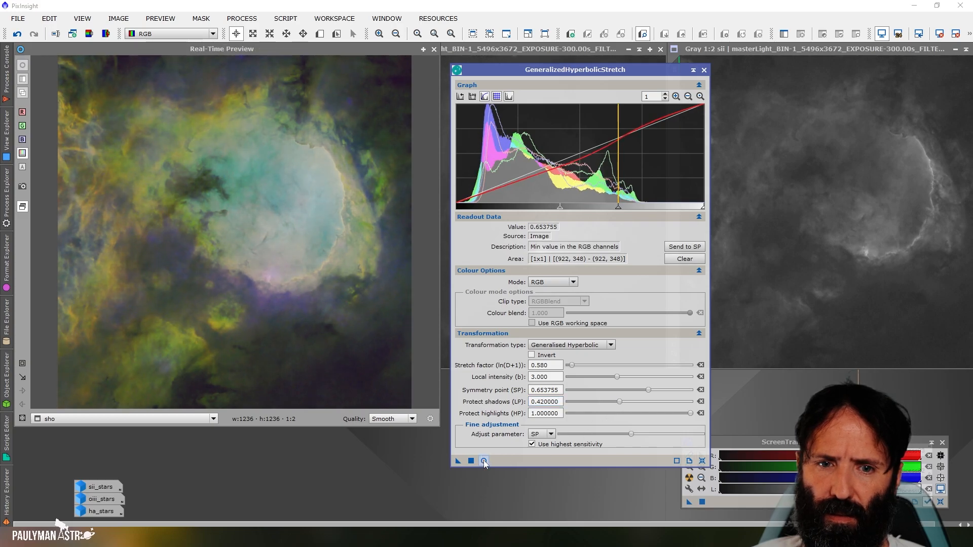
left_click(484, 461)
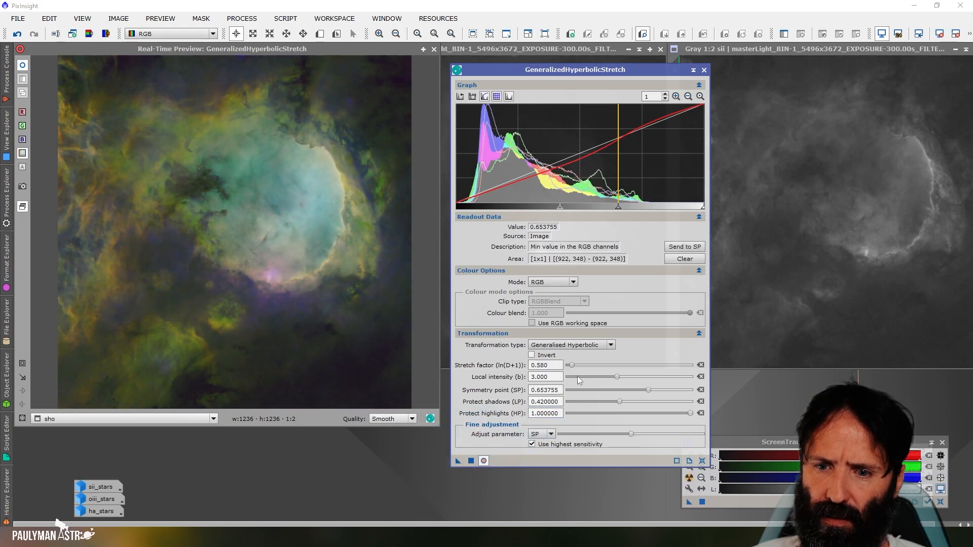
left_click_drag(618, 401, 629, 401)
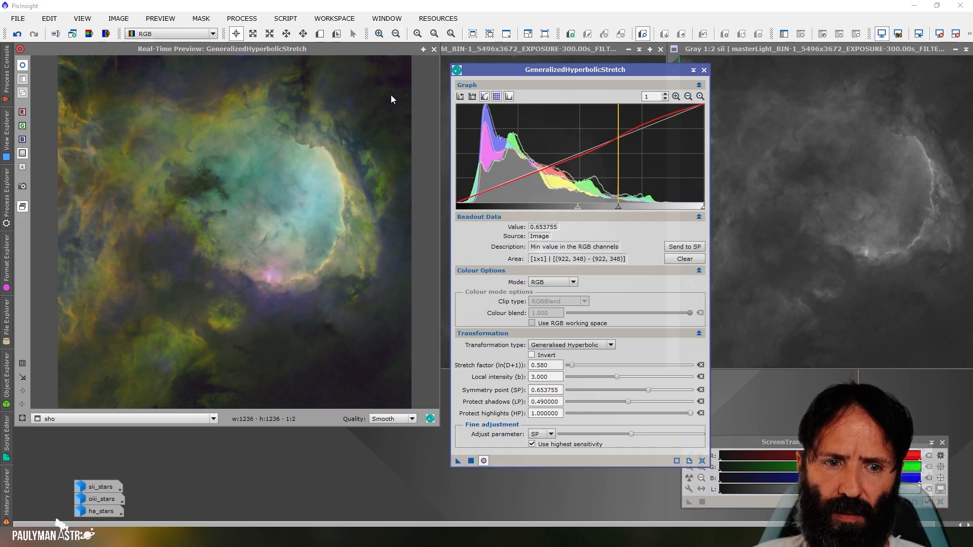
left_click(703, 70)
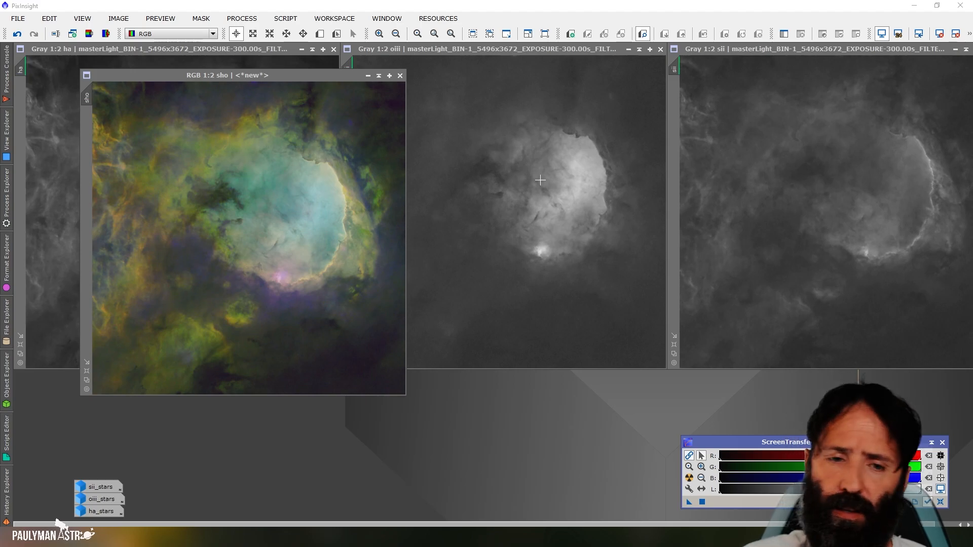
mouse_move(222, 154)
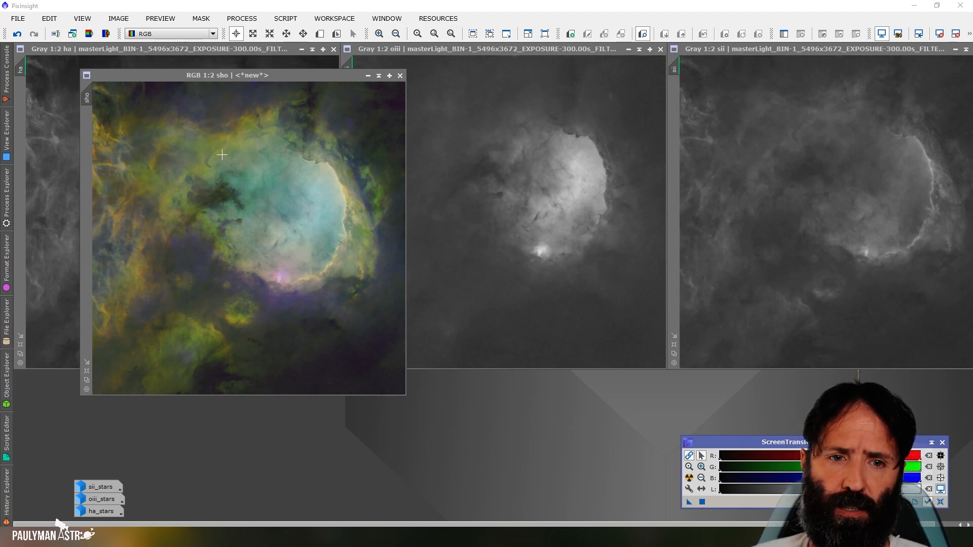
mouse_move(248, 123)
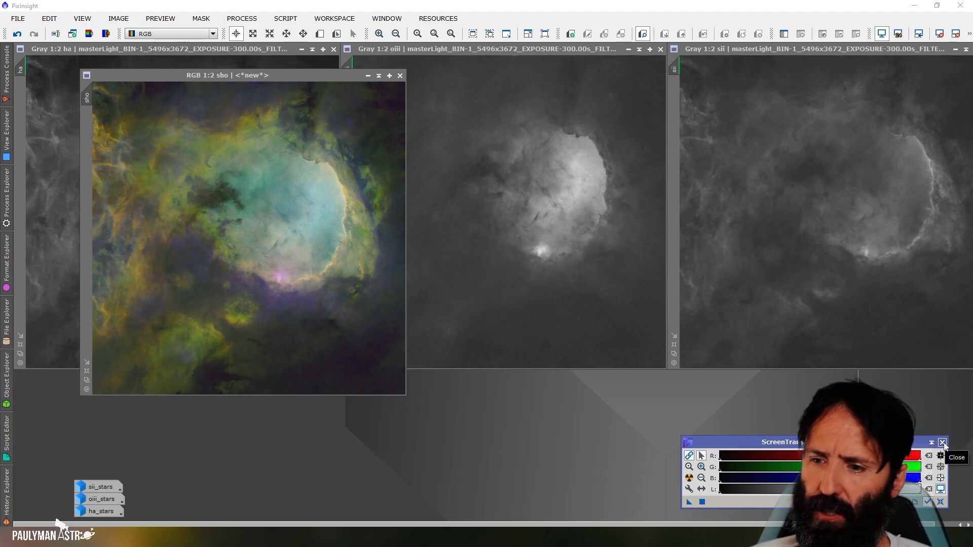
Close the ScreenTransferFunction window, leaving the starless SHO beside the masters.
left_click(941, 443)
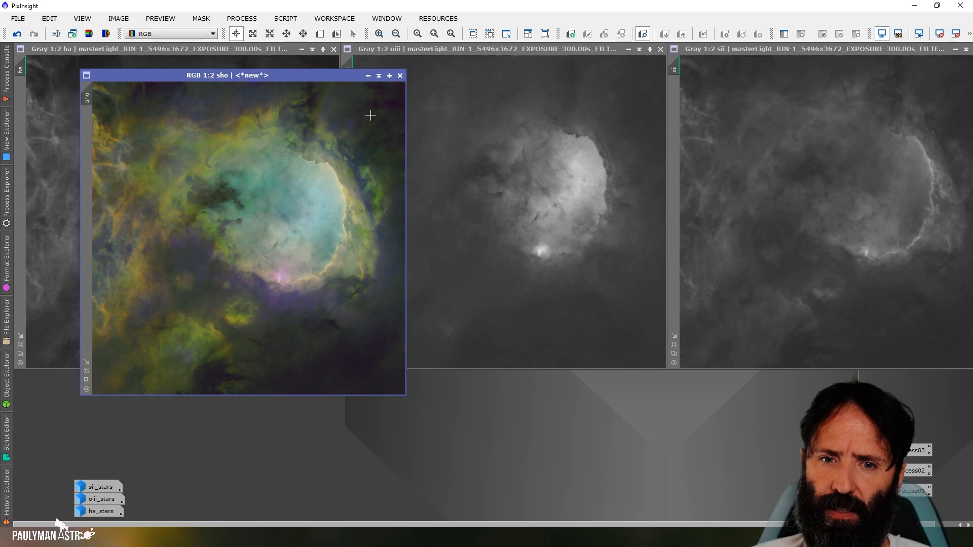
mouse_move(179, 294)
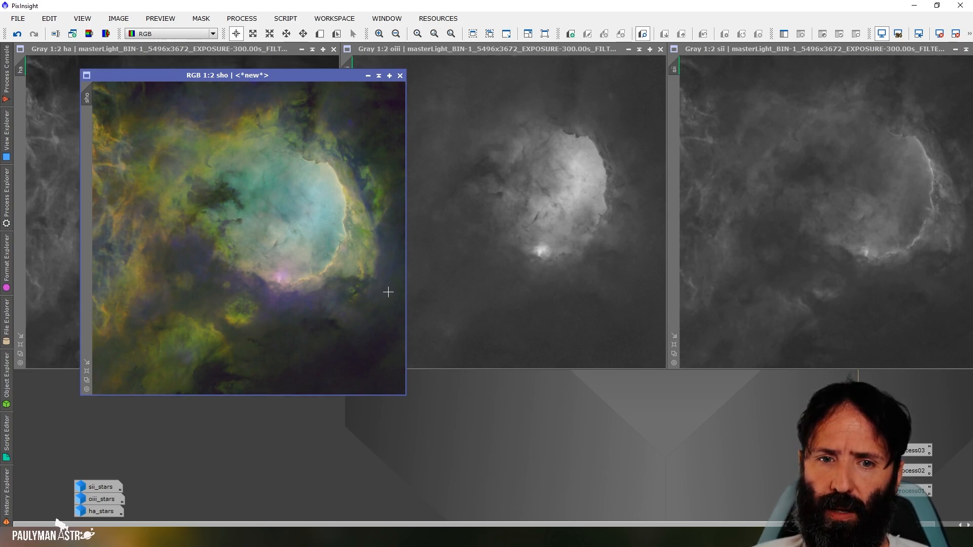
mouse_move(509, 198)
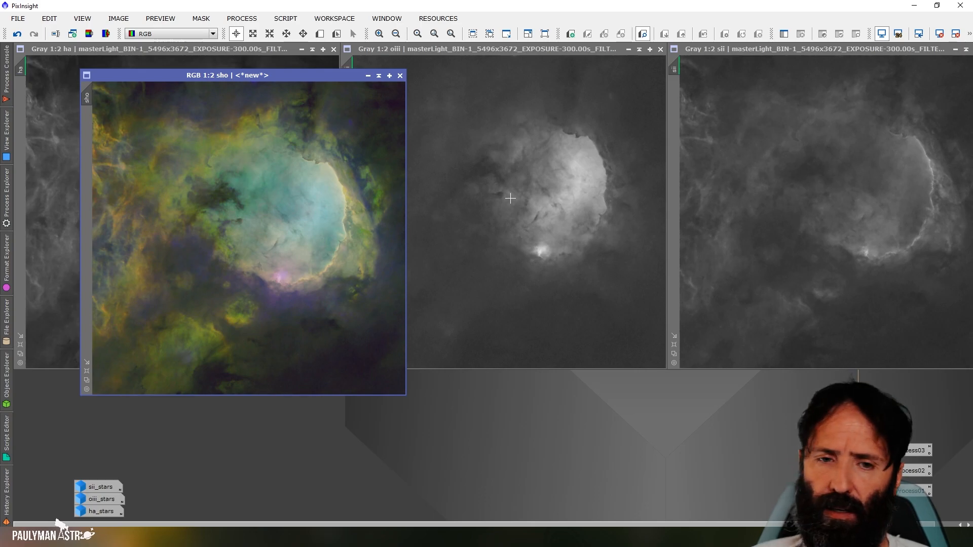
mouse_move(329, 75)
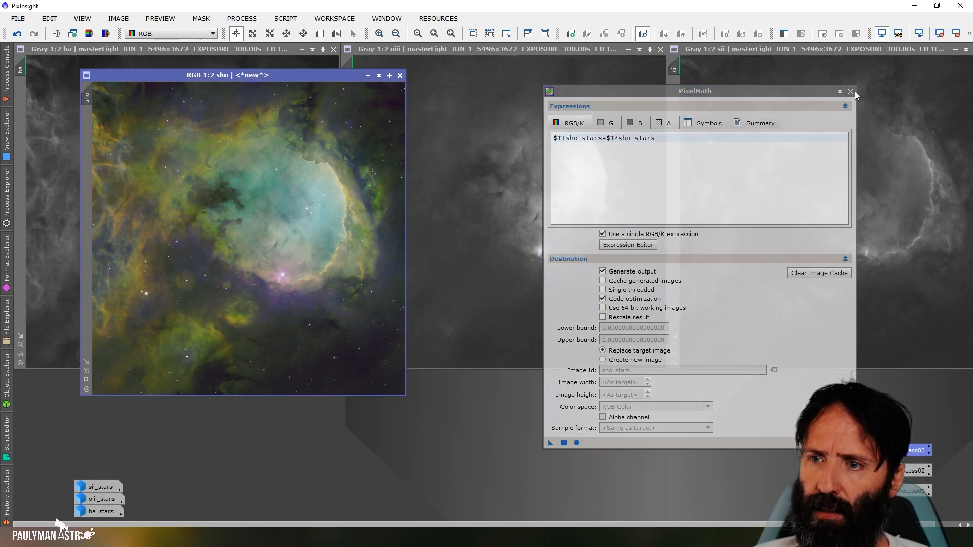
Close PixelMath and minimize the lum image out of the way.
left_click(851, 91)
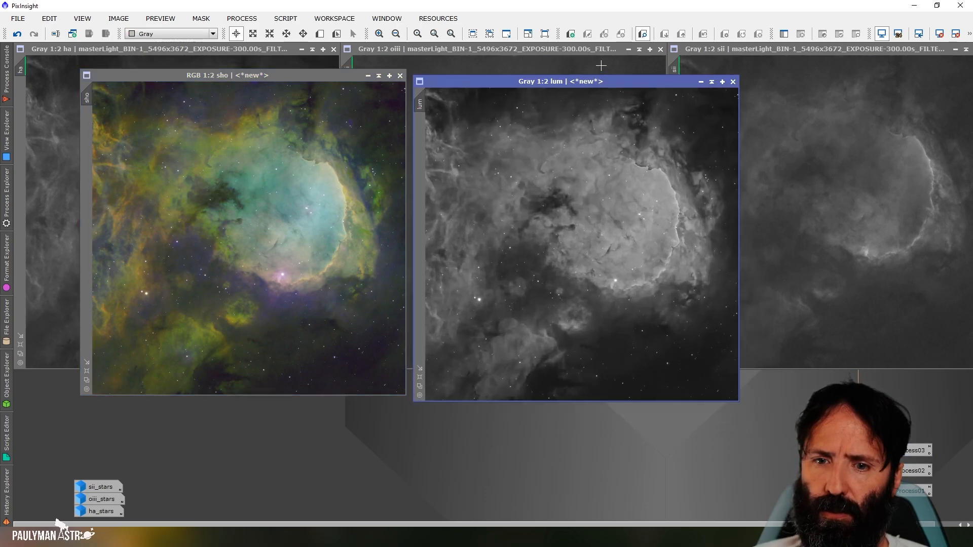
mouse_move(701, 82)
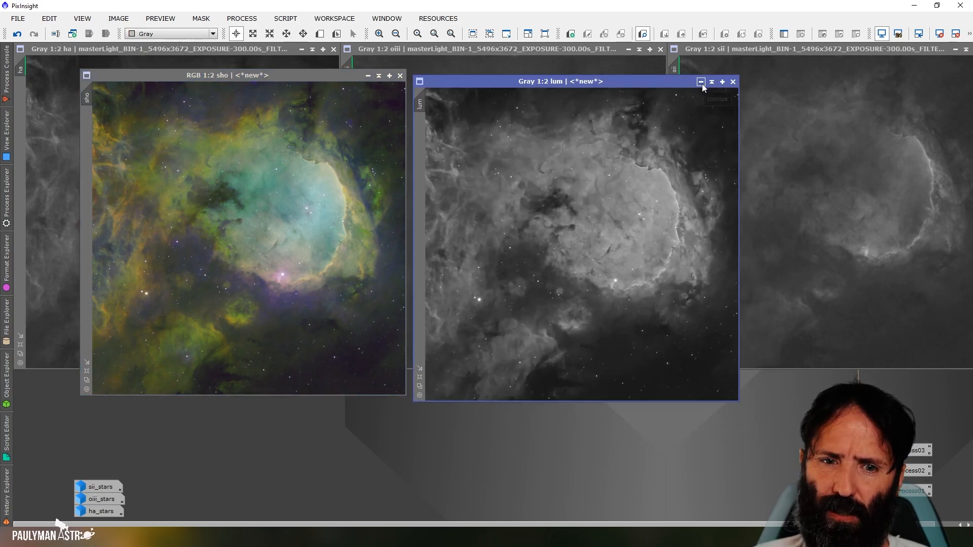
left_click(700, 81)
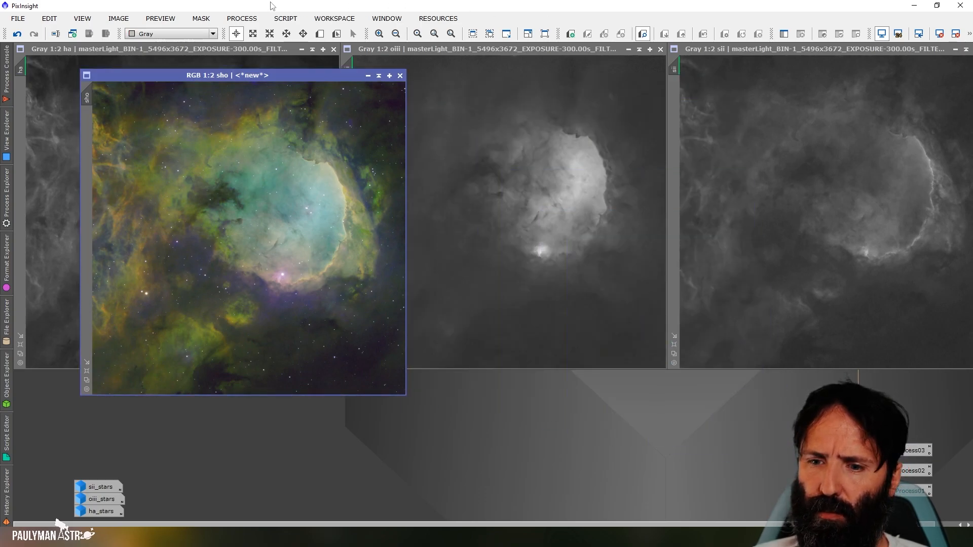
Apply a CurvesTransformation lifting midtones (0.51487 to 0.62143) to brighten the starry sho image.
left_click(242, 18)
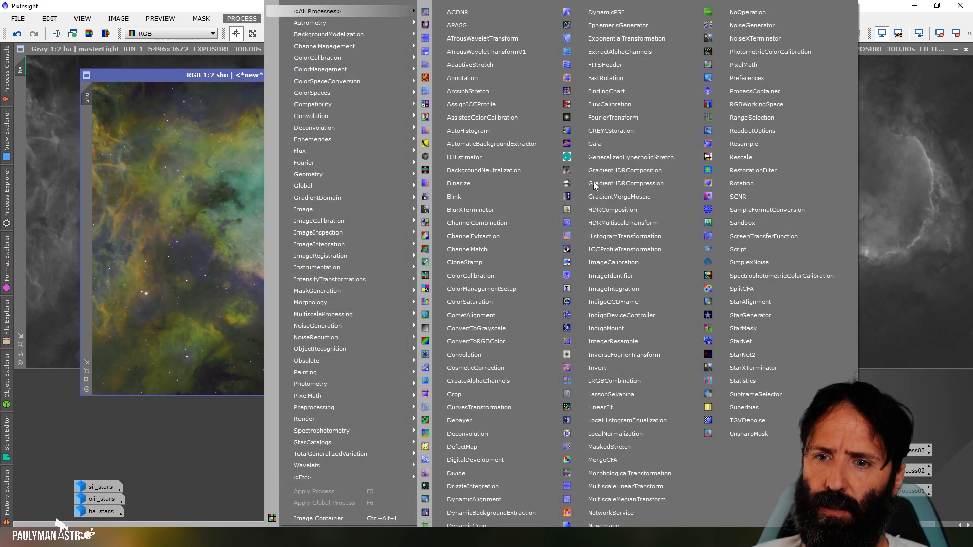
left_click(614, 380)
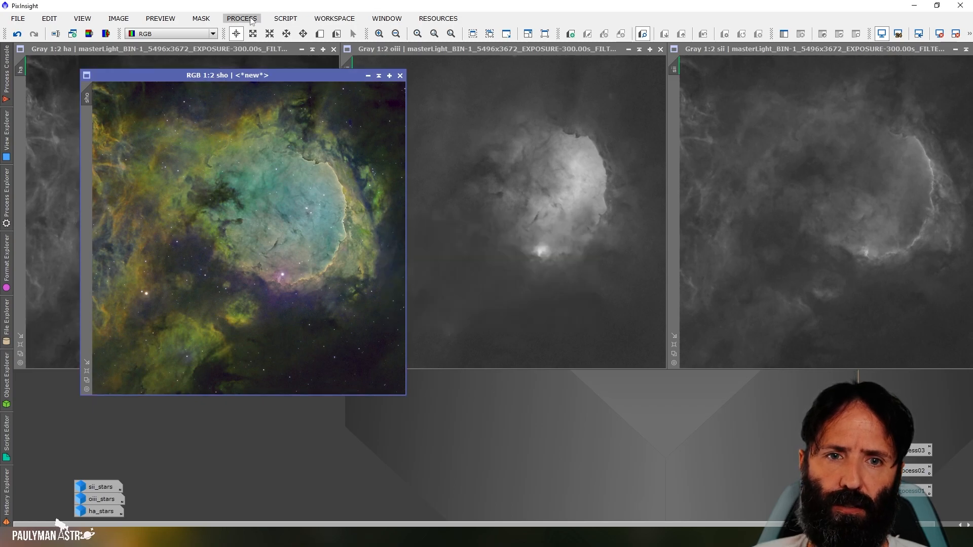
left_click(241, 18)
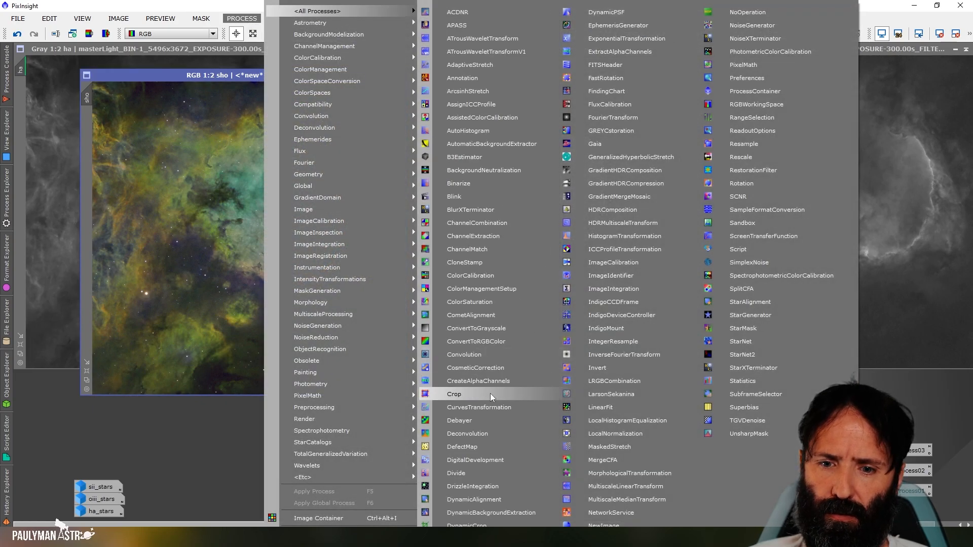
left_click(479, 407)
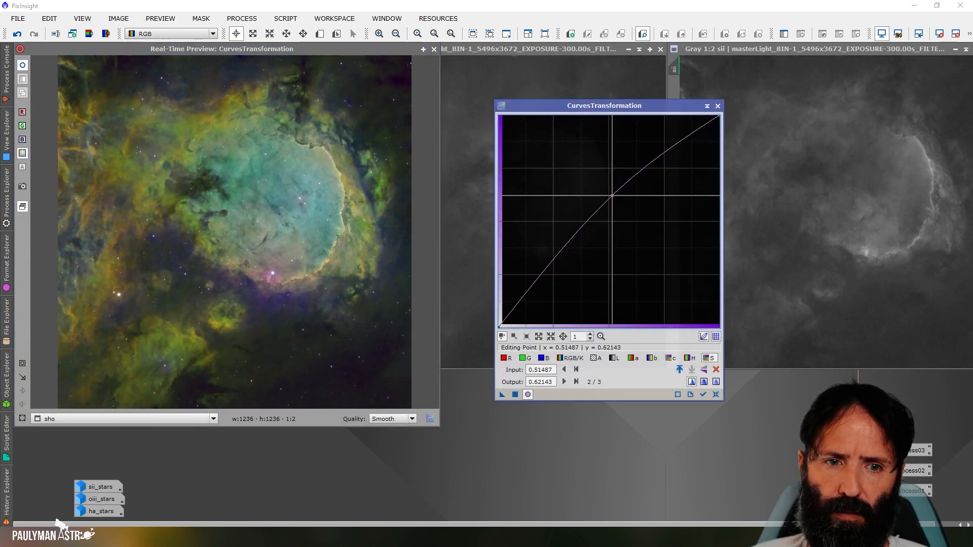
left_click_drag(612, 196, 612, 193)
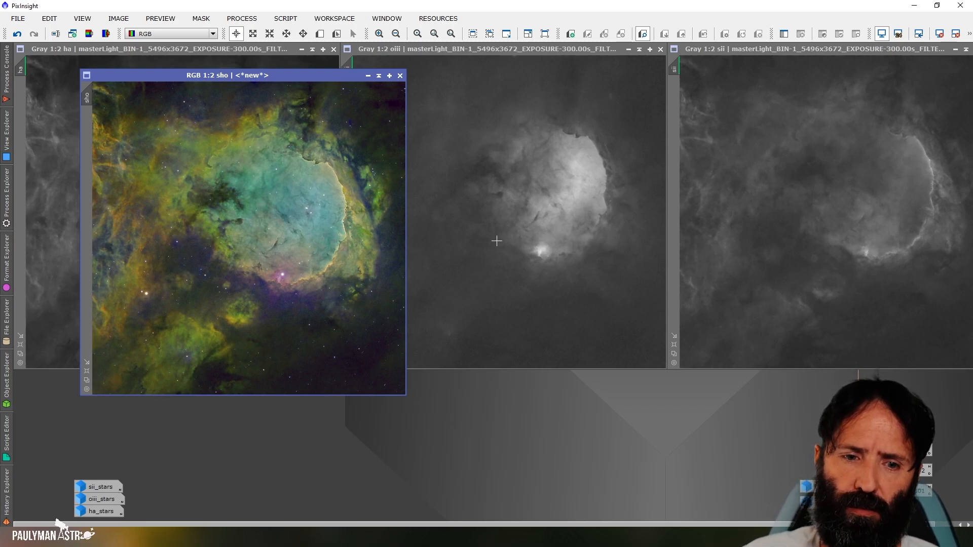
mouse_move(138, 330)
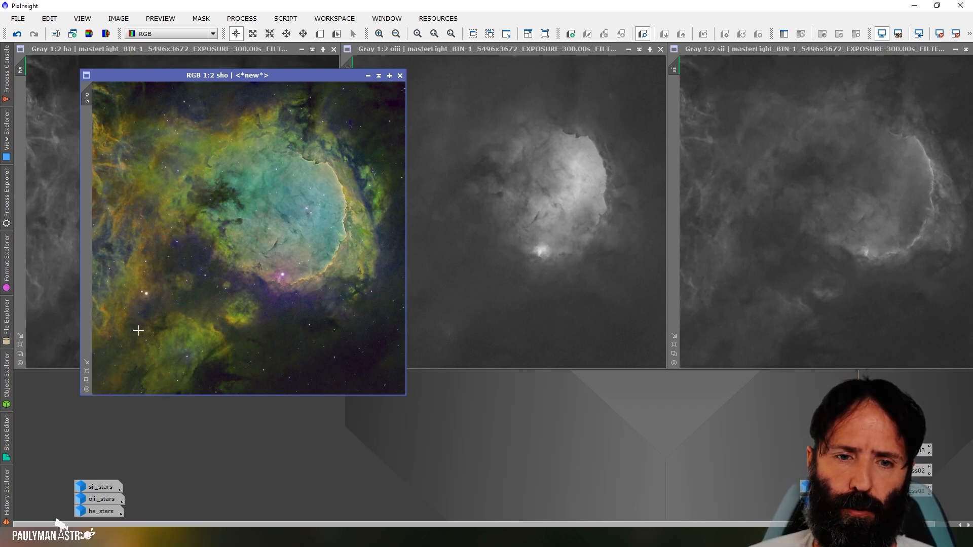
mouse_move(145, 266)
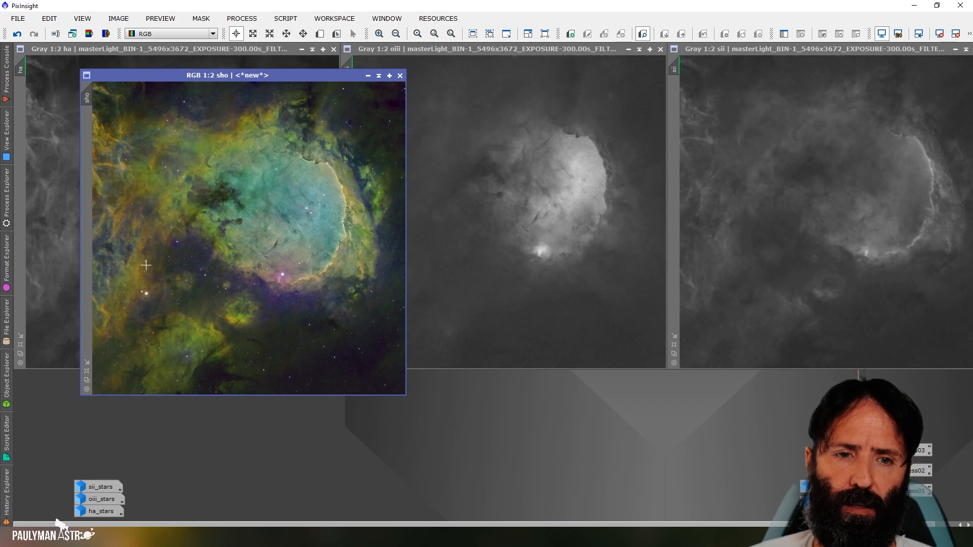
mouse_move(181, 182)
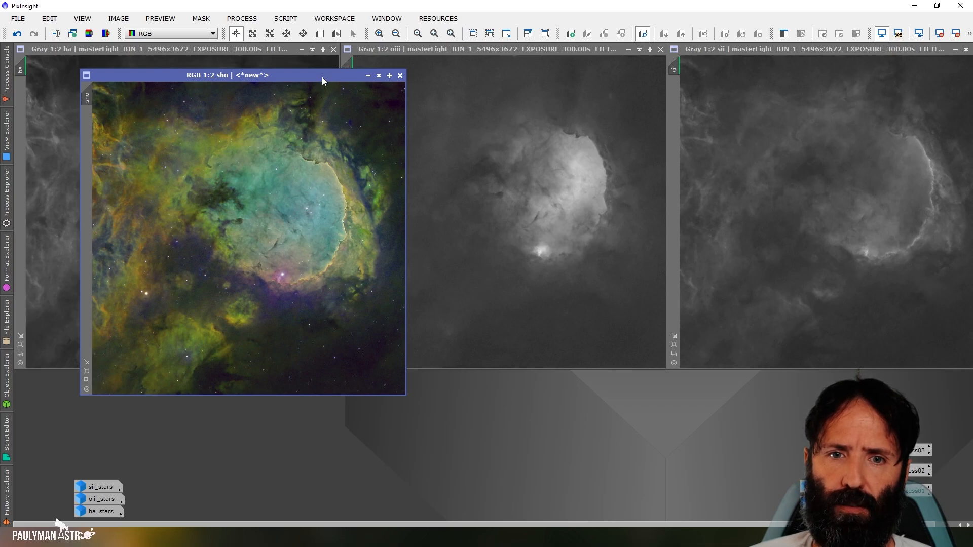
Move the sho image window to the centre of the workspace for inspection.
left_click_drag(226, 75, 372, 70)
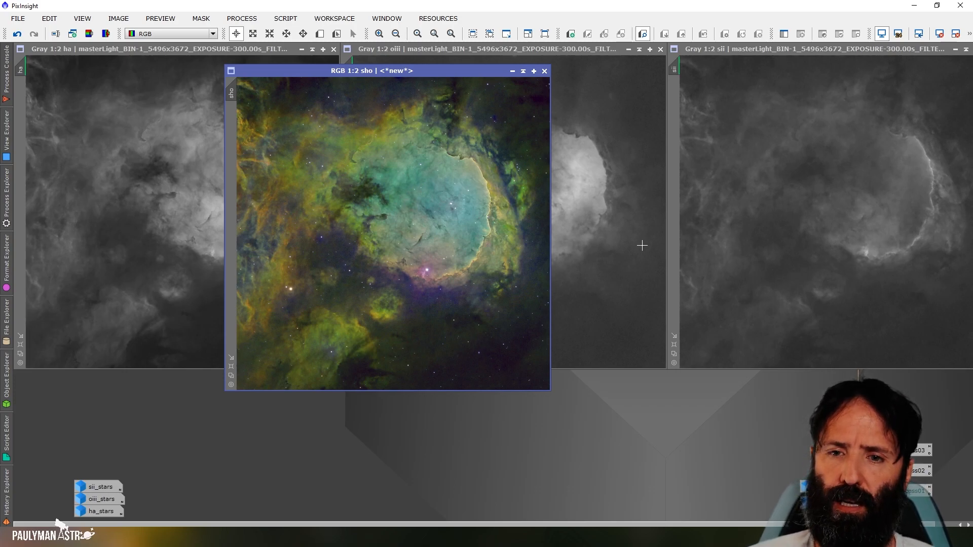
mouse_move(322, 313)
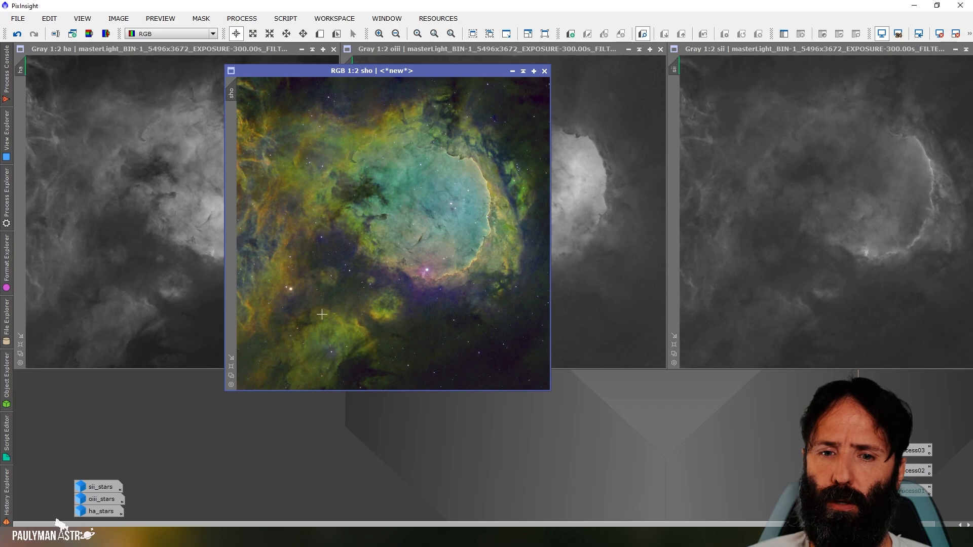
mouse_move(330, 362)
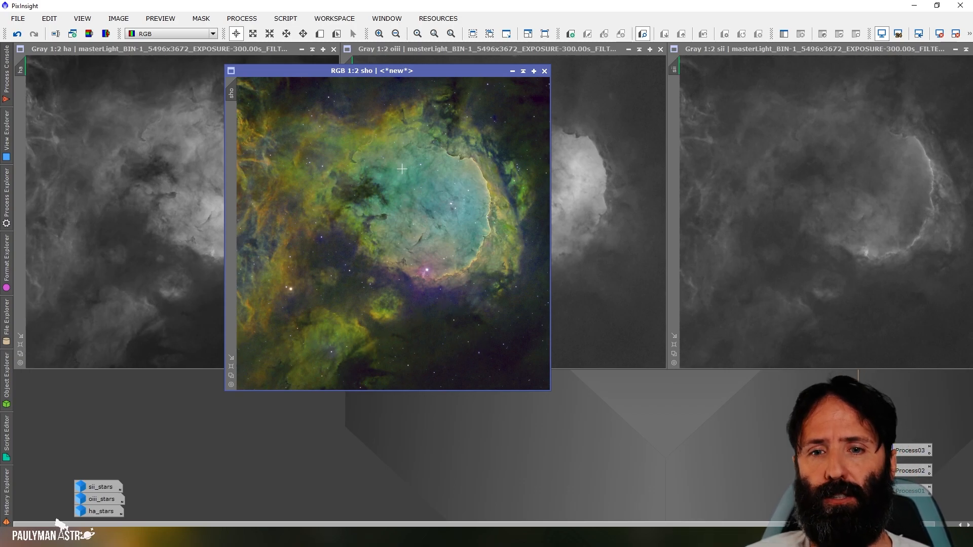
mouse_move(456, 150)
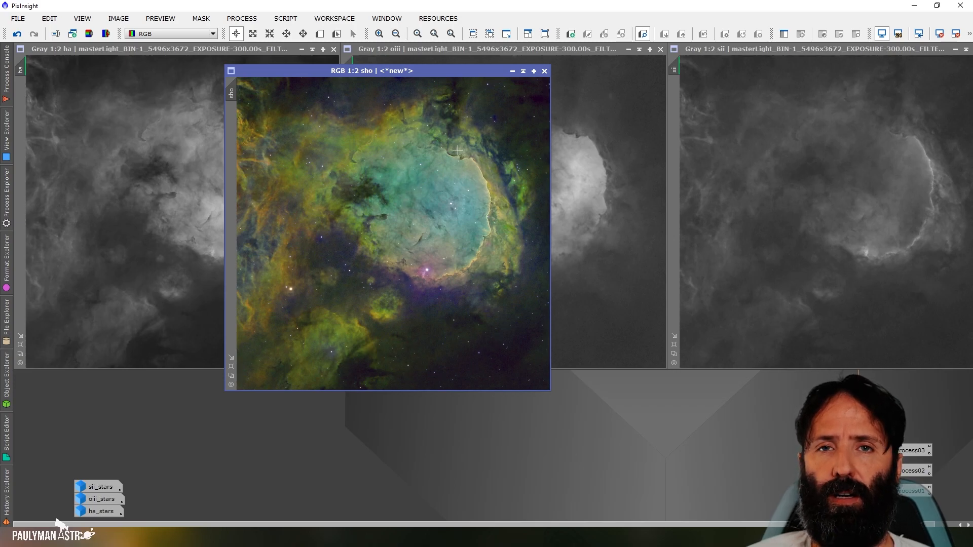
mouse_move(332, 348)
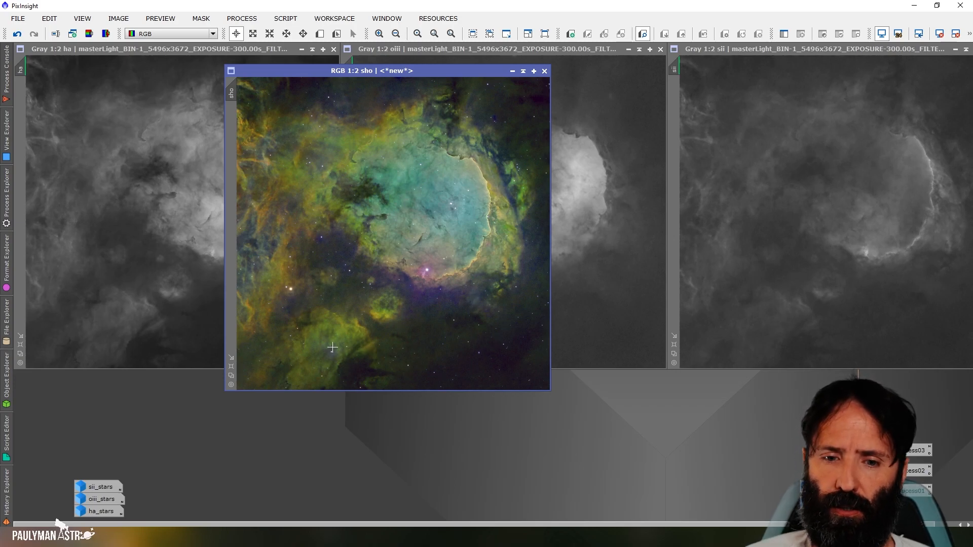
mouse_move(445, 336)
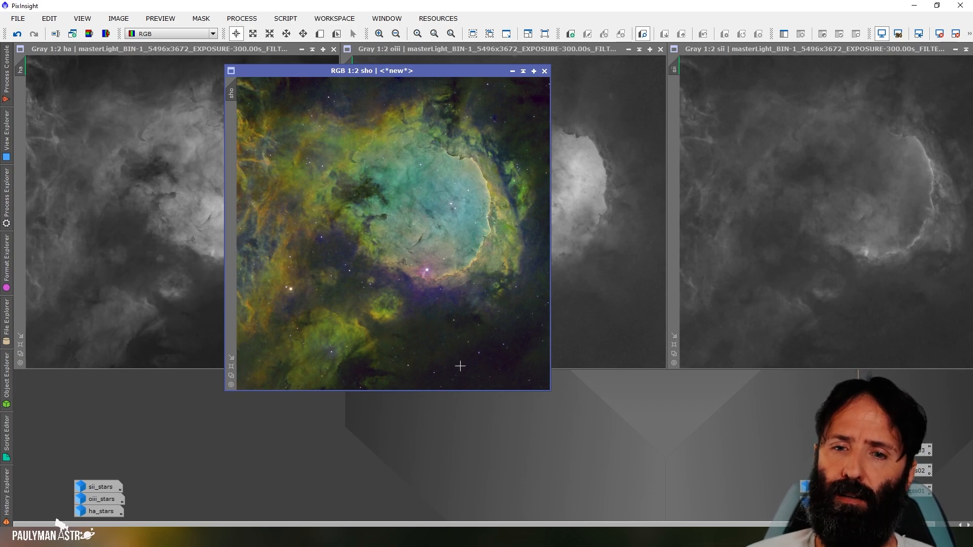
mouse_move(303, 259)
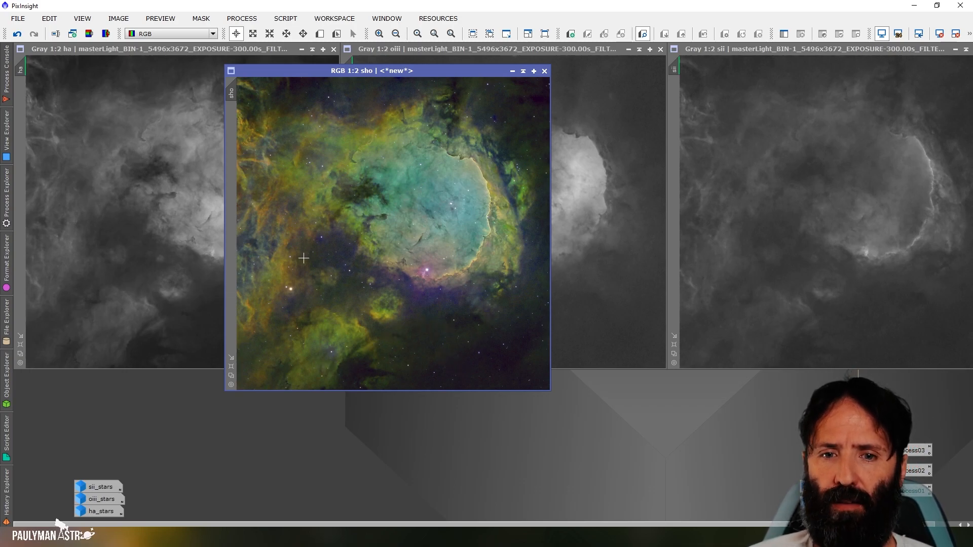
mouse_move(475, 349)
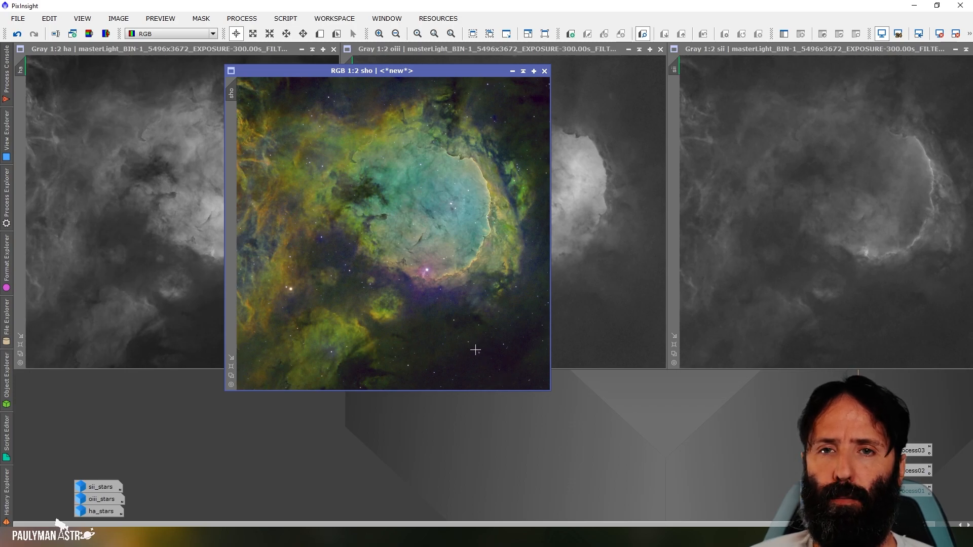